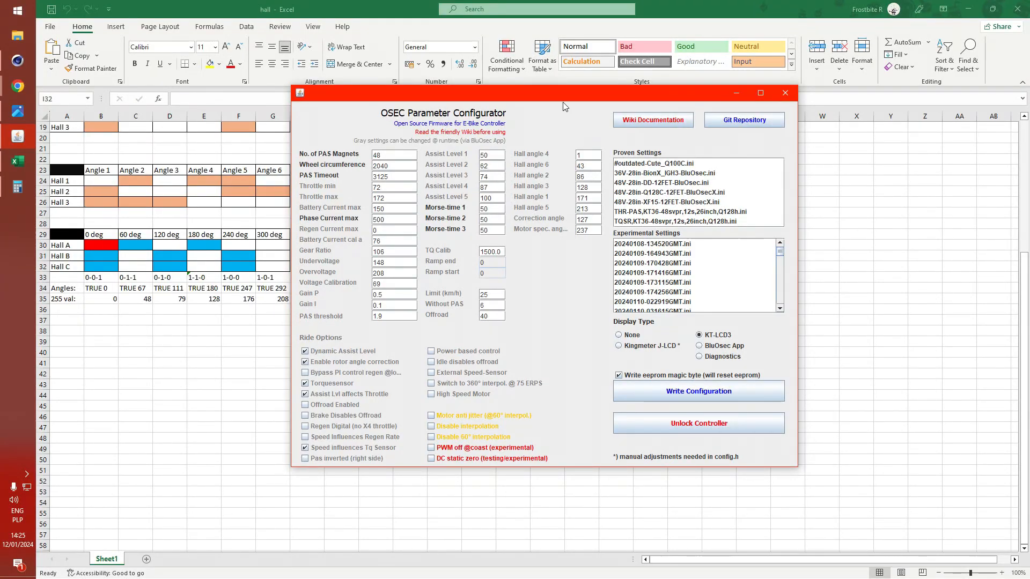
mouse_move(731, 420)
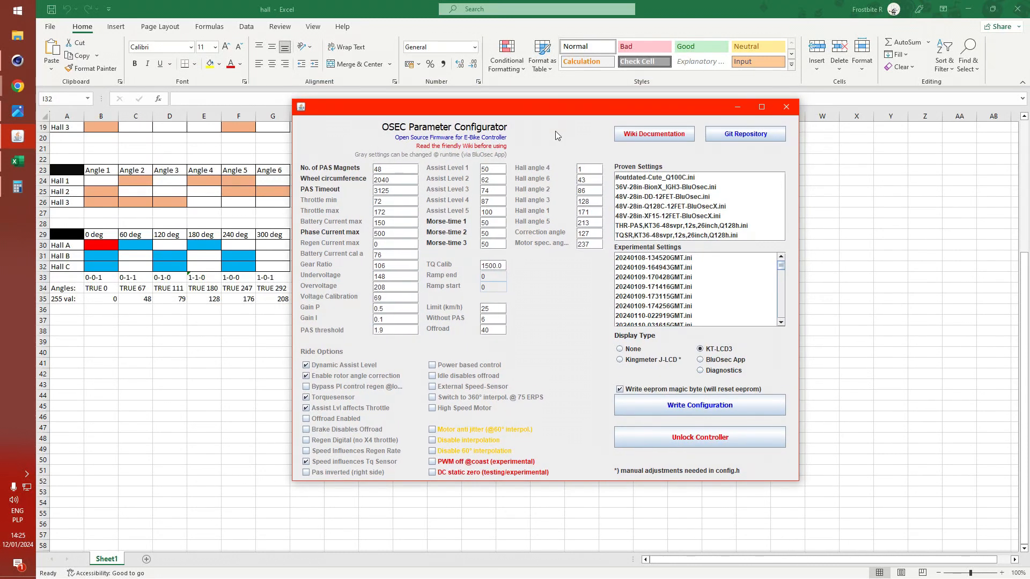
mouse_move(580, 148)
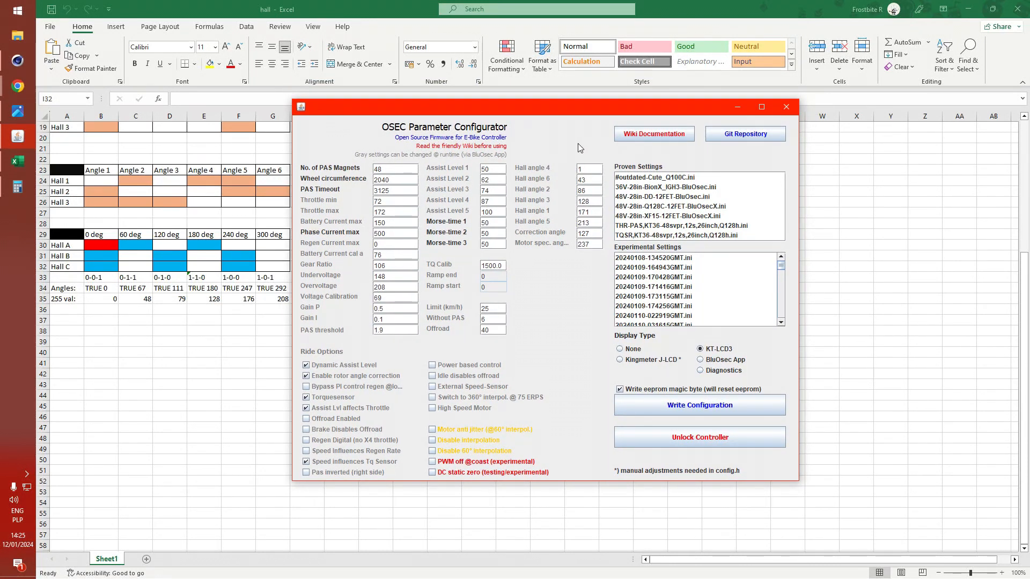
mouse_move(573, 134)
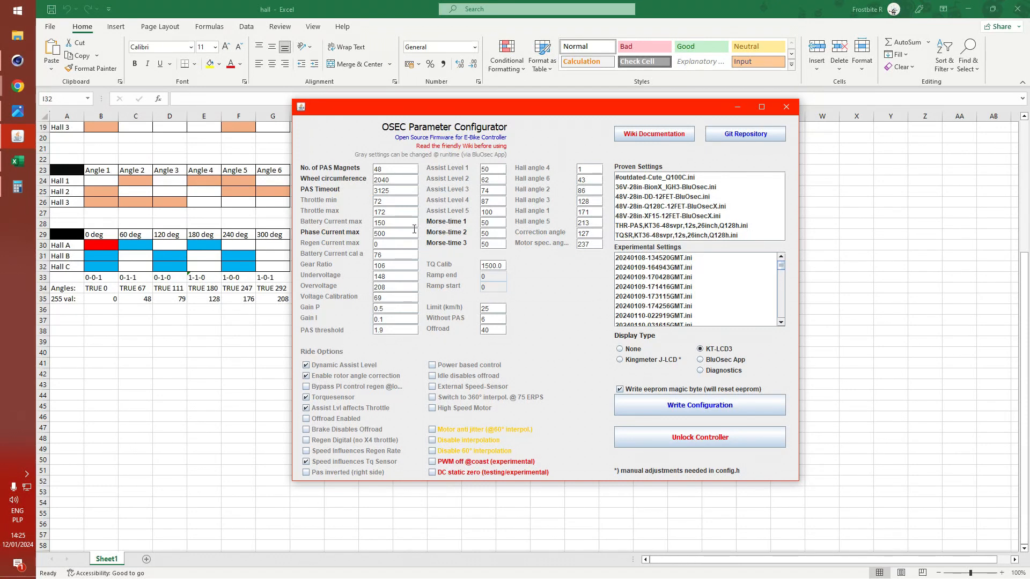
mouse_move(558, 345)
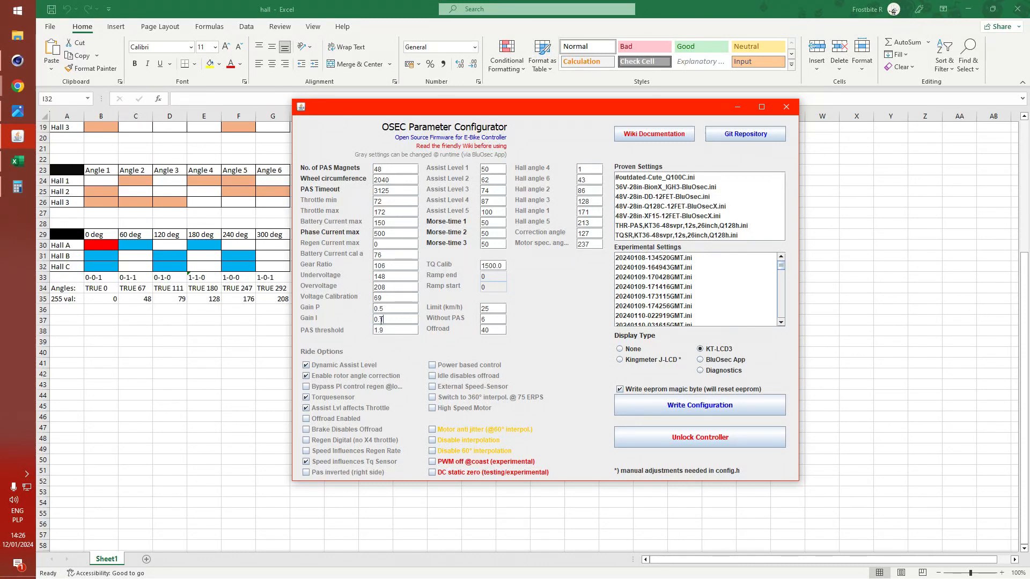
Step: Inspect the Gain I and Hall angle 6 fields, then bring up the DigiKey Hall sensor article
click(394, 307)
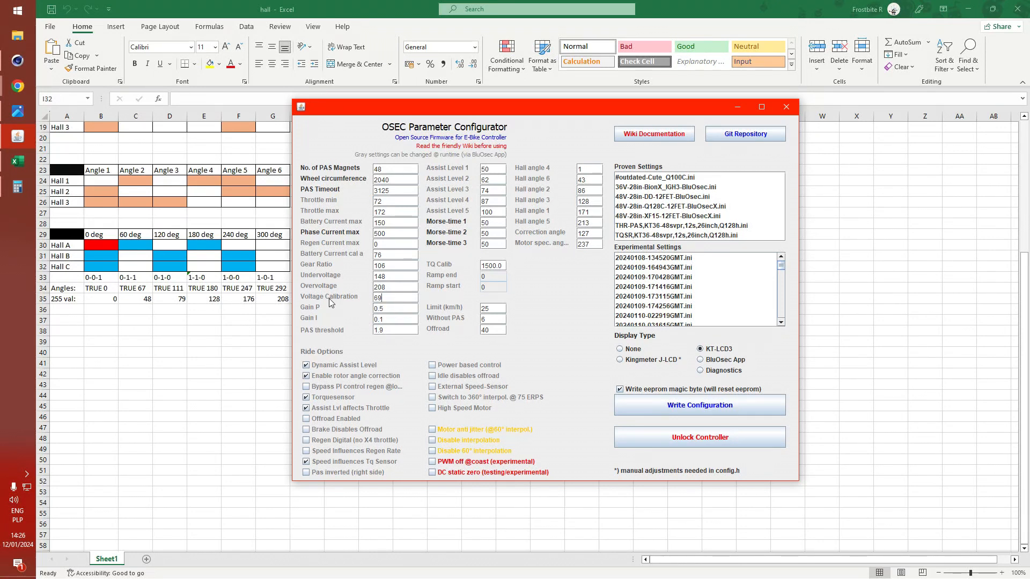
mouse_move(346, 300)
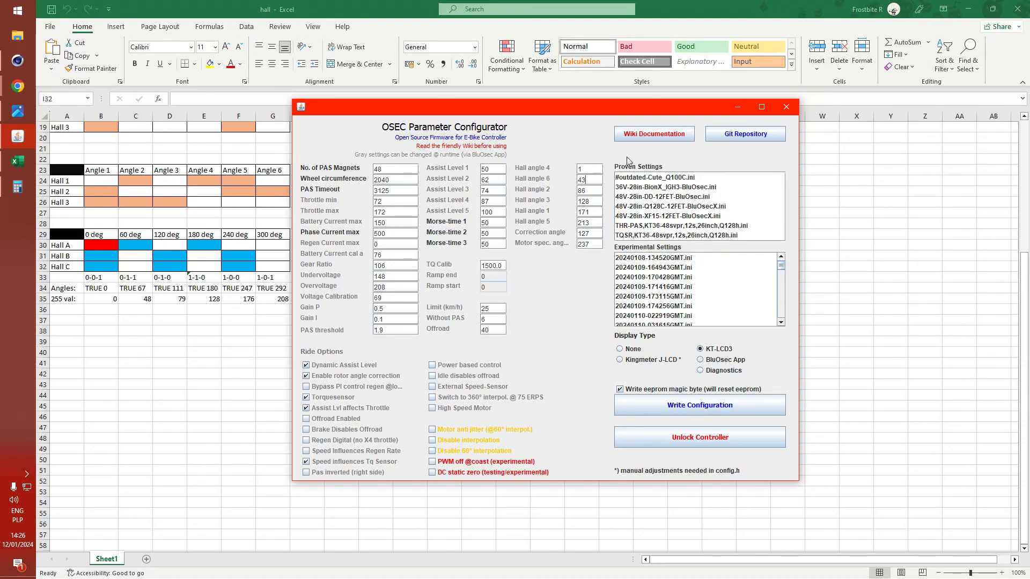
click(589, 244)
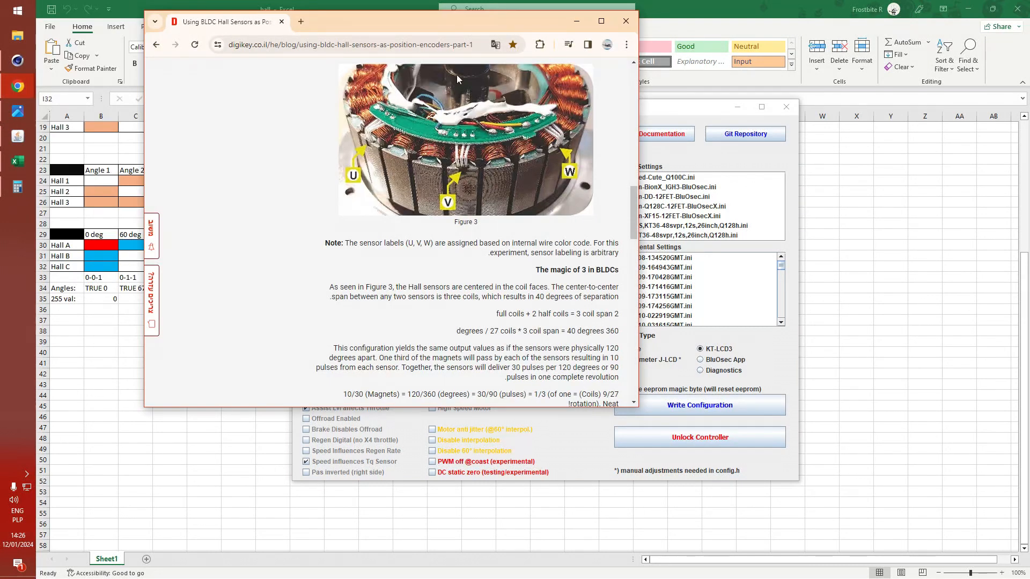
Step: Maximize the DigiKey article and read down to the Figure 4 Hall transition values
click(600, 21)
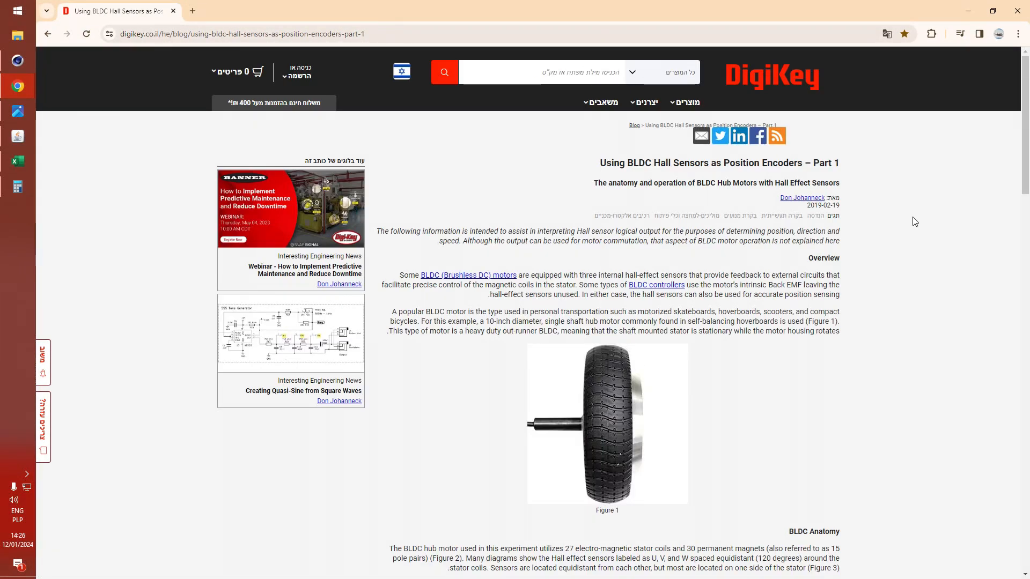
scroll(down, 3)
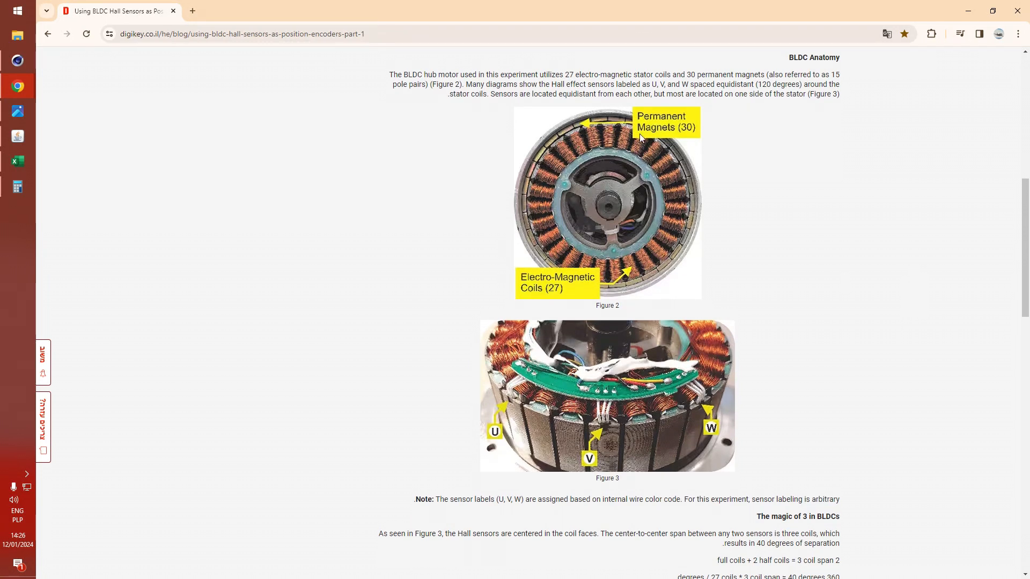
mouse_move(576, 210)
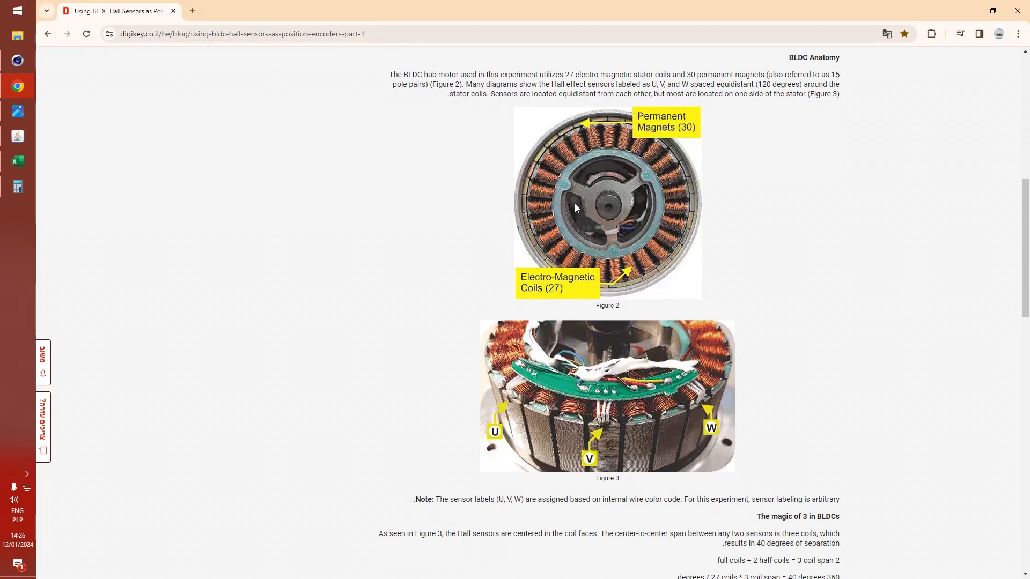
mouse_move(575, 208)
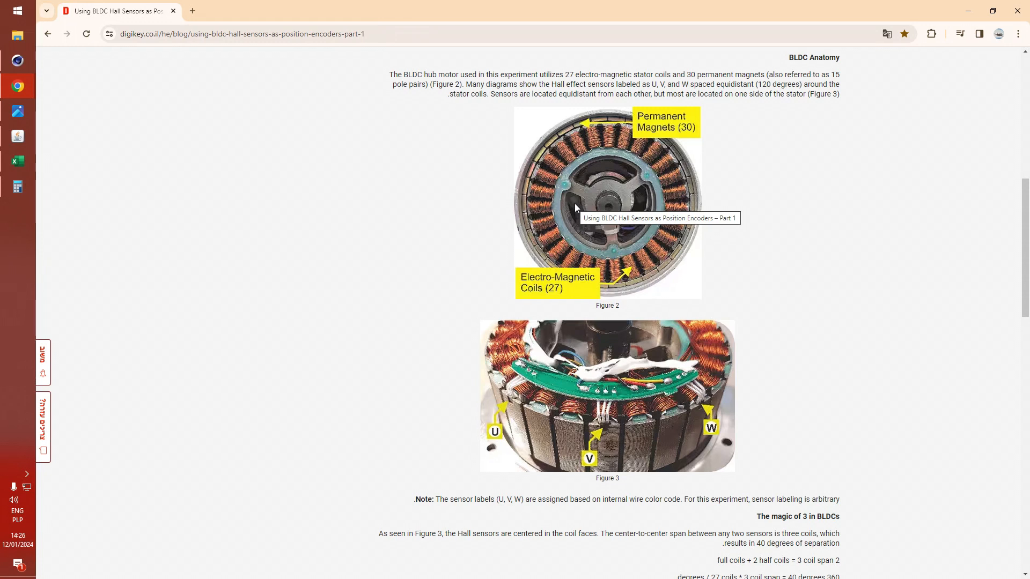
mouse_move(429, 305)
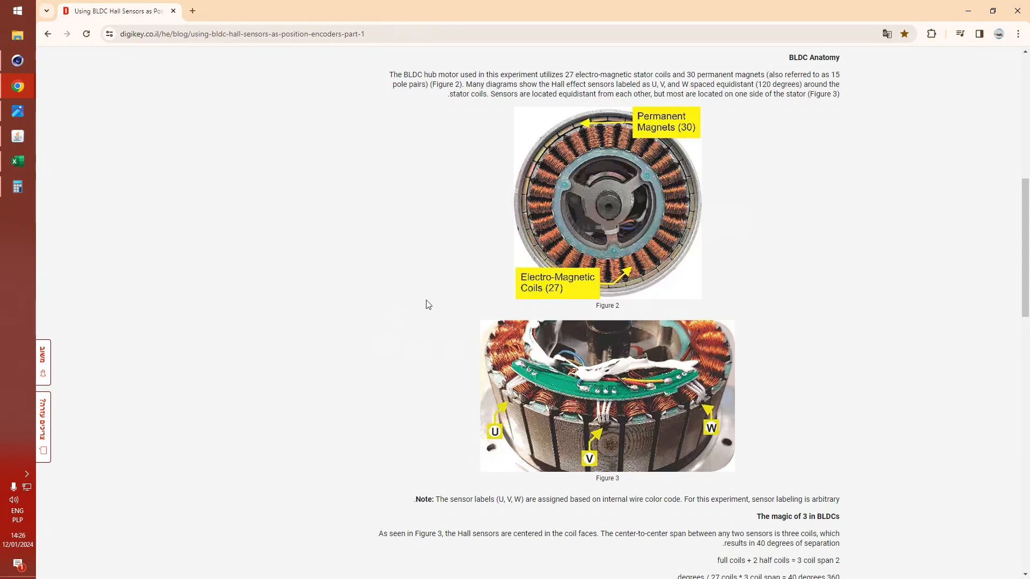
mouse_move(404, 348)
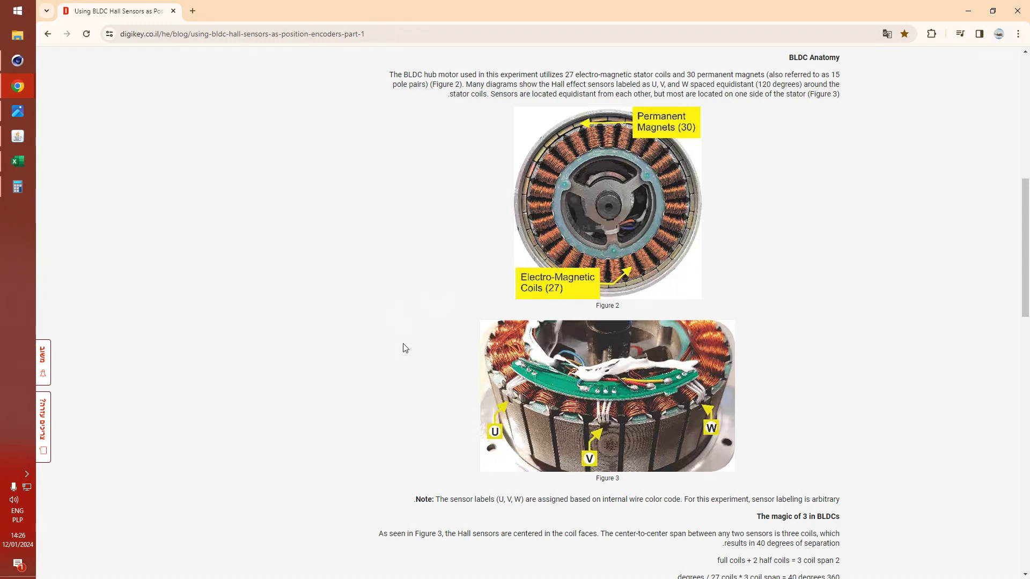
scroll(down, 3)
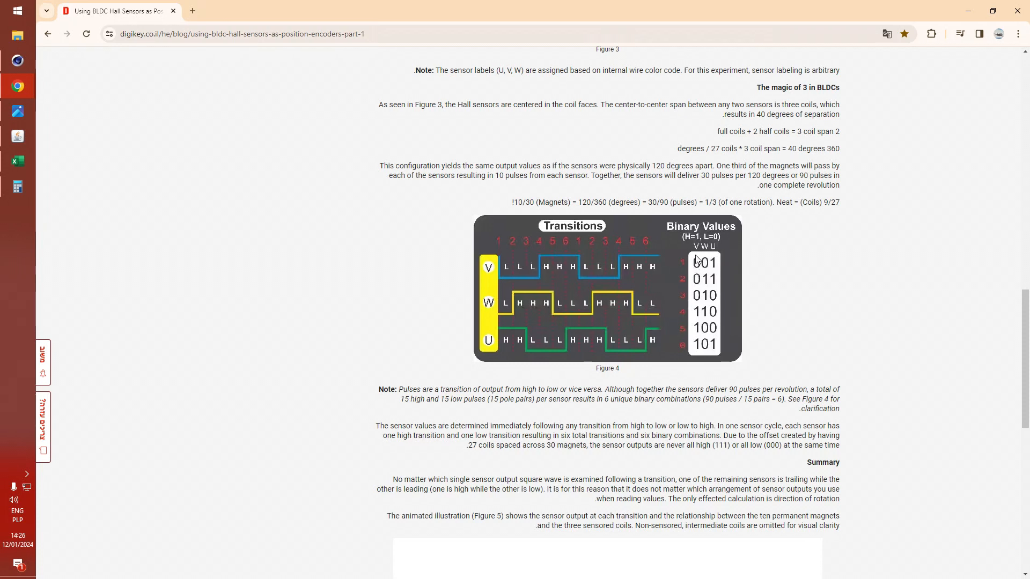
mouse_move(722, 282)
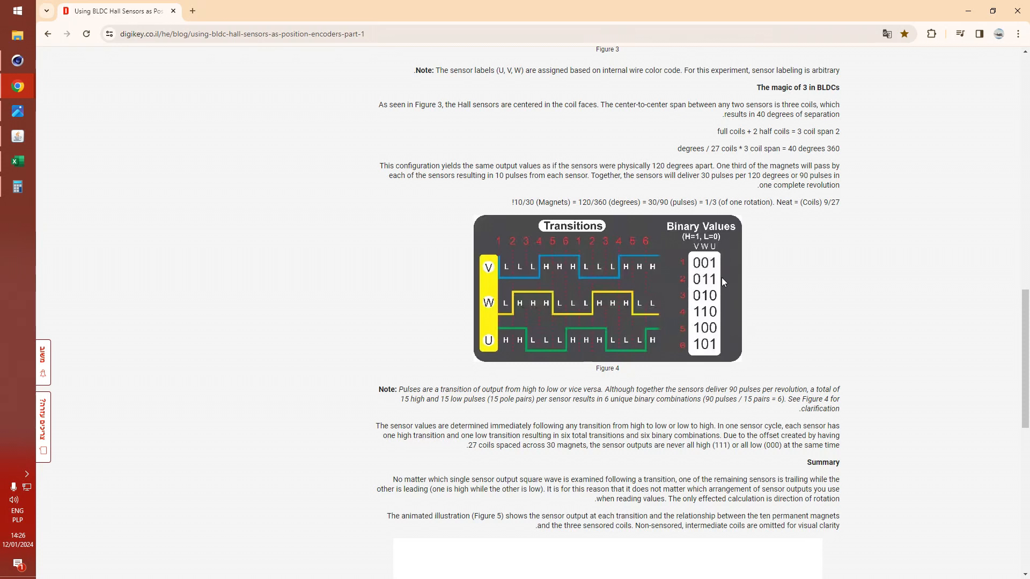
scroll(down, 3)
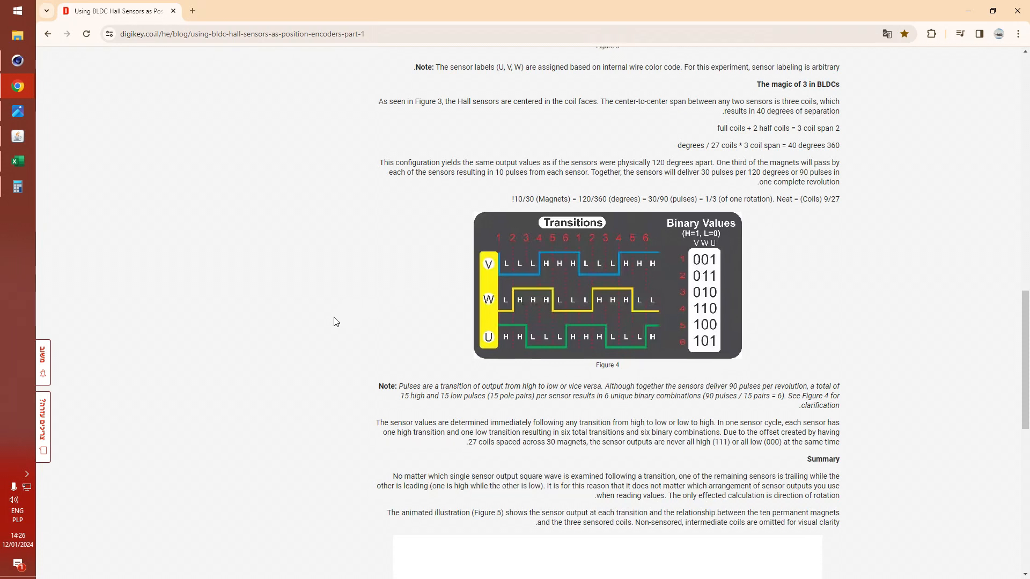
scroll(down, 3)
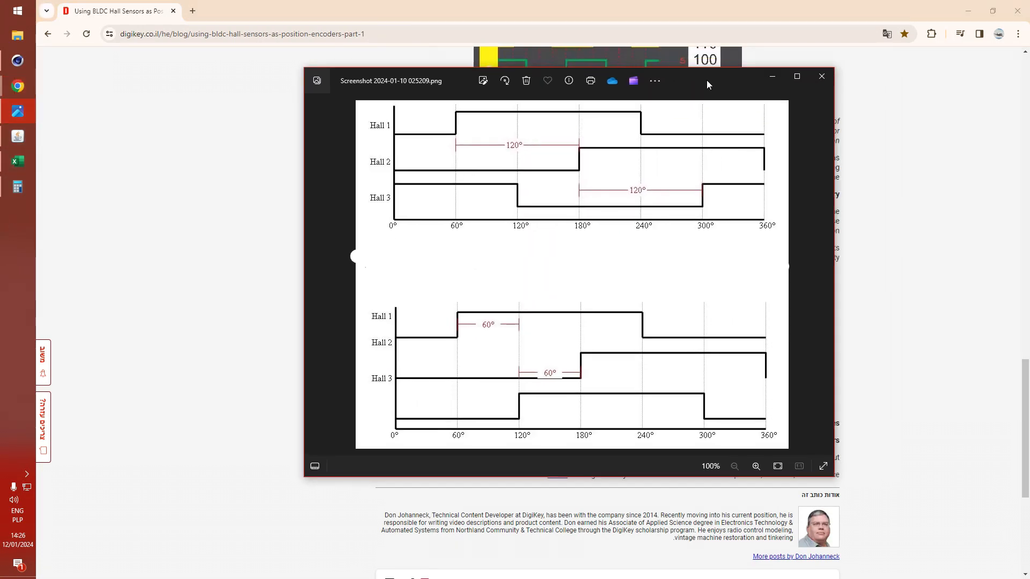
mouse_move(395, 225)
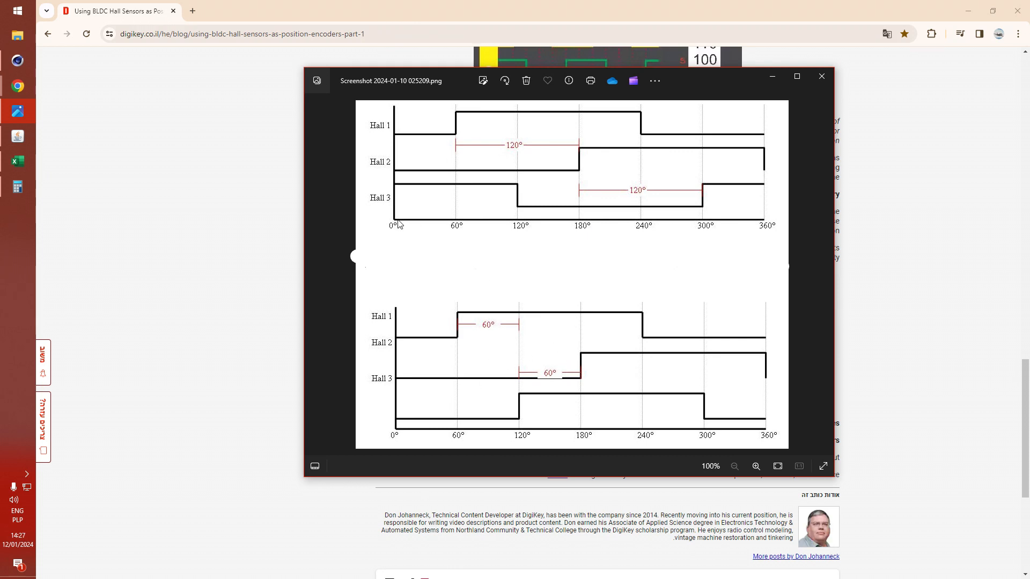
mouse_move(443, 171)
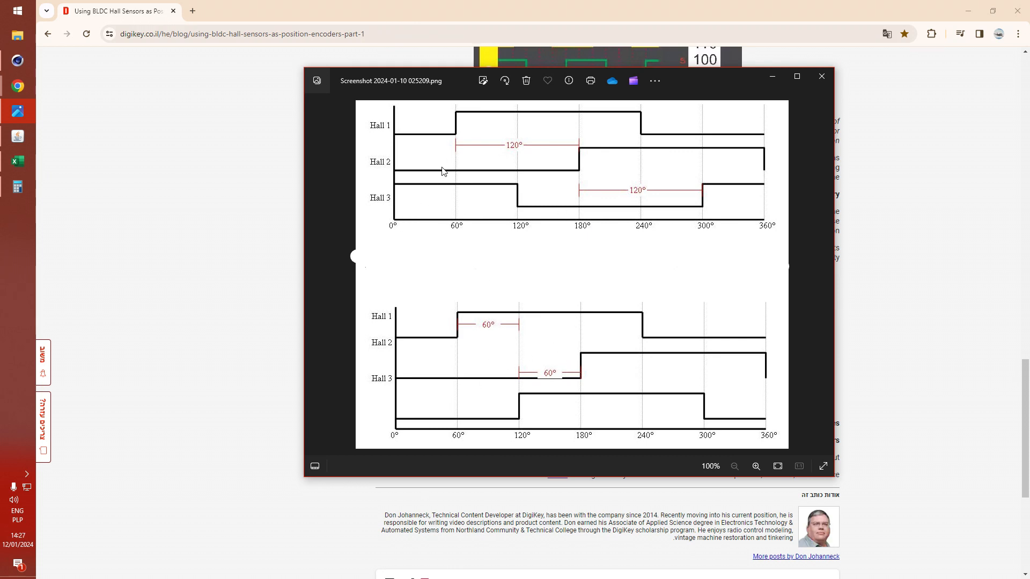
mouse_move(459, 219)
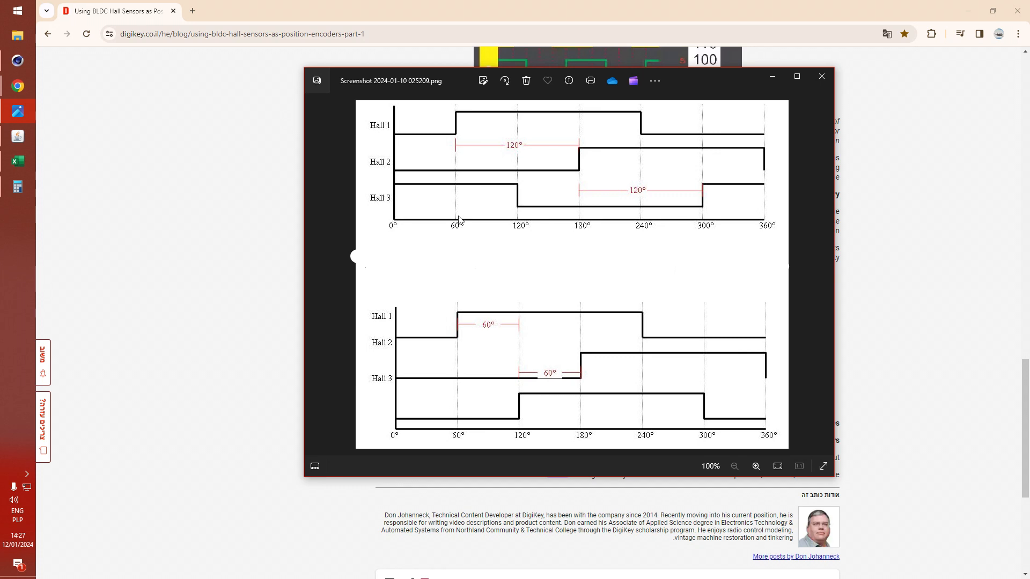
mouse_move(501, 230)
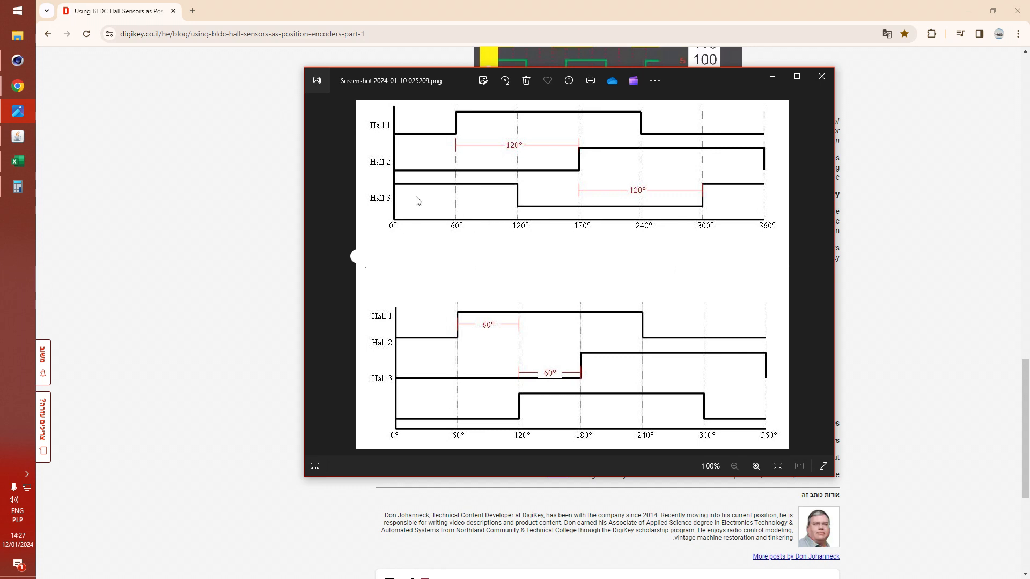
mouse_move(593, 202)
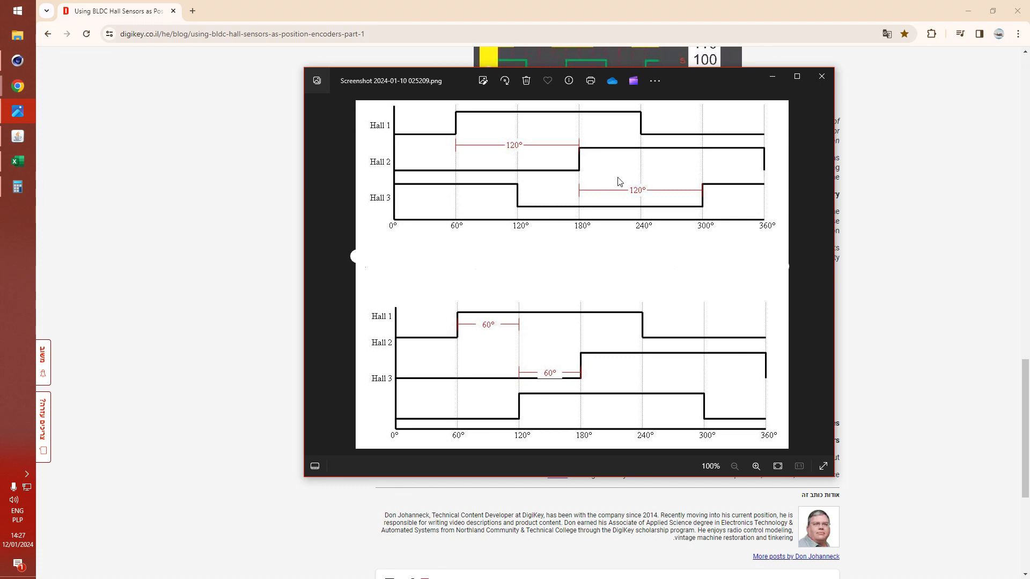
mouse_move(547, 274)
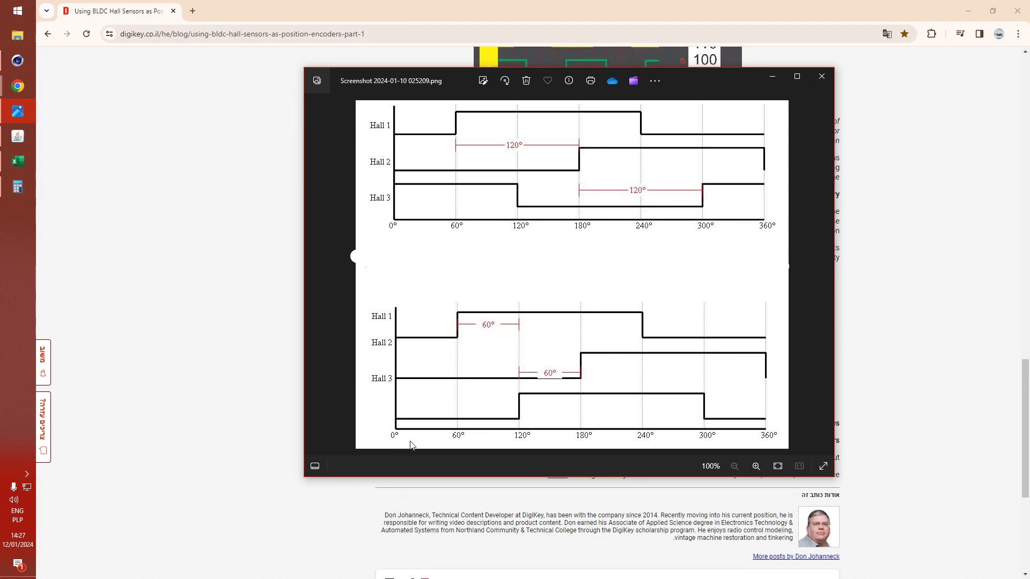
mouse_move(399, 341)
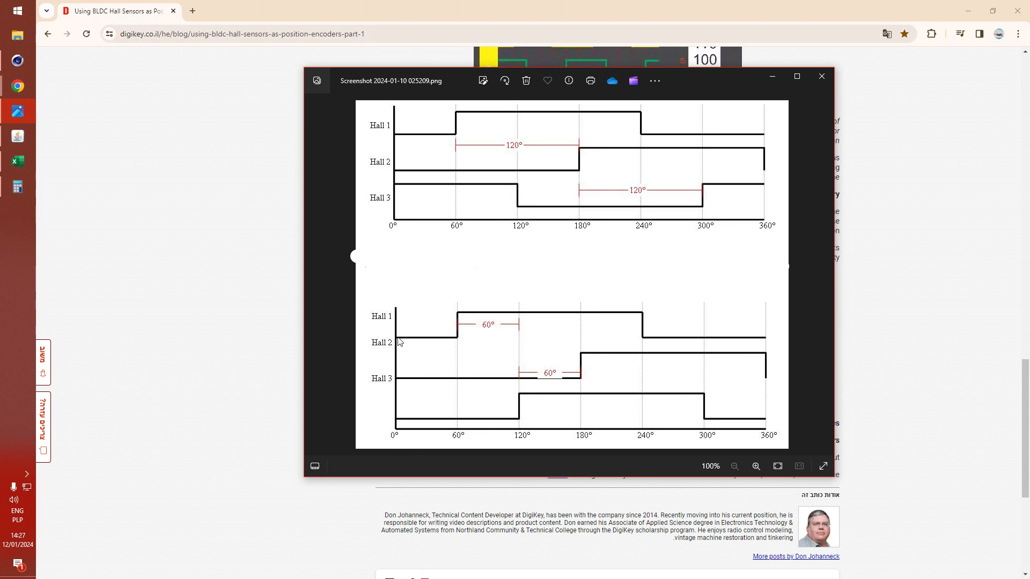
mouse_move(452, 440)
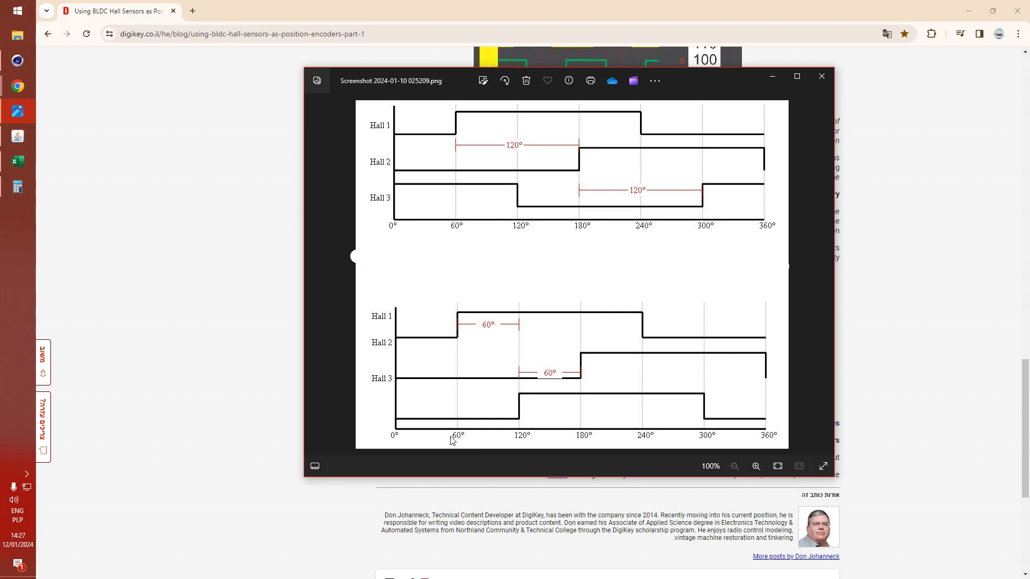
mouse_move(407, 383)
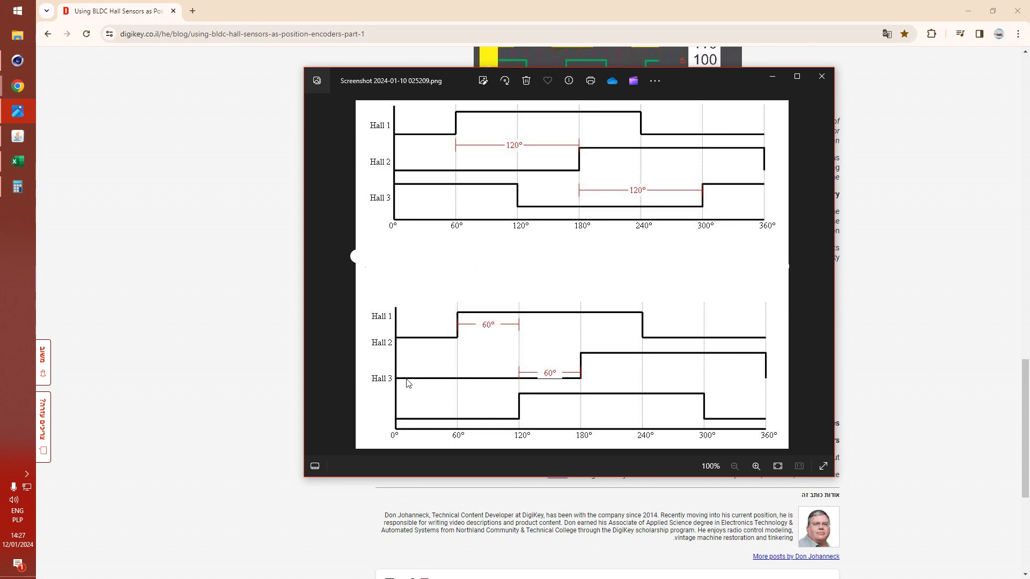
mouse_move(586, 443)
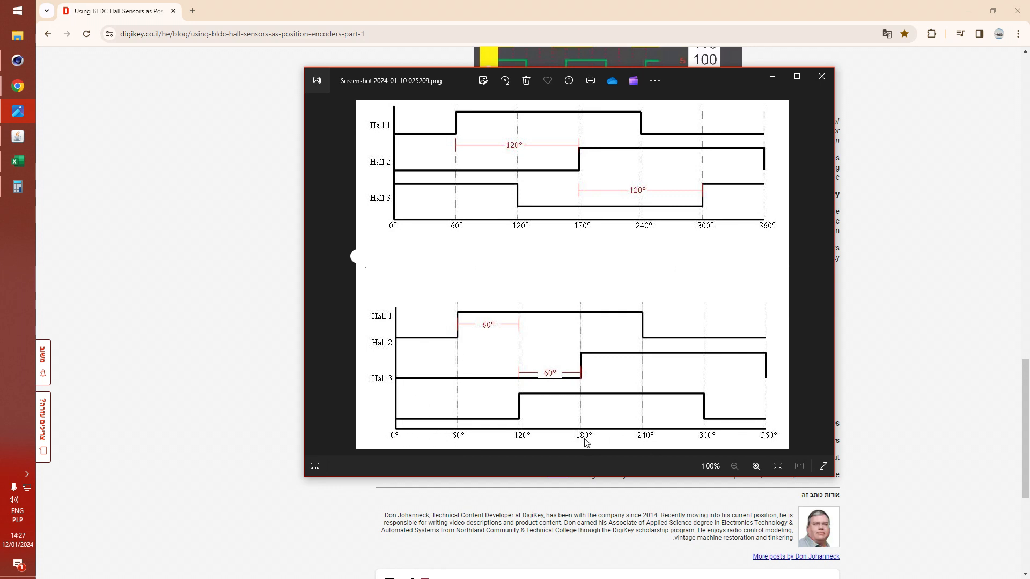
mouse_move(604, 311)
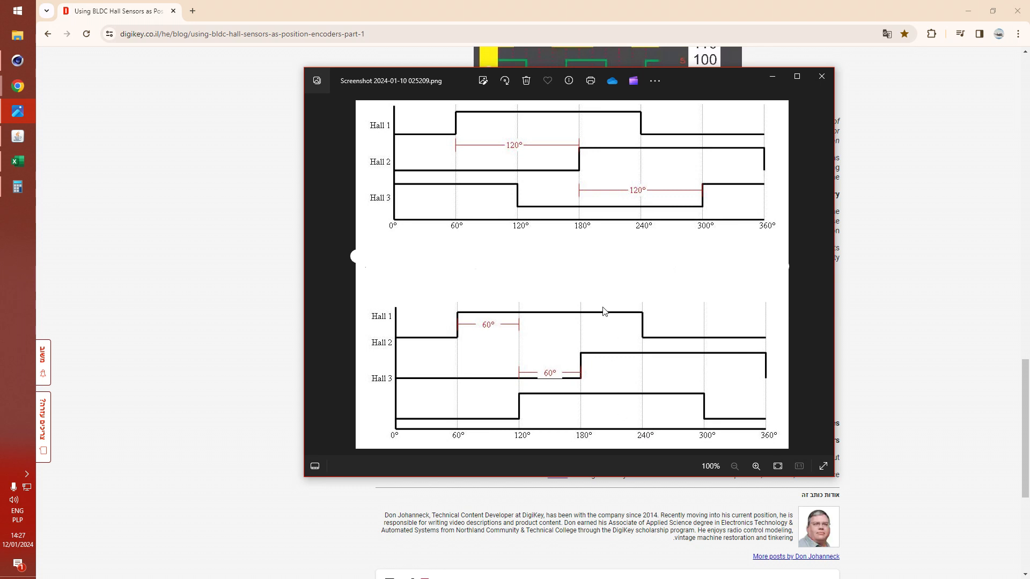
mouse_move(510, 123)
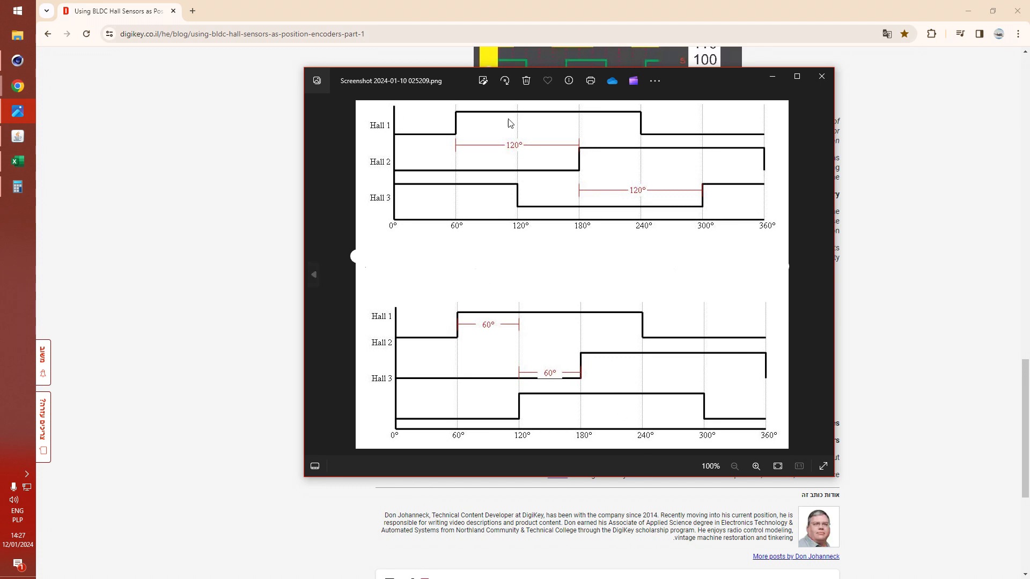
Step: Close the 120° versus 60° Hall timing screenshot in Photos
click(821, 75)
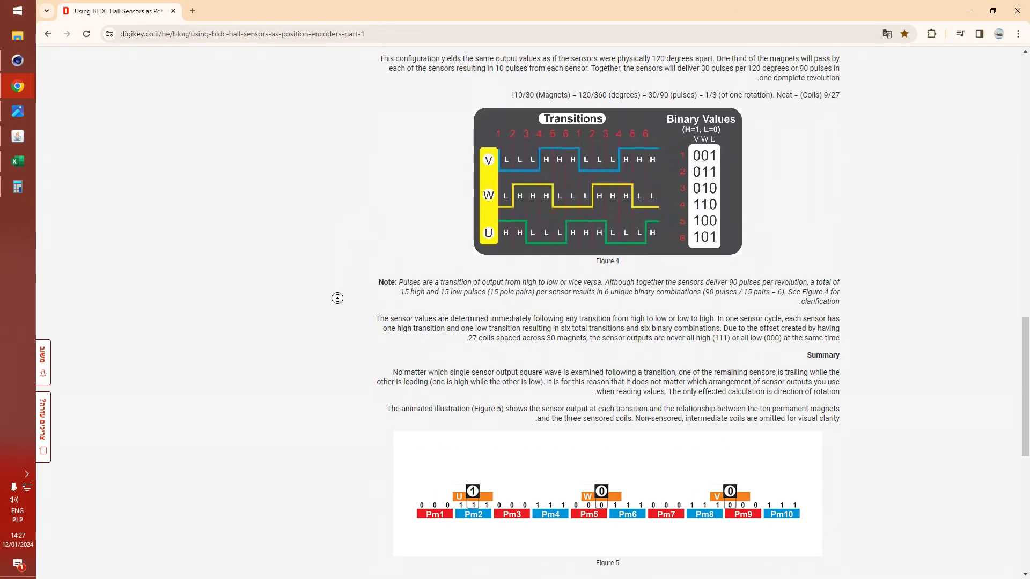
Step: Scroll back up to 'The magic of 3 in BLDCs' with Figures 3 and 4
scroll(up, 3)
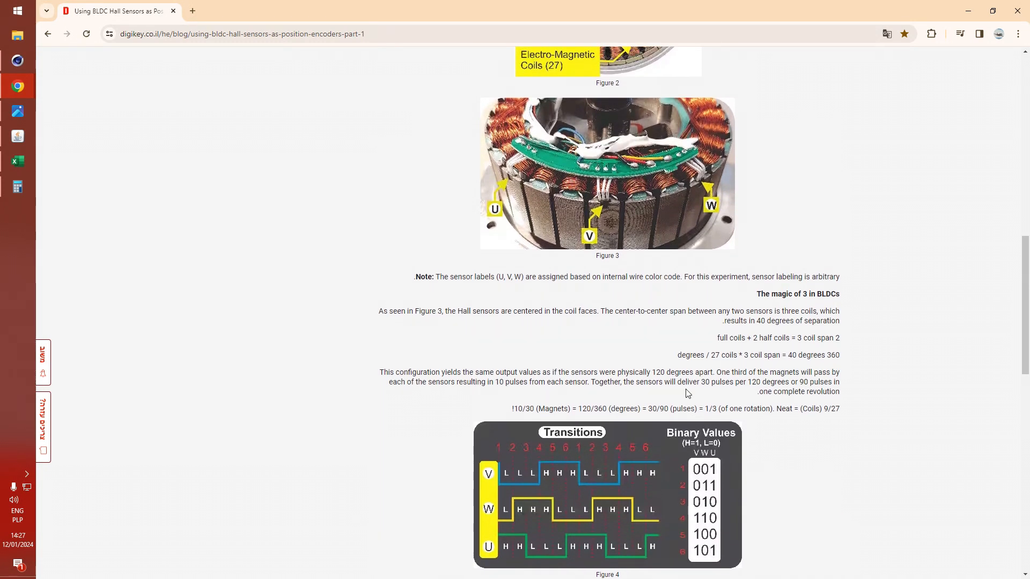
mouse_move(699, 489)
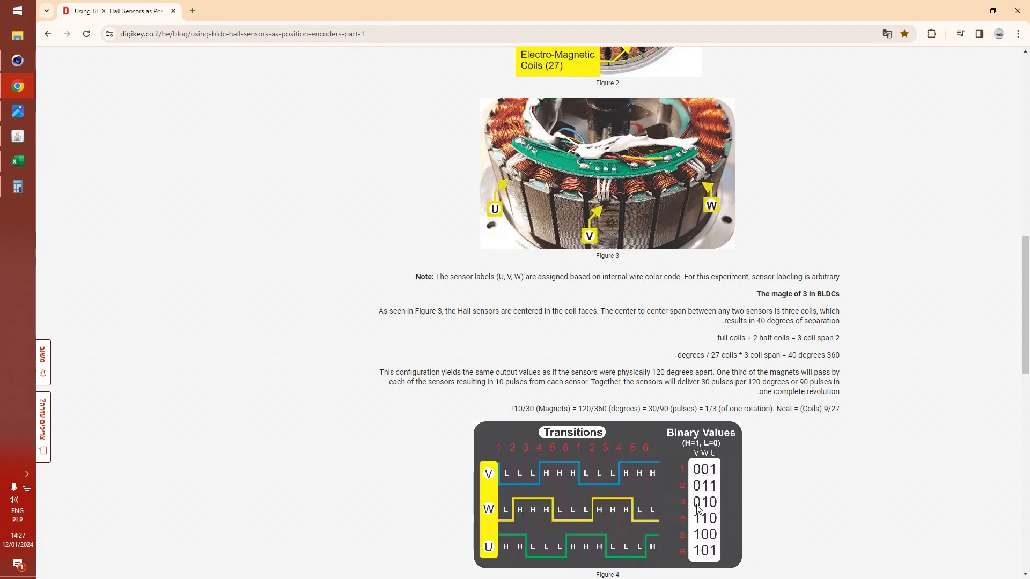
mouse_move(248, 424)
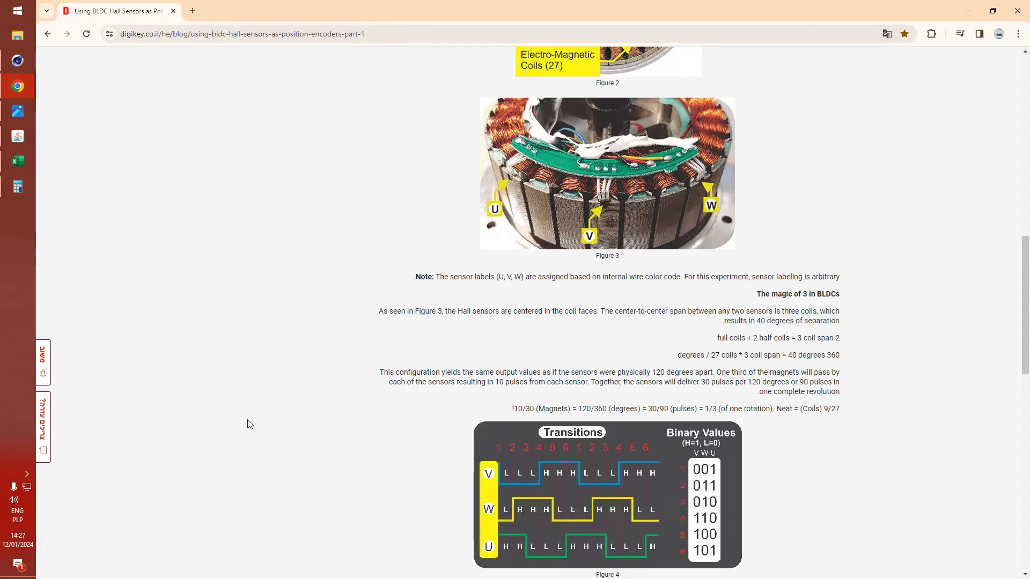
mouse_move(409, 451)
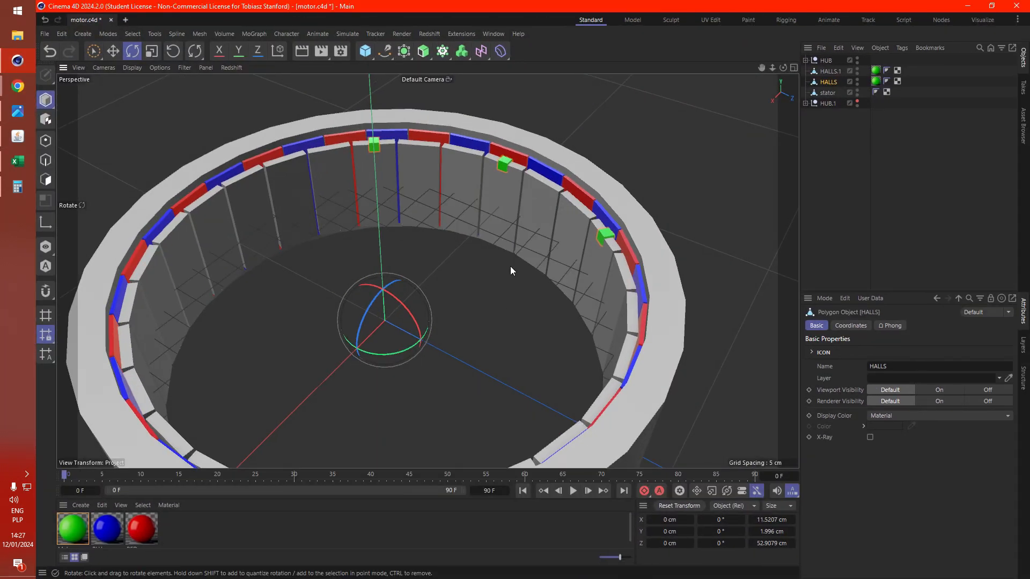
Step: Zoom in on the three HALLS cubes, then return to the DigiKey article
drag(513, 270, 532, 164)
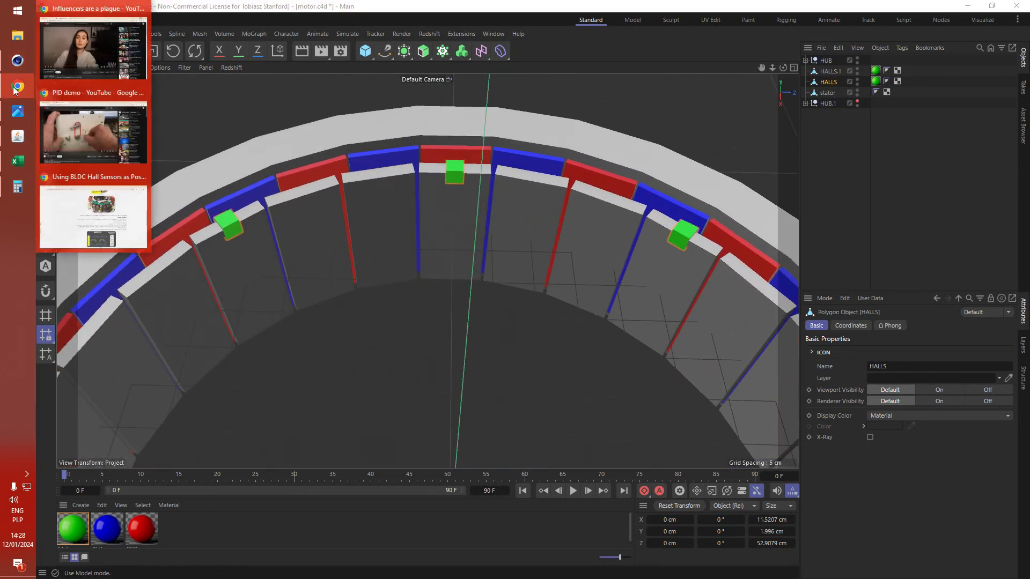
click(93, 217)
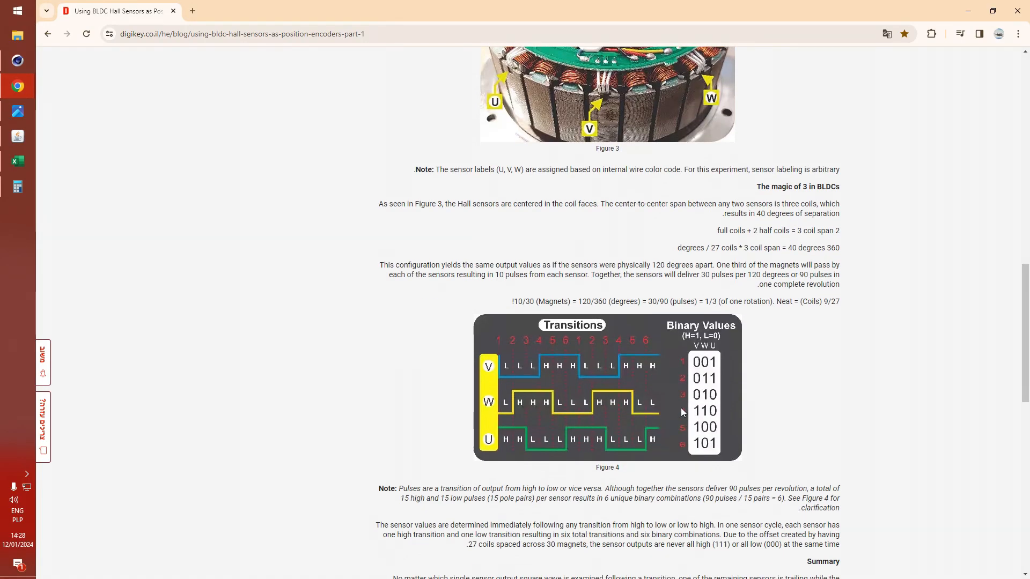
mouse_move(727, 384)
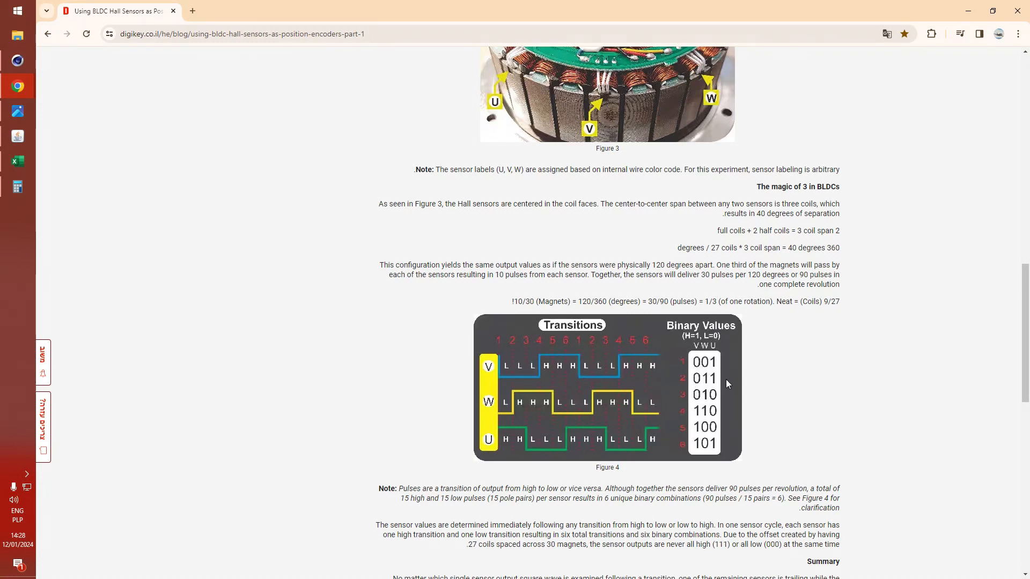
mouse_move(708, 380)
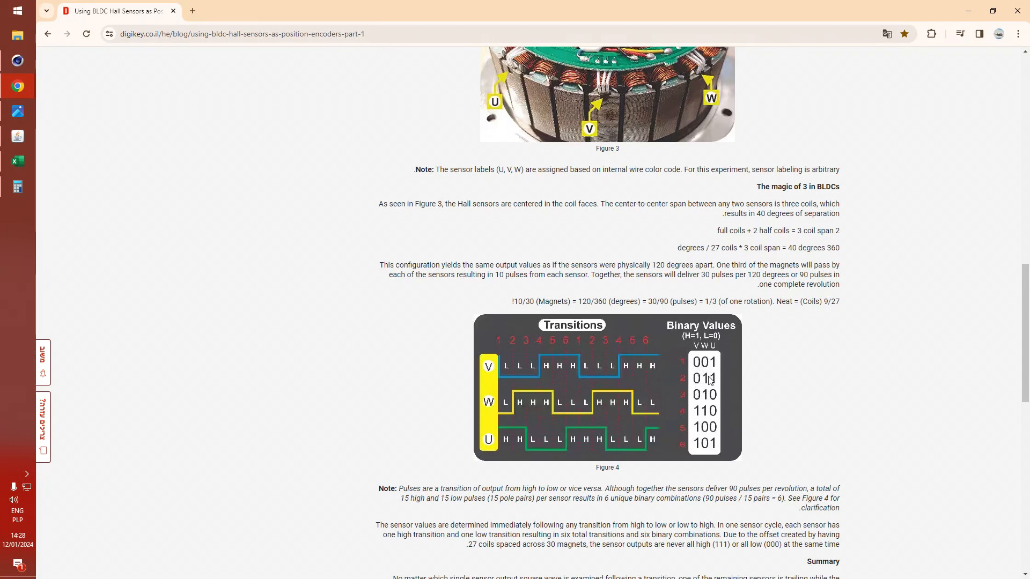
mouse_move(7, 246)
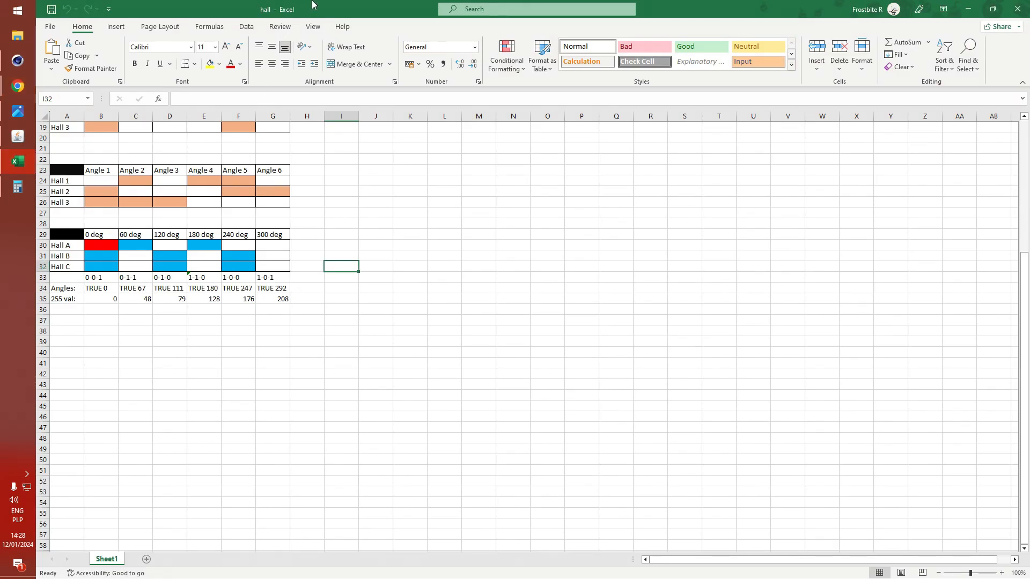
Step: Check the row 34 angle values, including the 60° value in C34
click(135, 330)
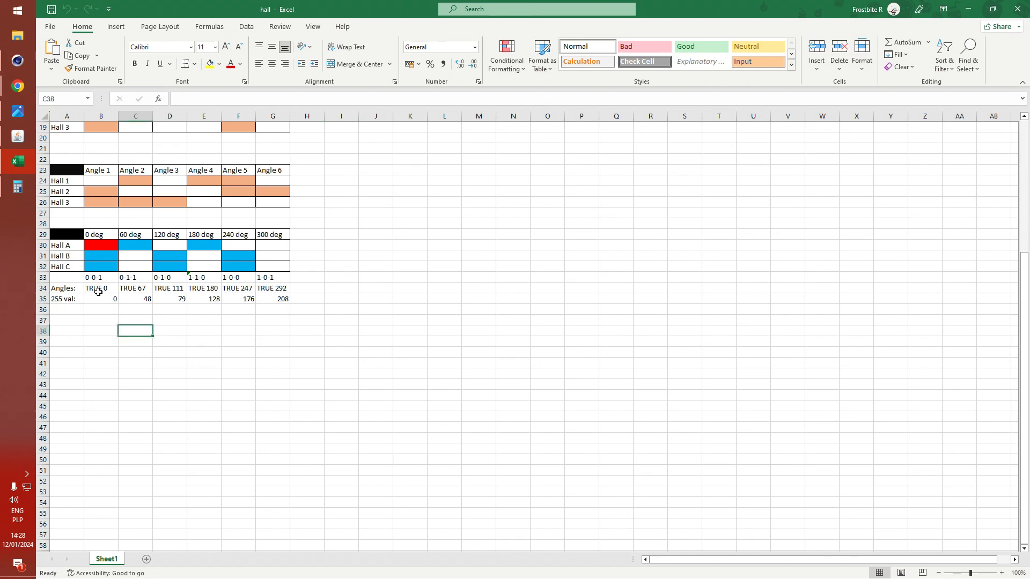
click(136, 288)
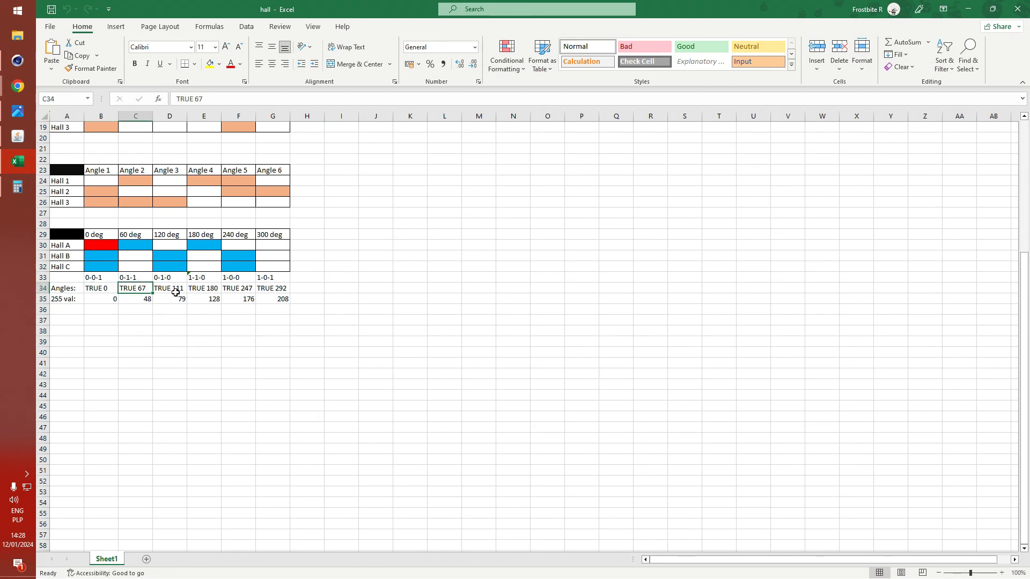
click(237, 288)
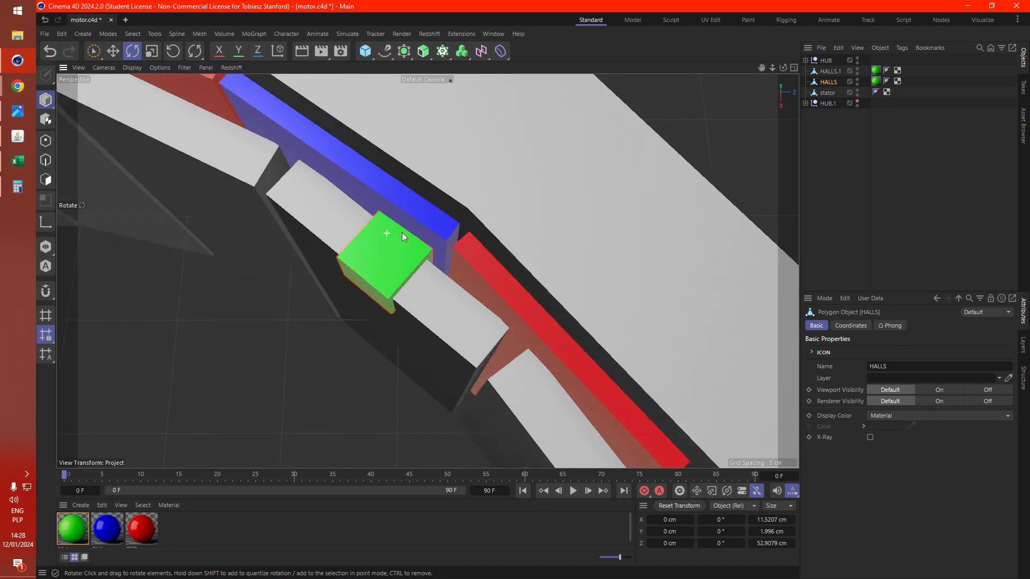
drag(400, 235, 508, 244)
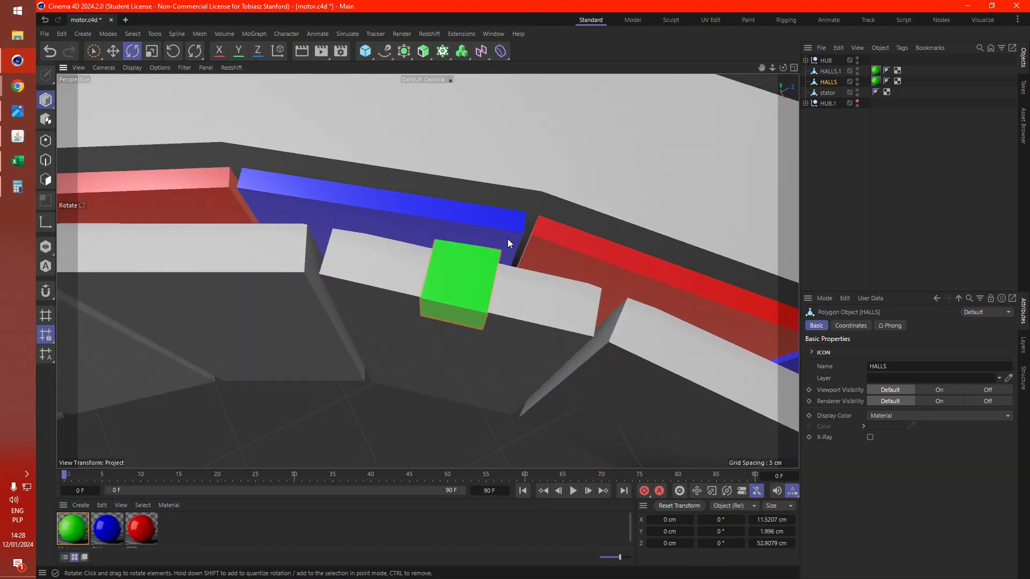
drag(509, 243, 474, 263)
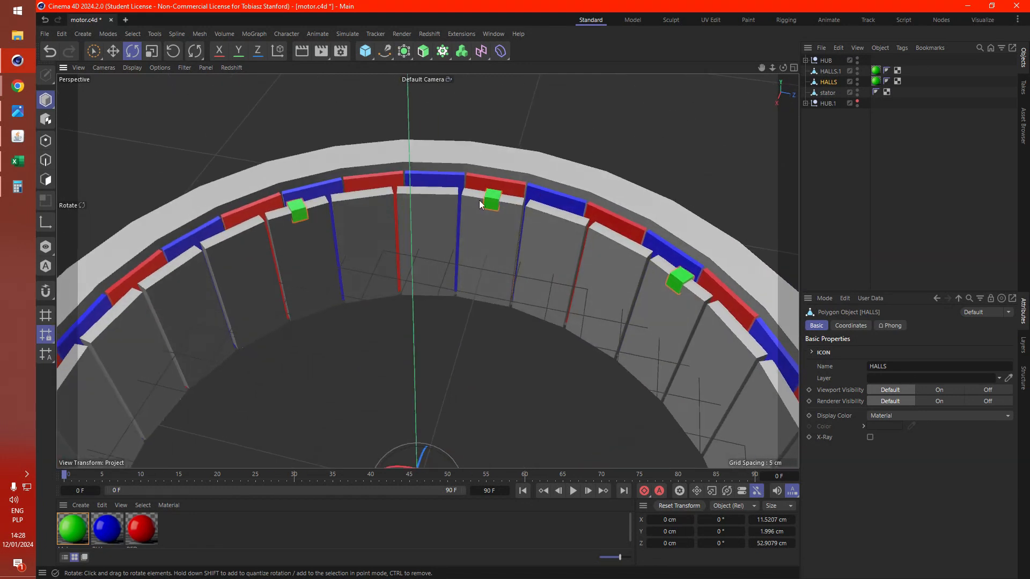
drag(479, 204, 494, 150)
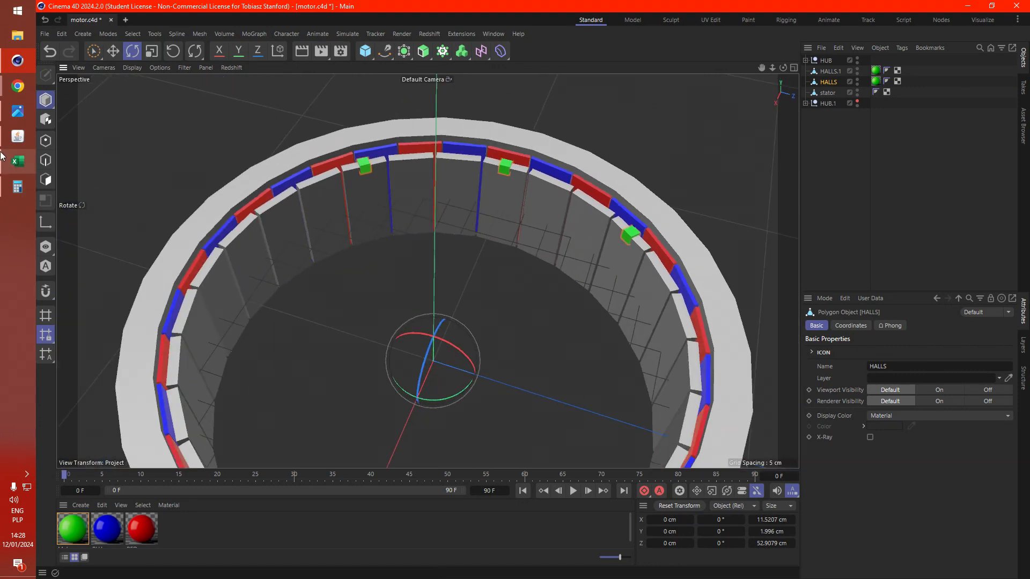
Step: Return to the hall sheet and inspect the 0° and 180° values in B34 and E34
click(18, 162)
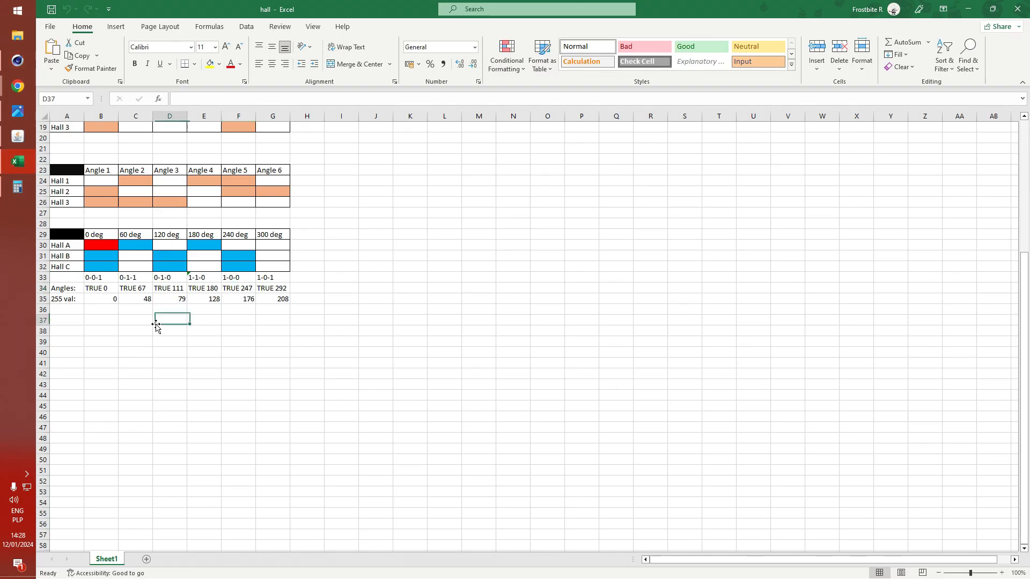
click(136, 288)
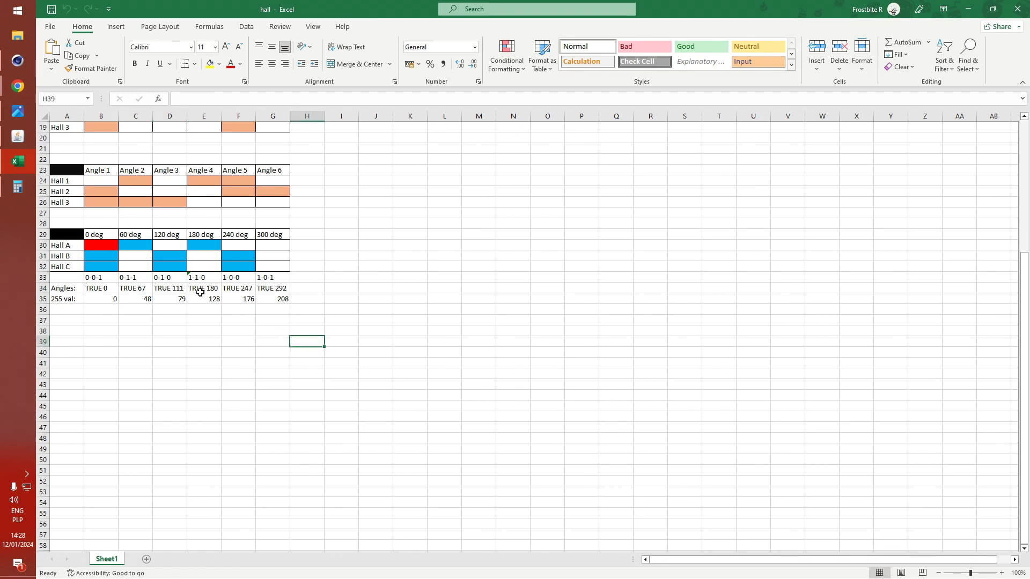
click(100, 288)
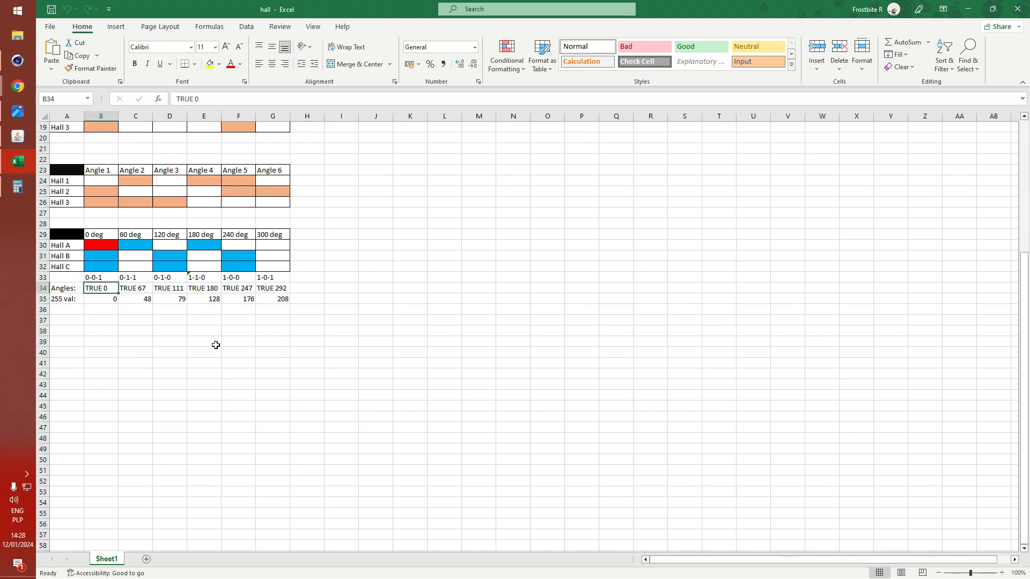
mouse_move(192, 292)
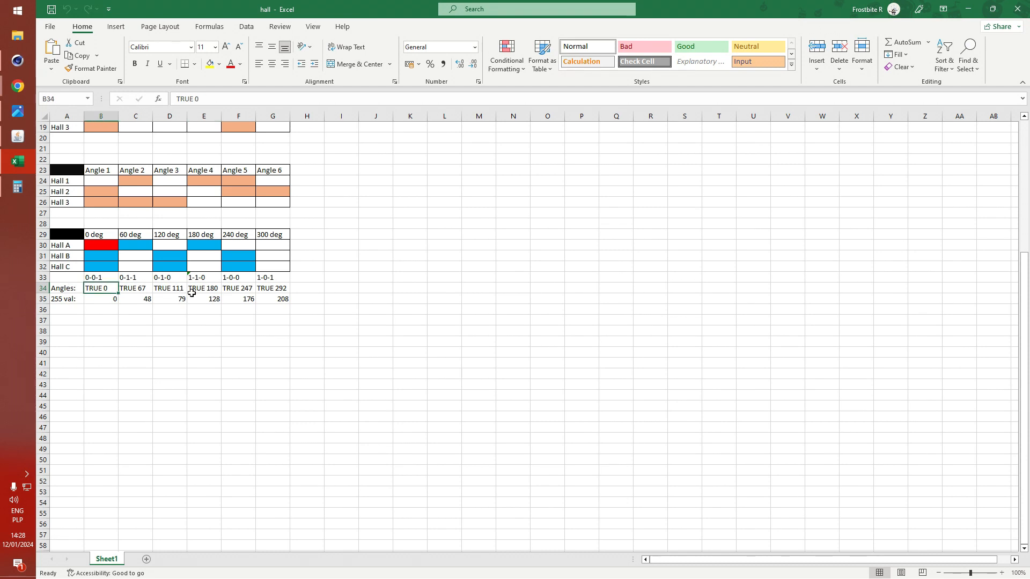
click(203, 288)
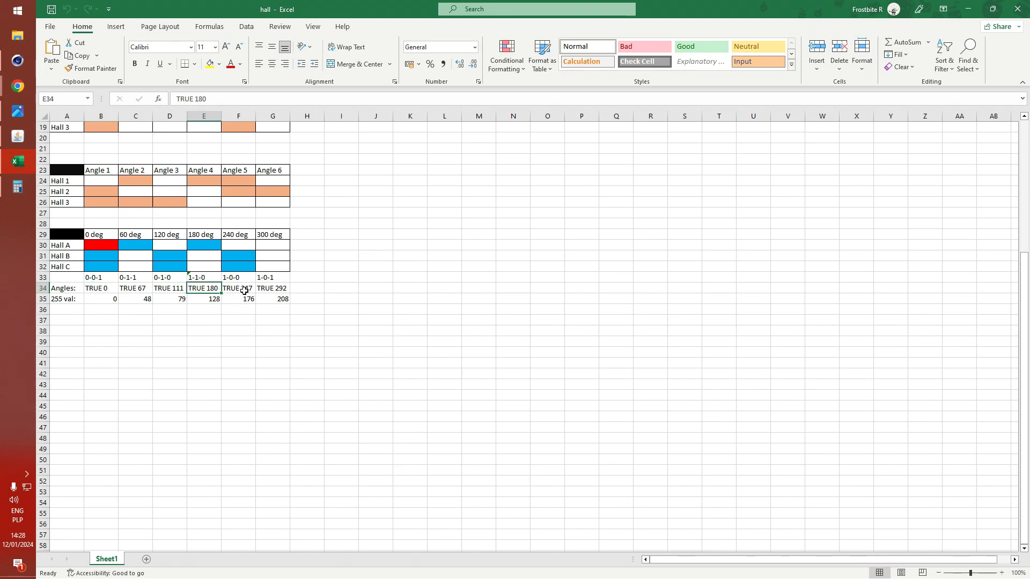
Step: Inspect the 240°, 300°, 120° and 60° angle values in F34, G34, D34 and C34
click(238, 288)
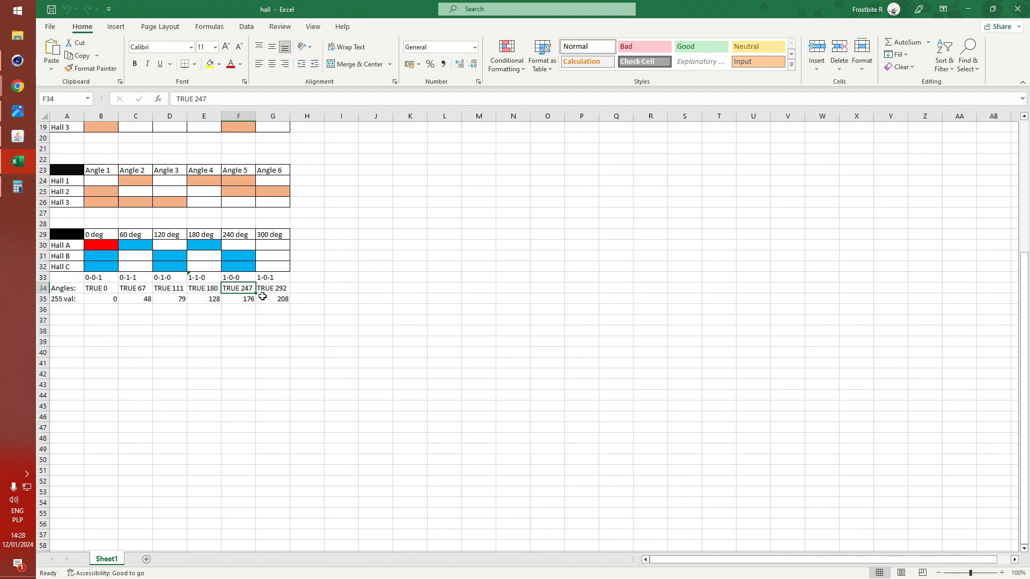
click(272, 288)
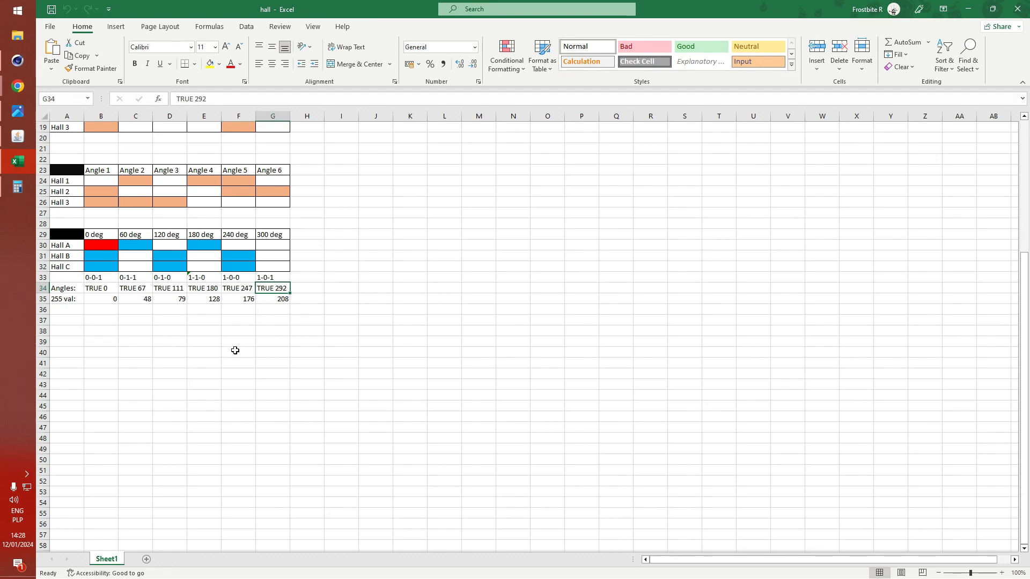
click(169, 288)
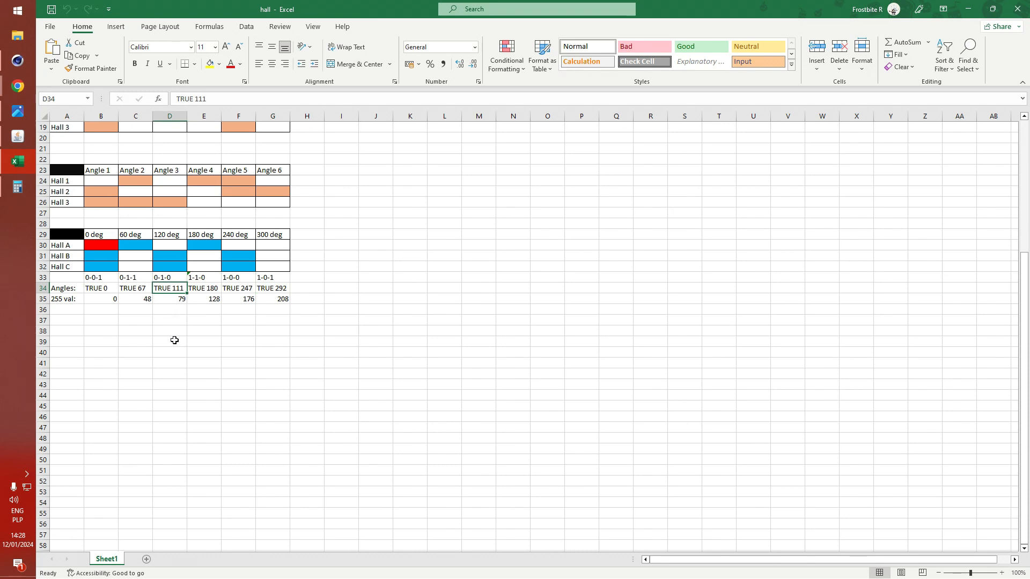
mouse_move(173, 332)
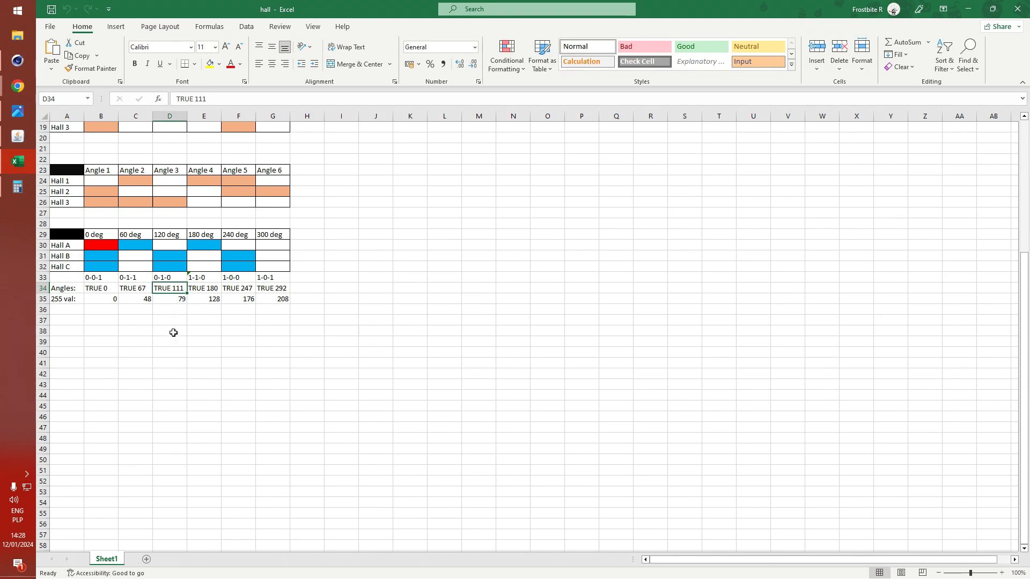
click(135, 288)
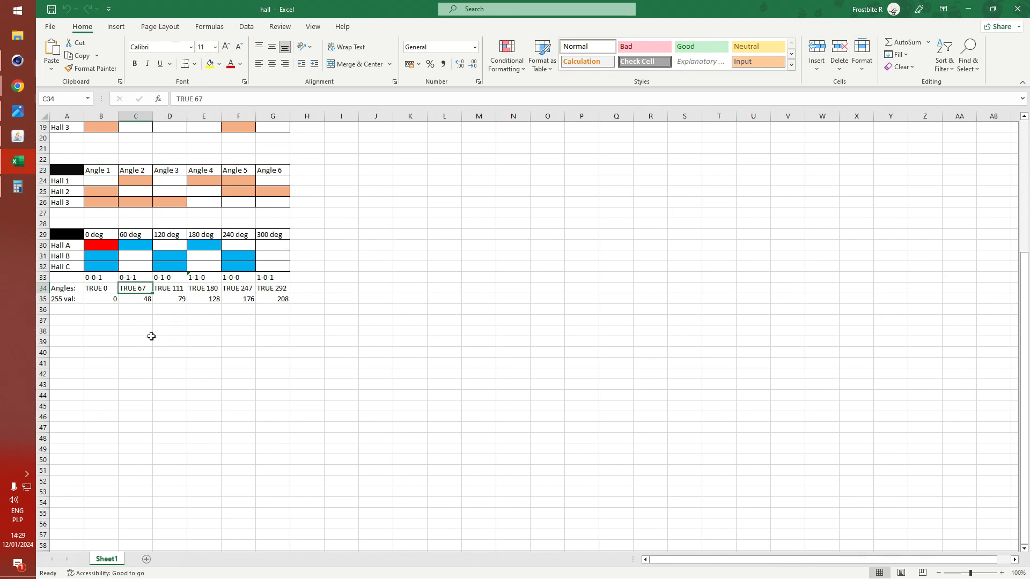
click(237, 288)
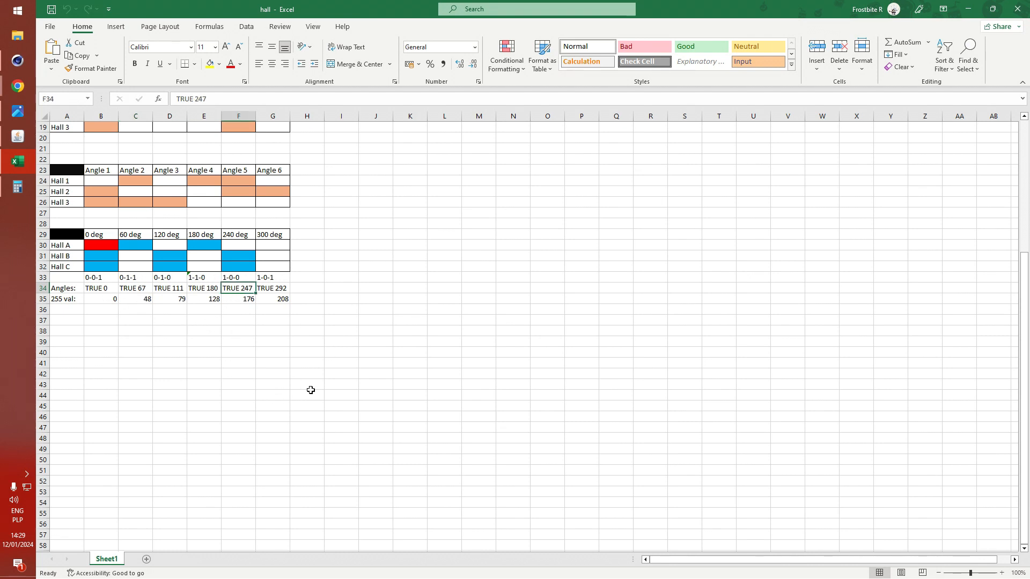
mouse_move(262, 377)
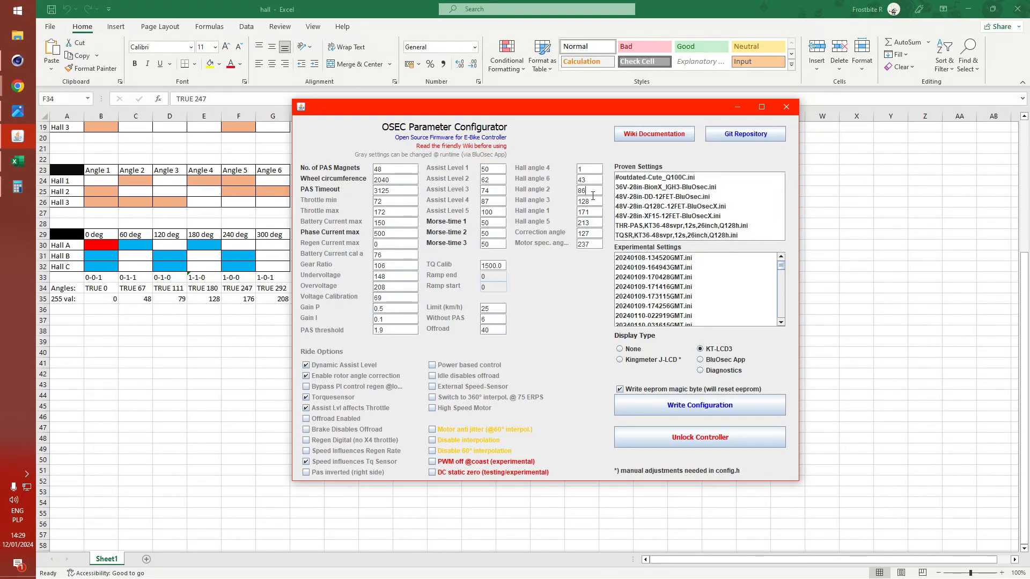
Step: Drag the configurator window to the right, clear of the spreadsheet rows
drag(545, 106, 659, 77)
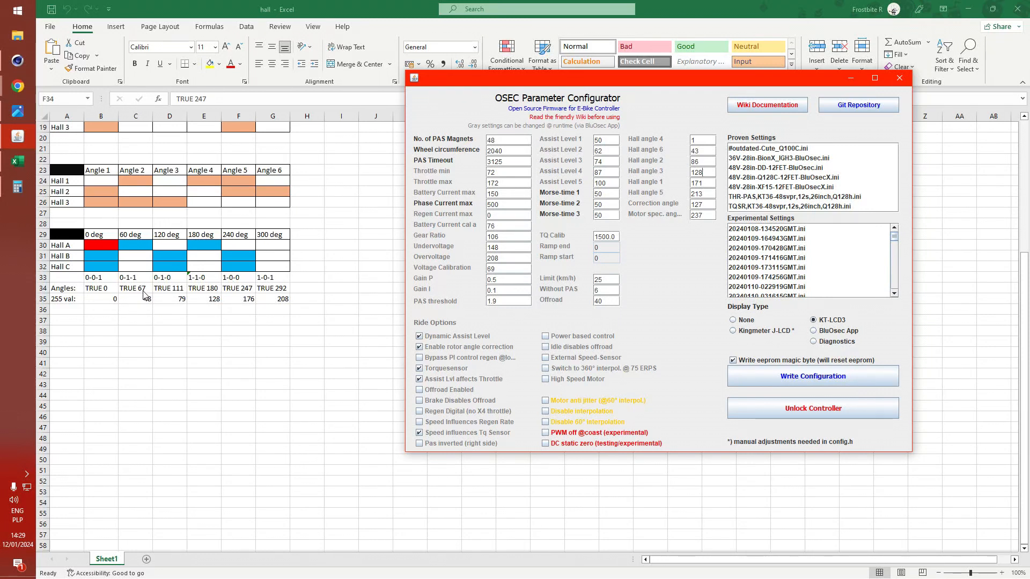
mouse_move(131, 308)
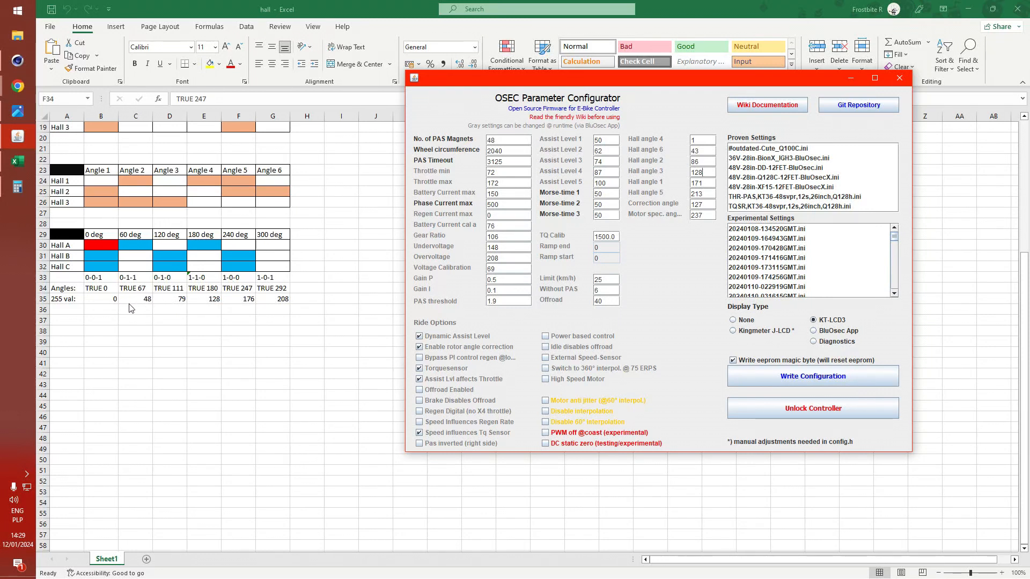
mouse_move(4, 192)
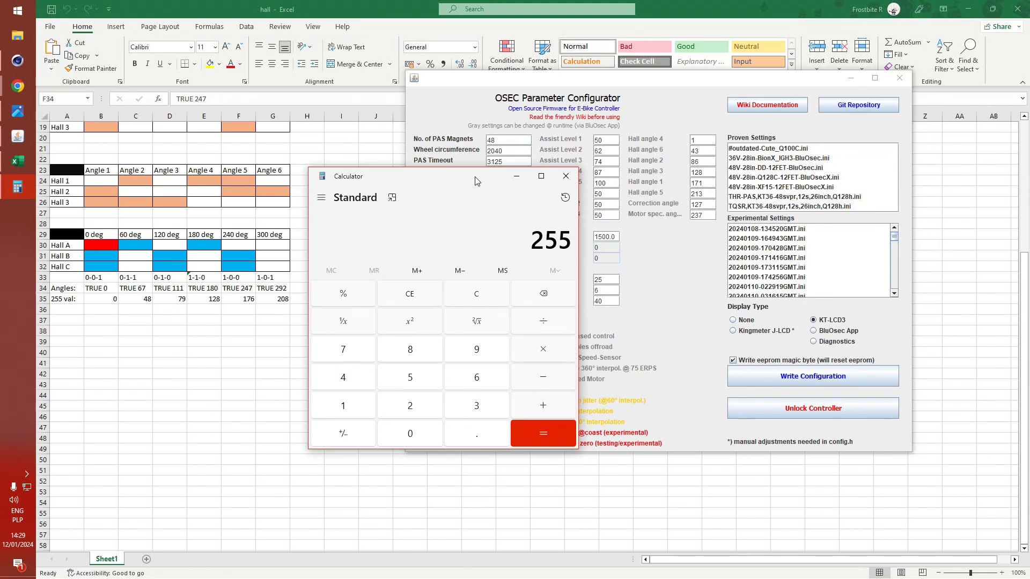
Step: Compute 255 ÷ 360 ≈ 0.7083 and multiply by 67 to get 47.458
click(543, 433)
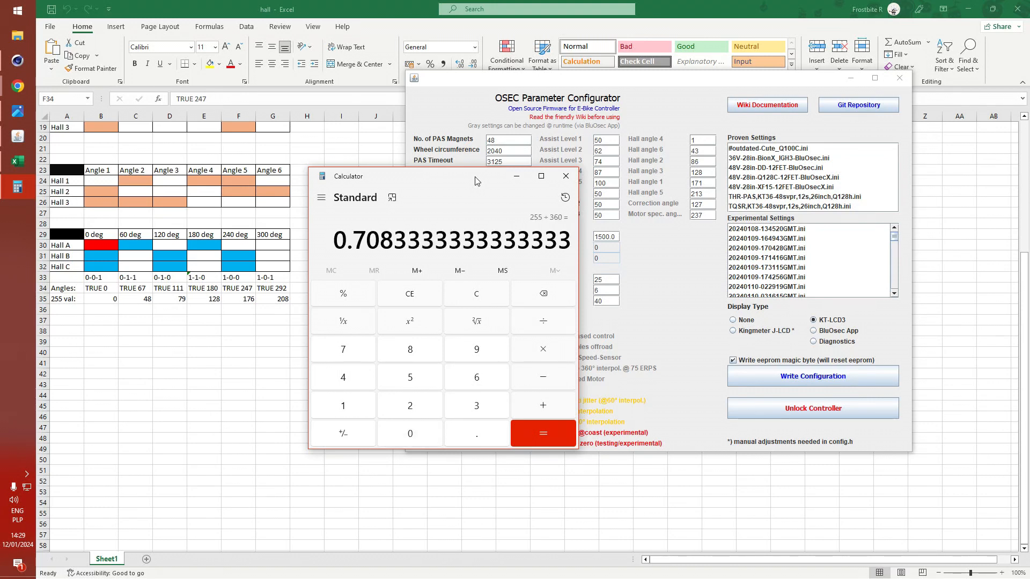
mouse_move(336, 241)
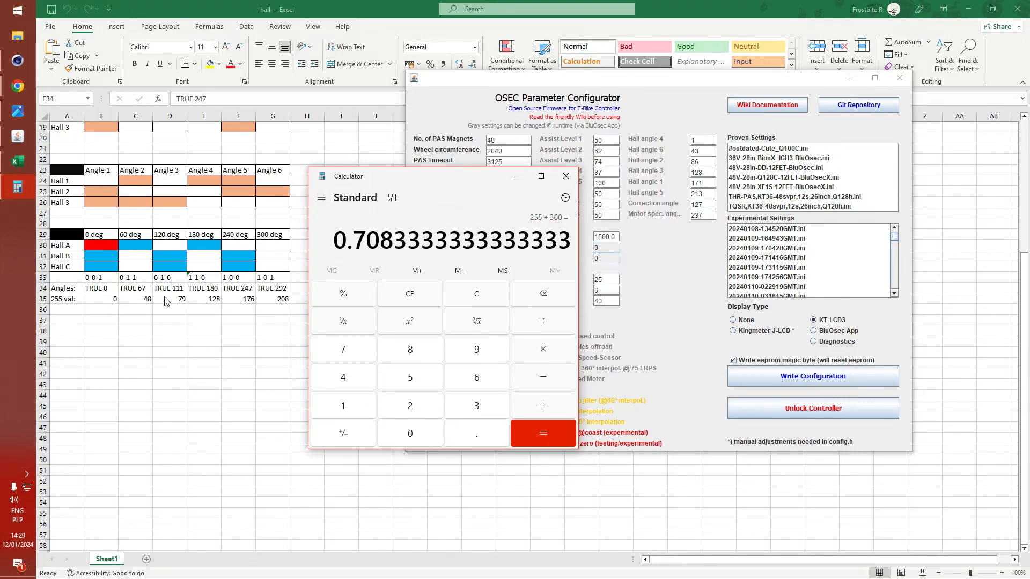
click(702, 139)
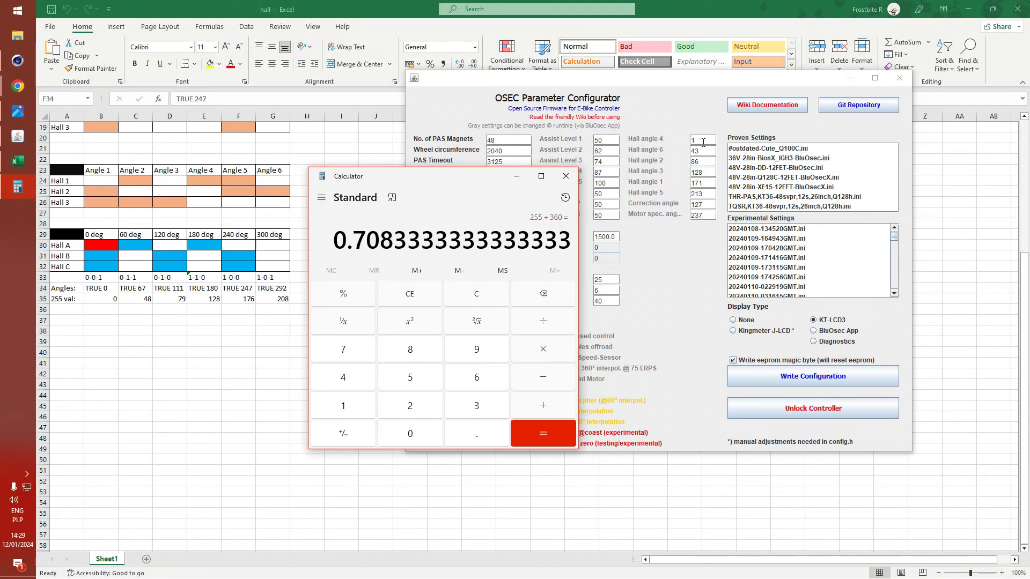
mouse_move(124, 296)
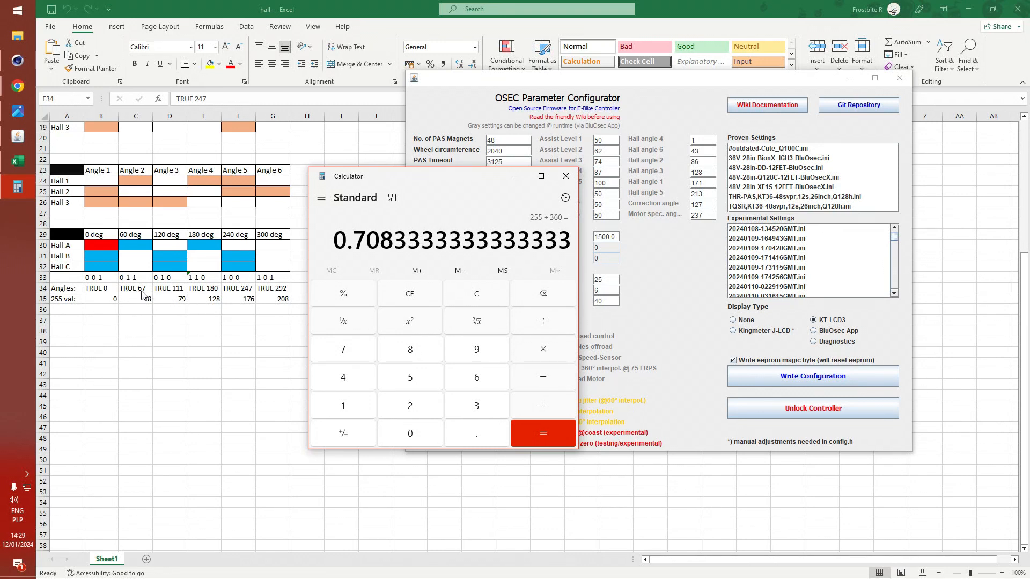
mouse_move(640, 133)
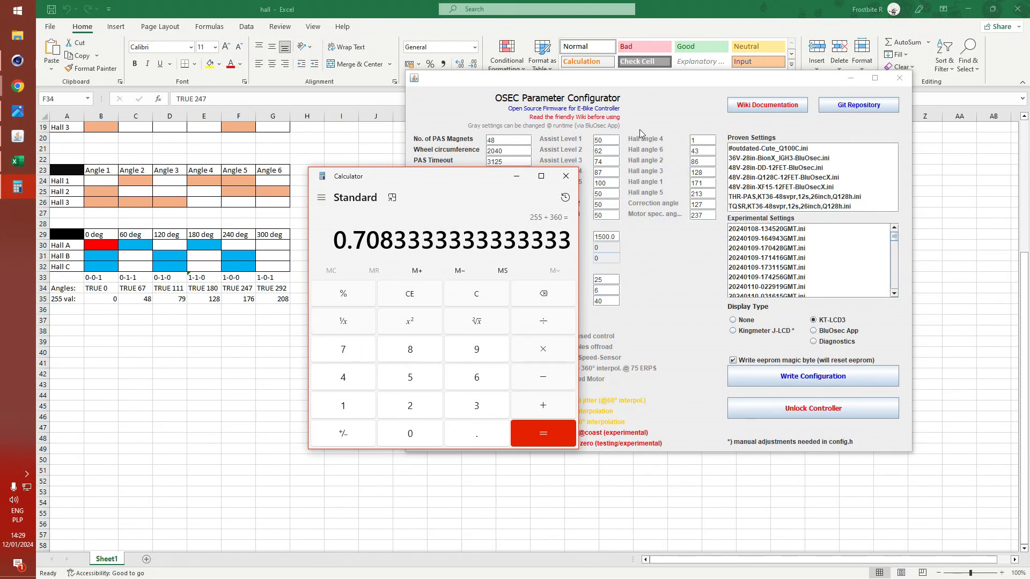
mouse_move(449, 214)
text(67)
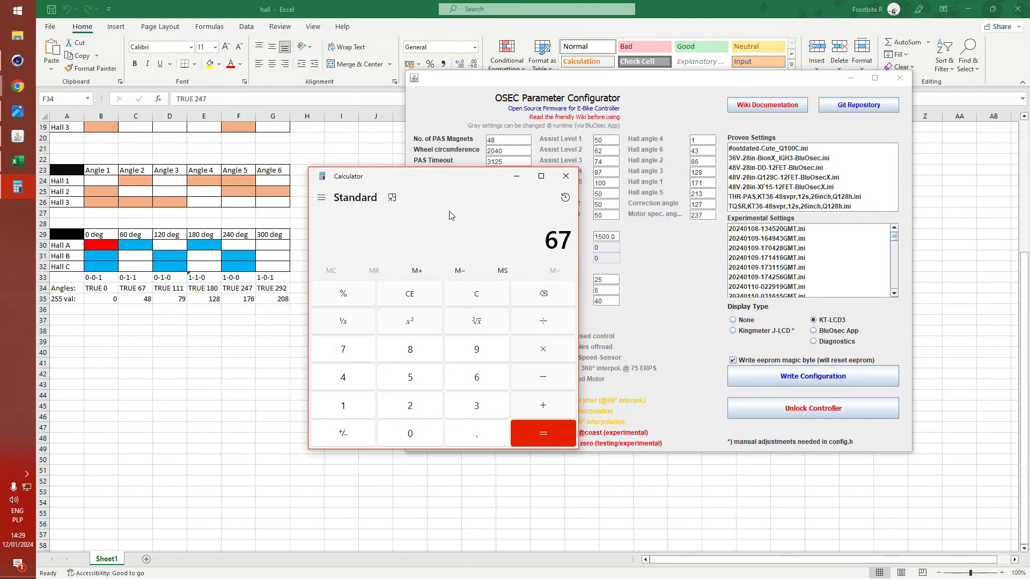
click(543, 434)
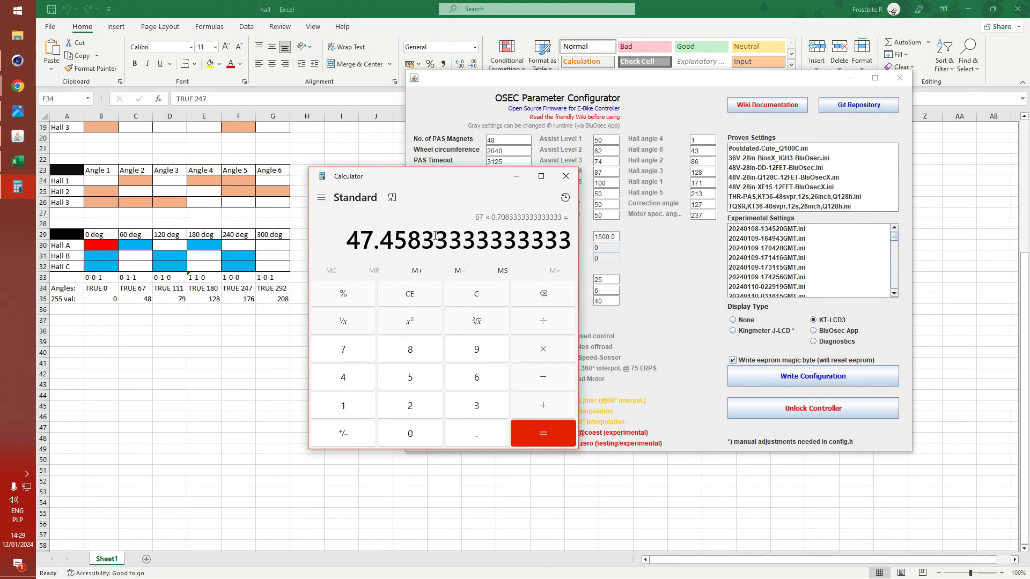
mouse_move(512, 220)
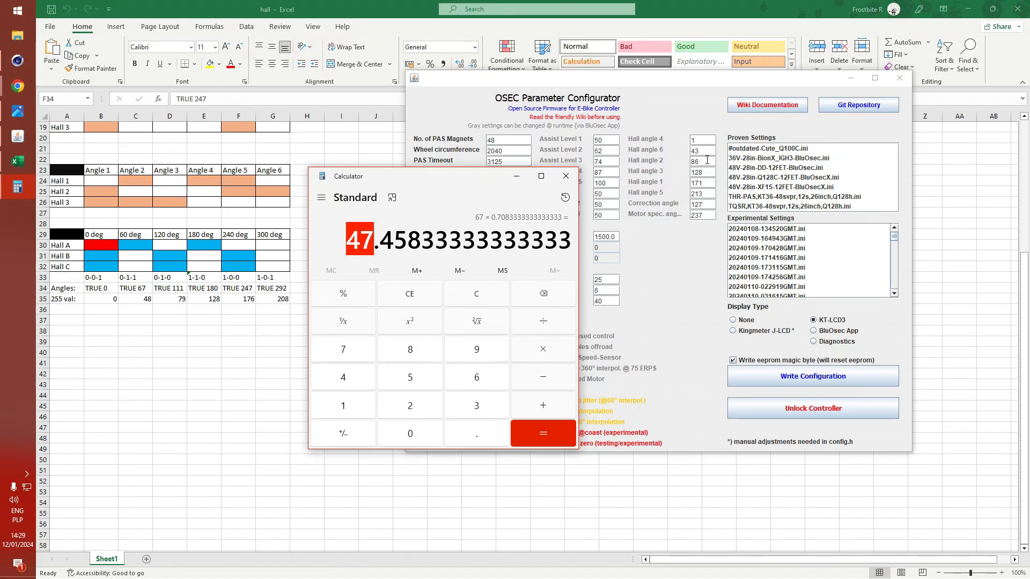
mouse_move(160, 317)
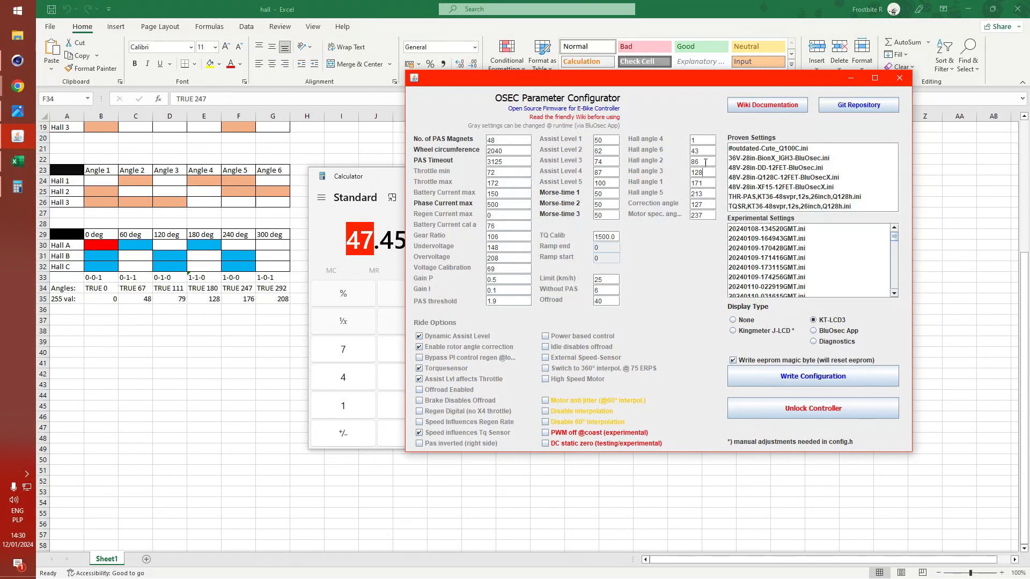
Step: Open the OSEC manual PDF and scroll to the page 6 Hall Angle section
click(702, 150)
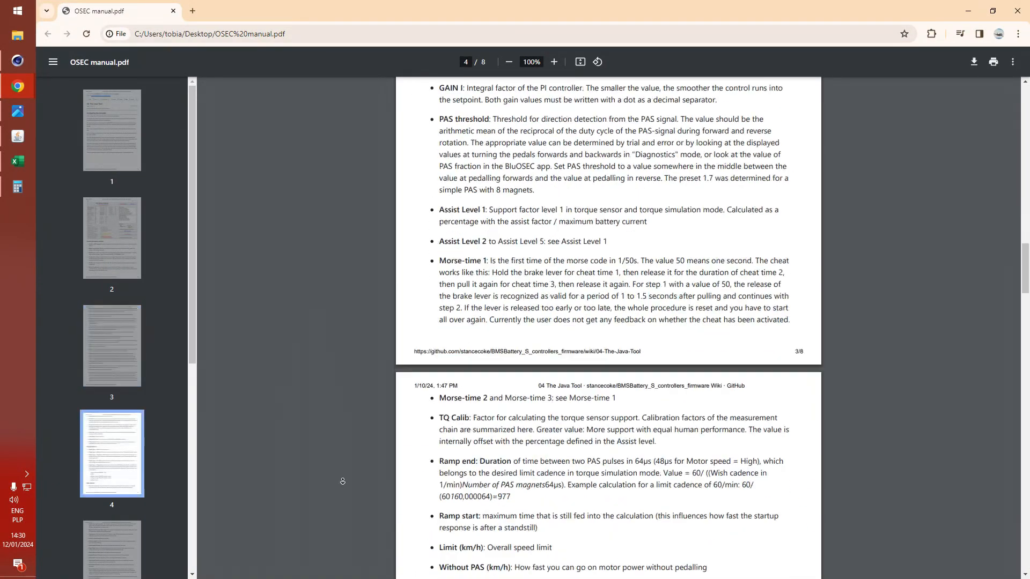
scroll(down, 3)
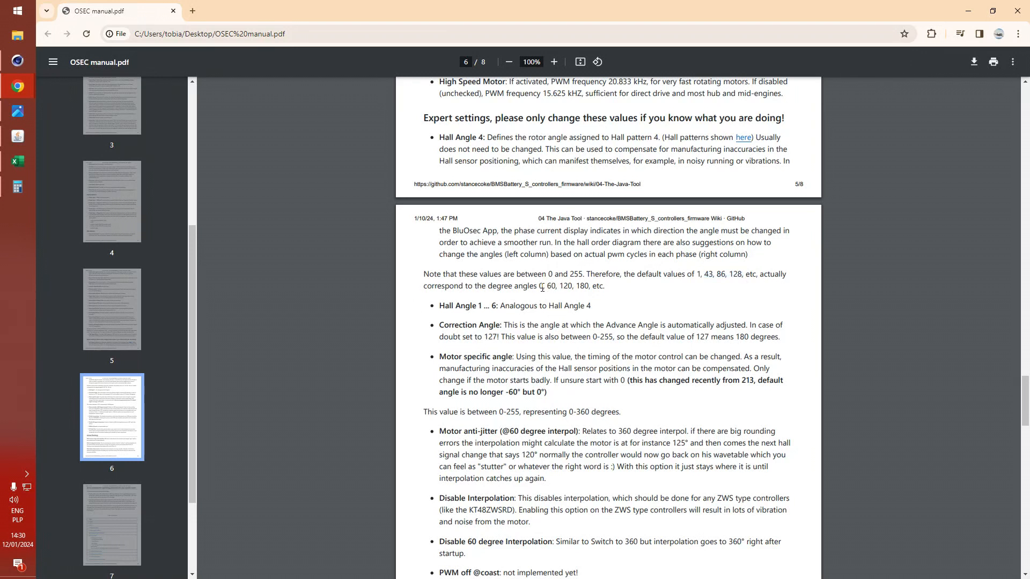
mouse_move(704, 298)
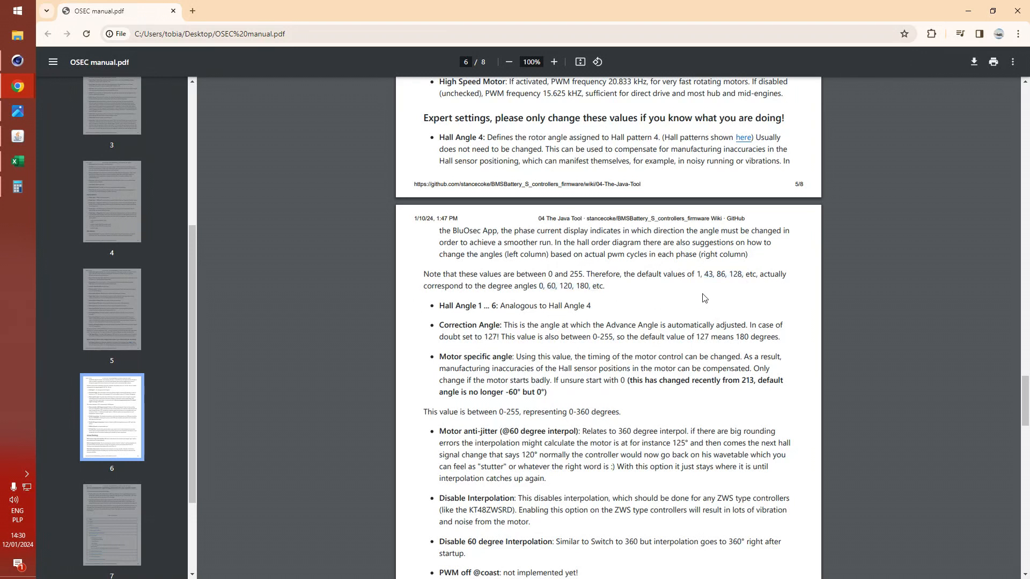
mouse_move(700, 278)
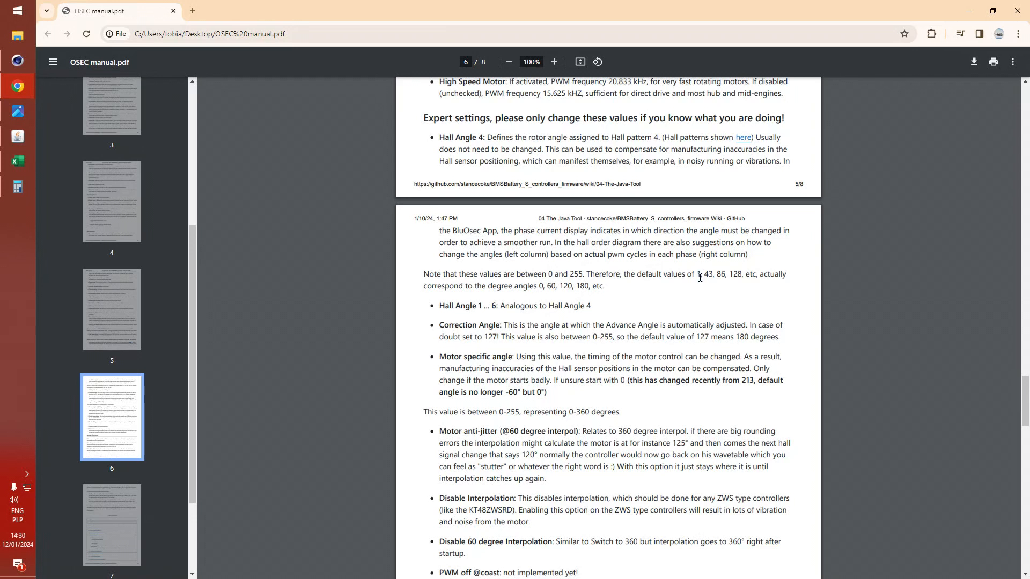
mouse_move(535, 285)
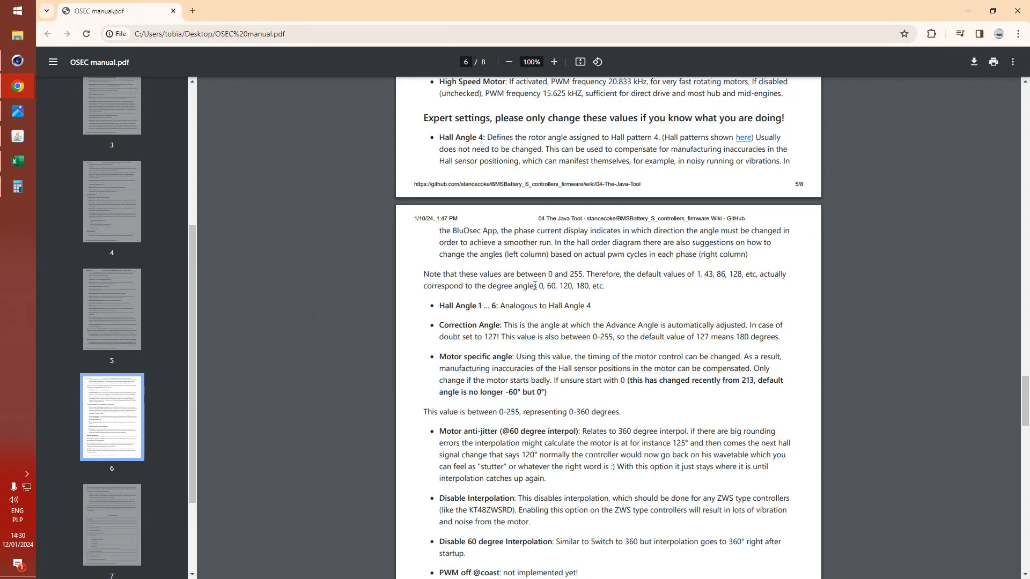
mouse_move(540, 307)
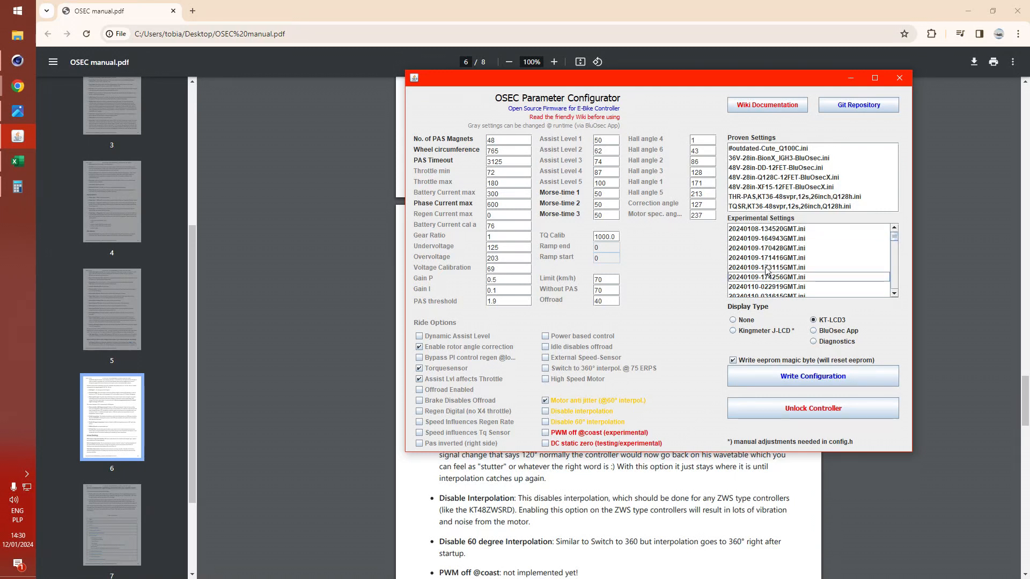
click(767, 267)
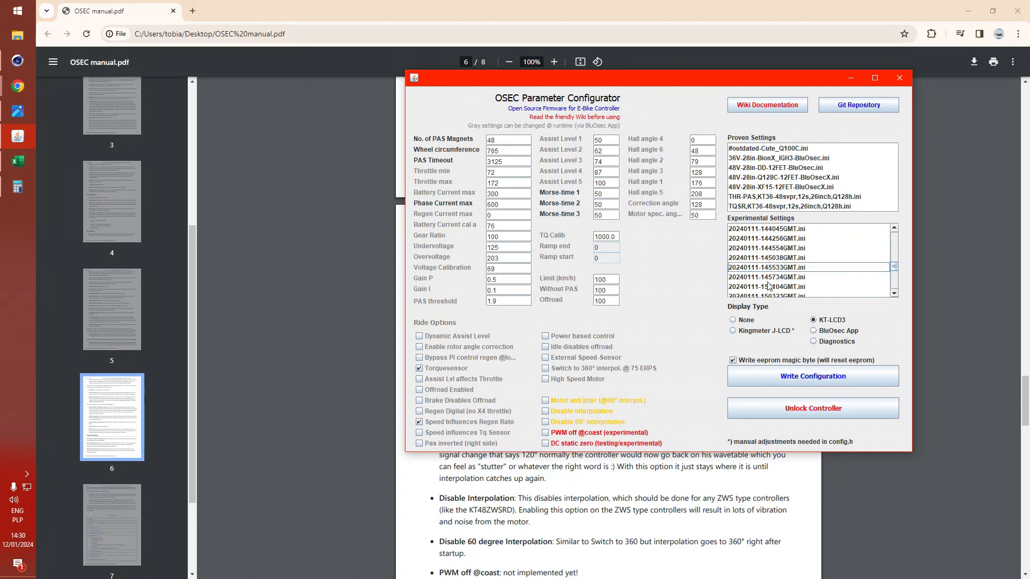
click(767, 258)
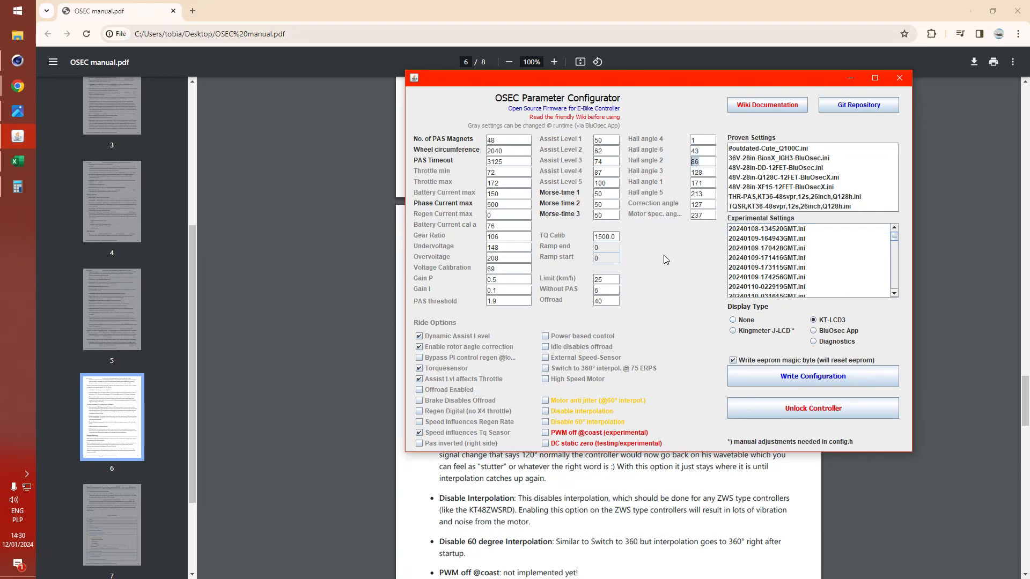
click(767, 238)
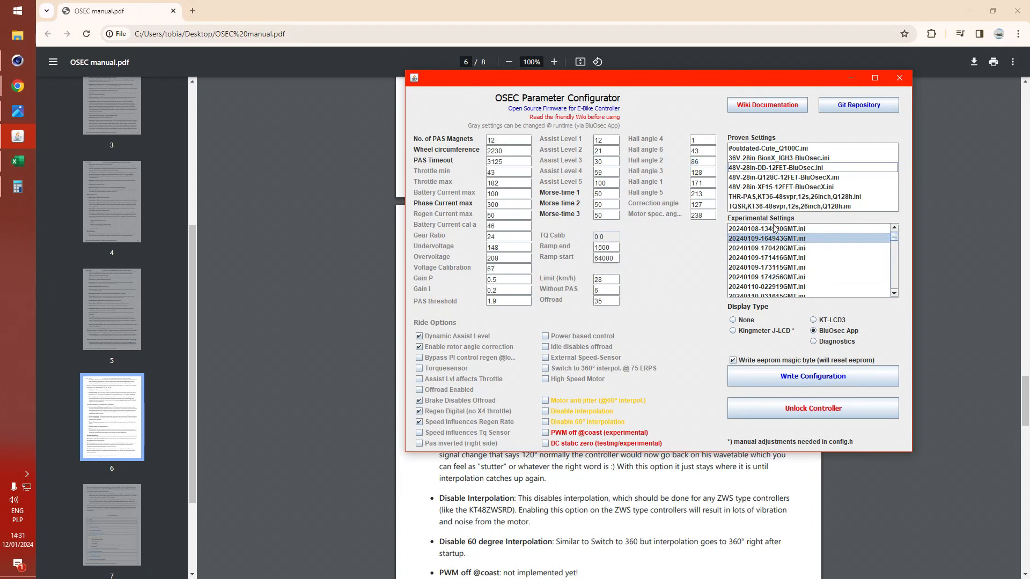
click(768, 257)
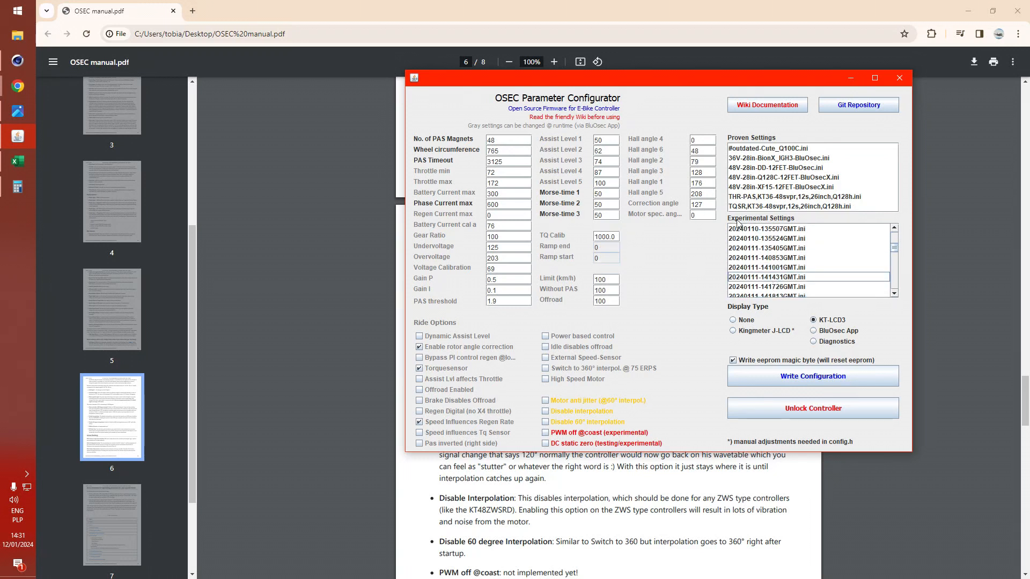
mouse_move(683, 315)
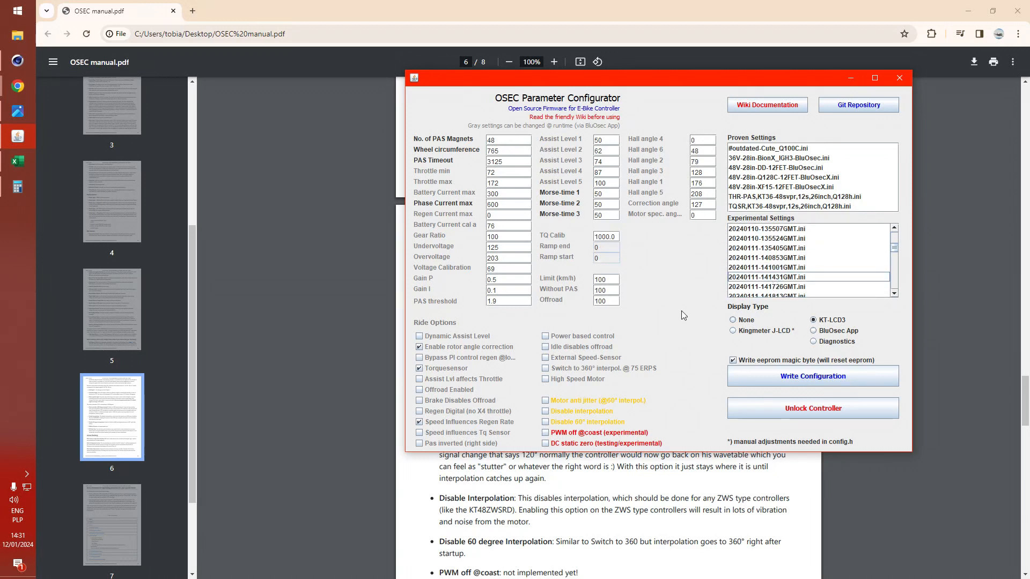
click(899, 78)
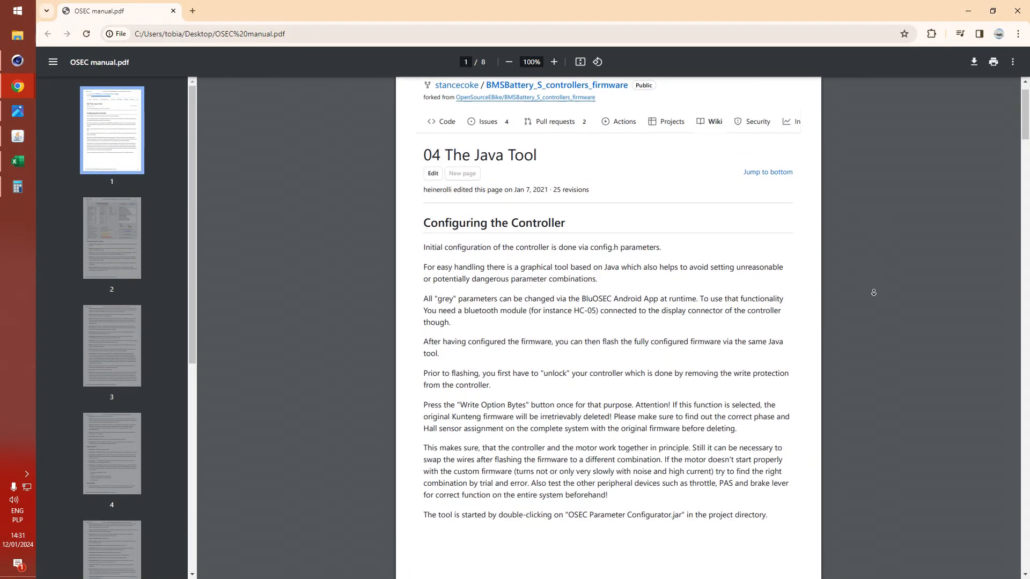
Step: Scroll the OSEC manual from page 1 to General parameter settings on page 2
scroll(down, 3)
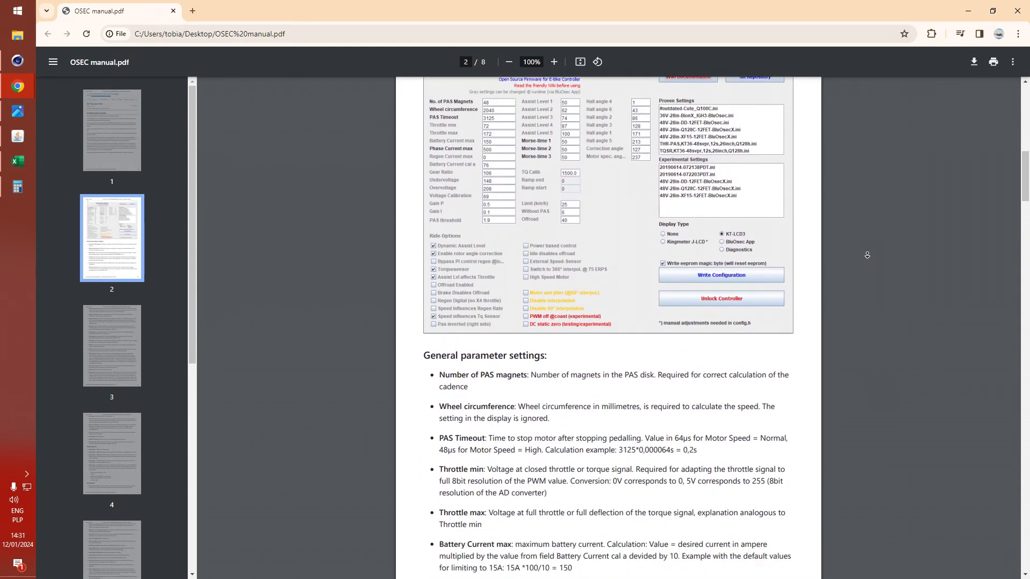
scroll(down, 3)
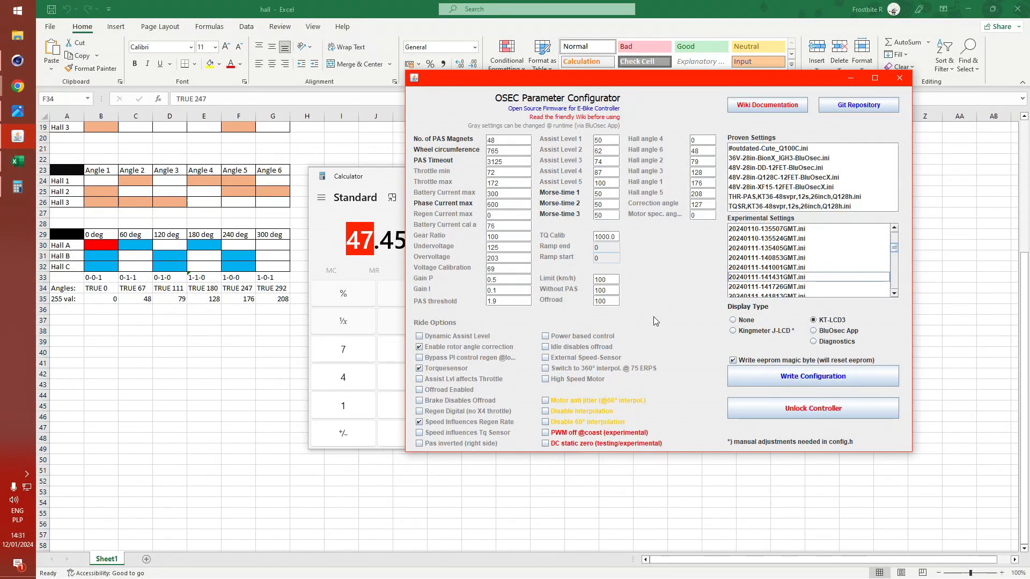
mouse_move(586, 274)
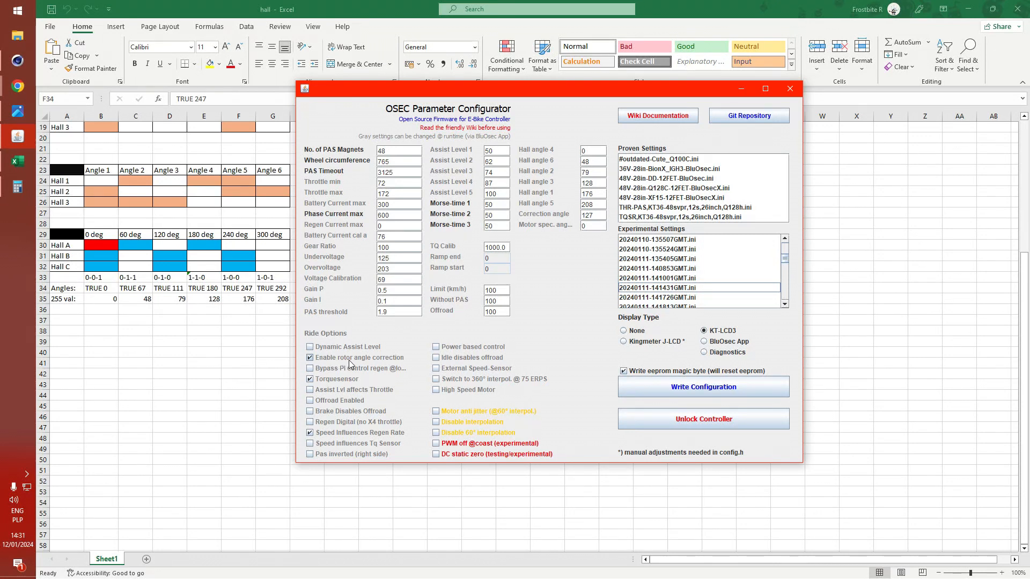
mouse_move(356, 364)
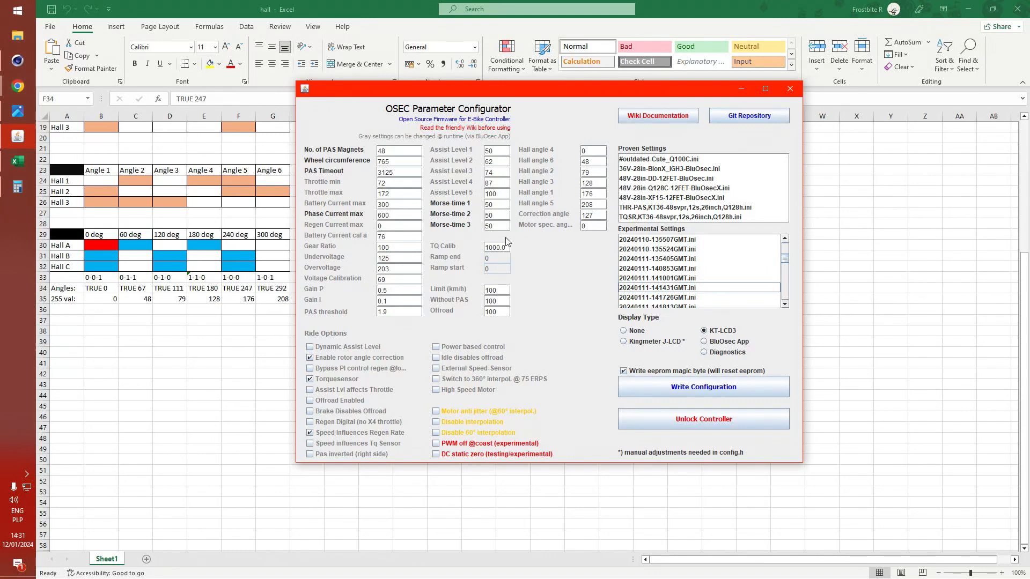
mouse_move(15, 72)
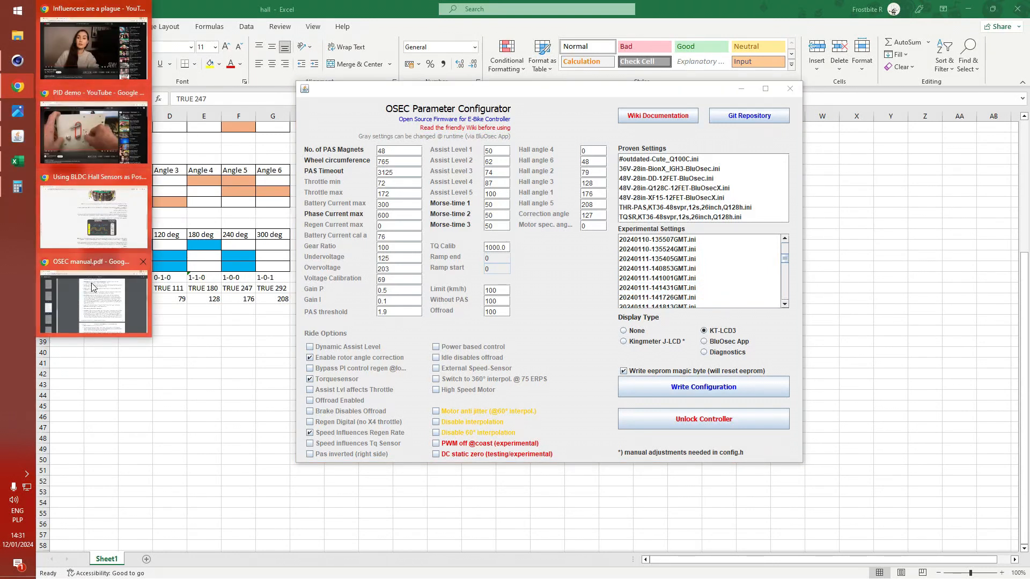
Step: Bring up the OSEC manual PDF and read Display and Ride Options on pages 3–5
click(92, 301)
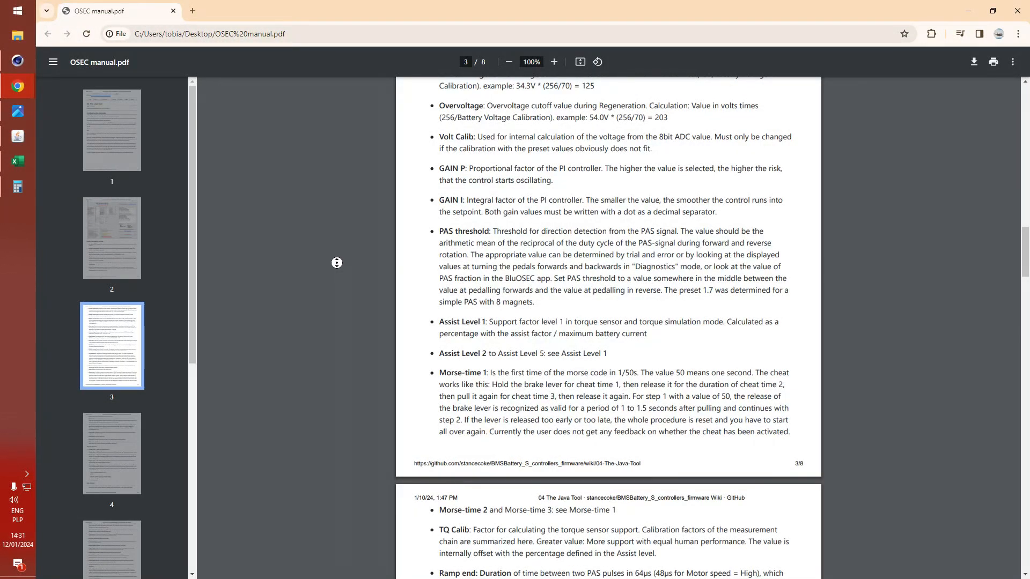
scroll(down, 3)
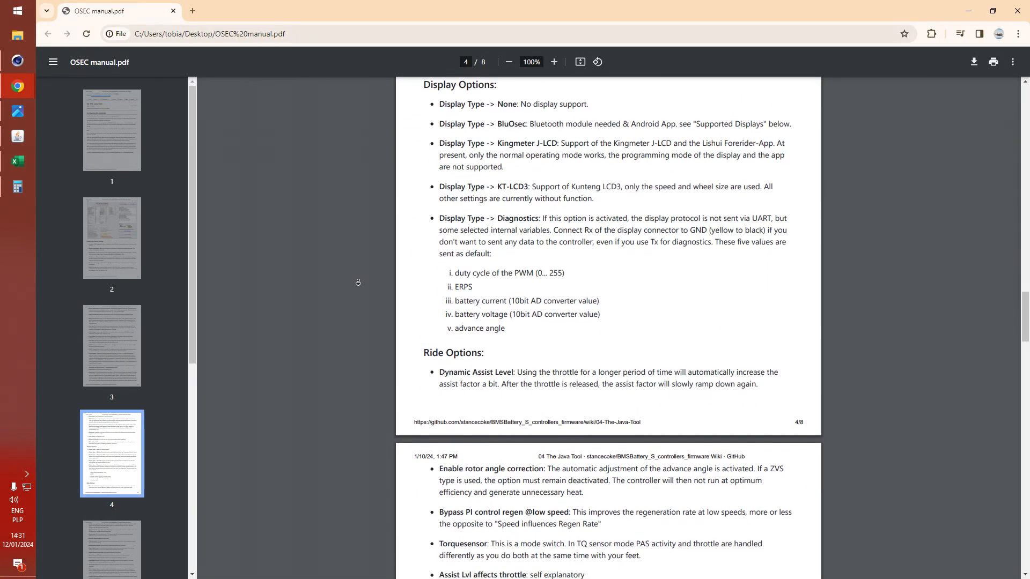
scroll(down, 3)
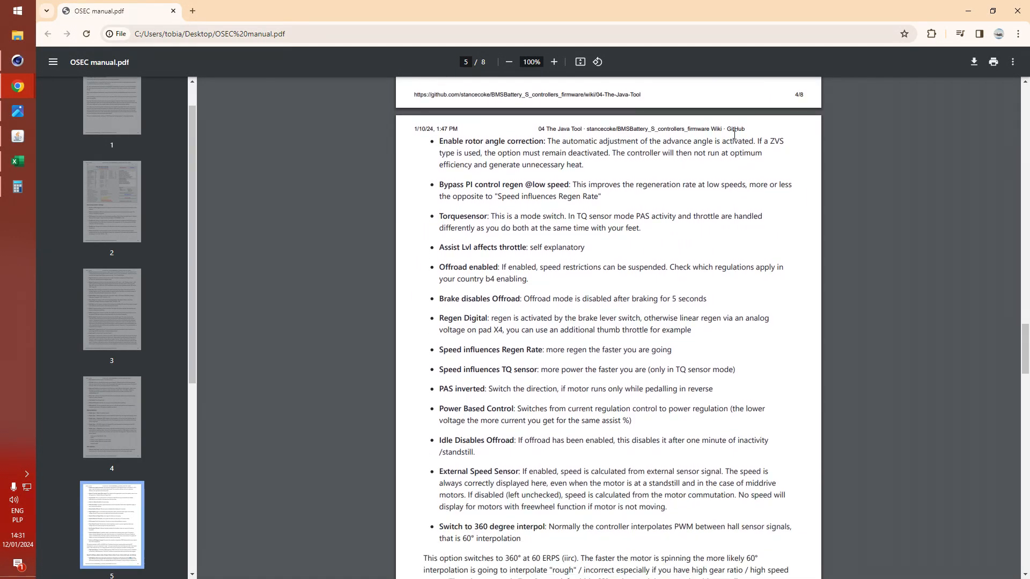
double_click(777, 141)
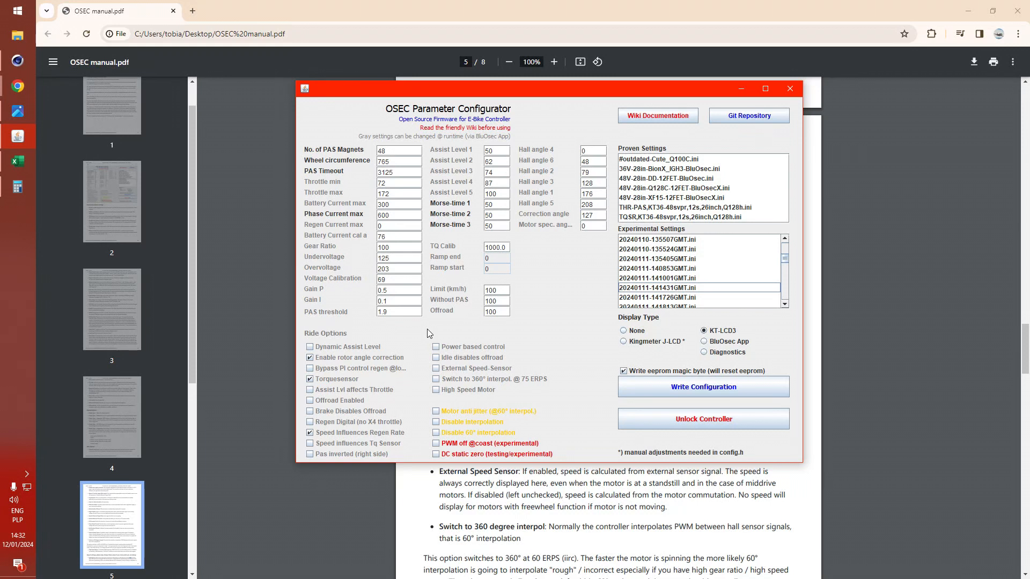
mouse_move(491, 336)
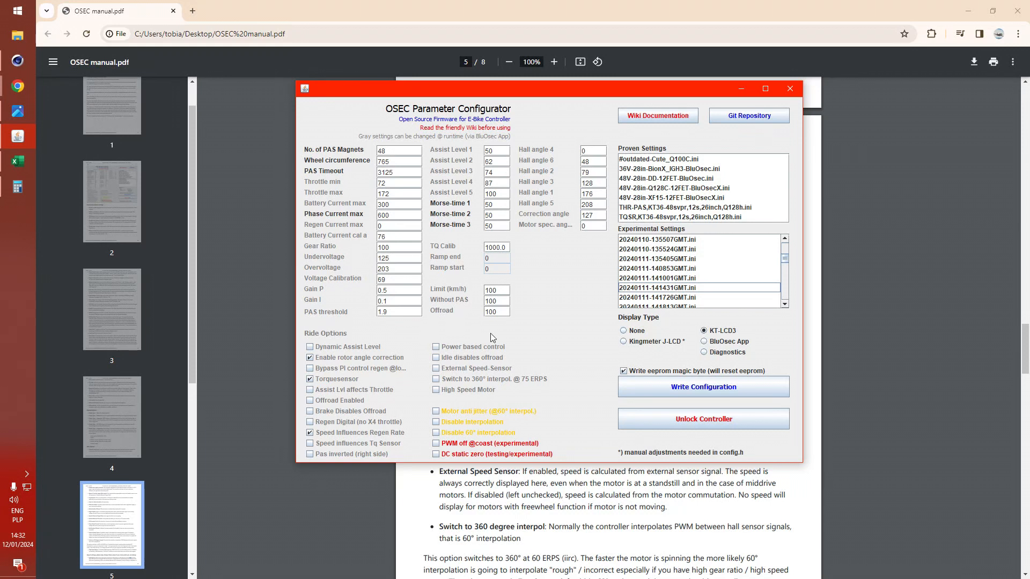
mouse_move(538, 322)
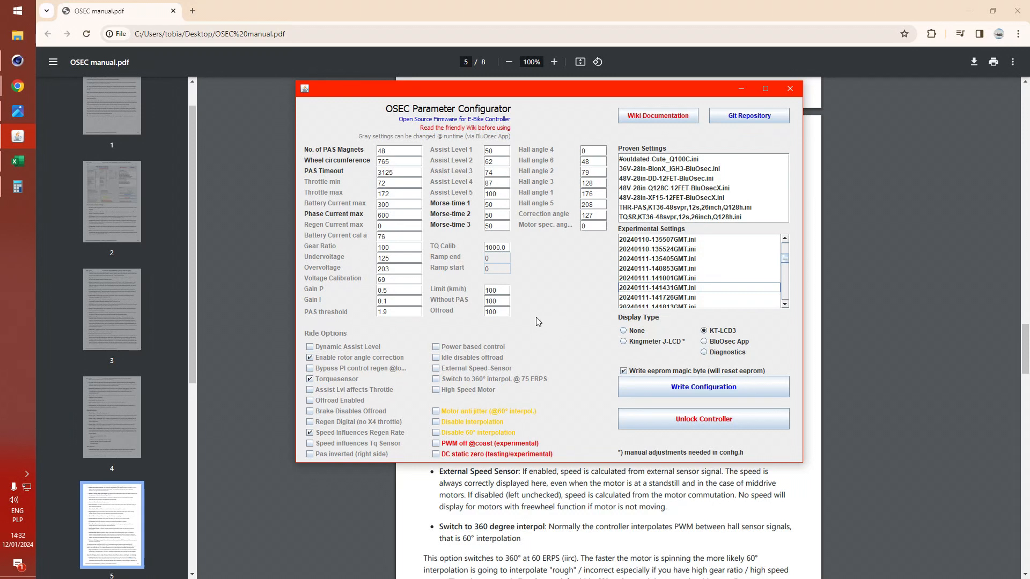
mouse_move(617, 364)
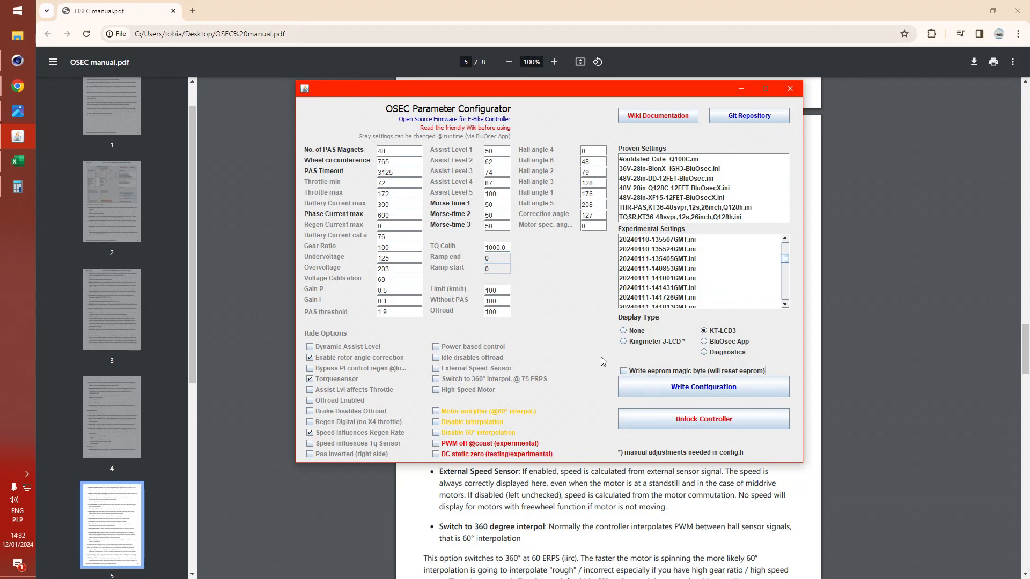
mouse_move(592, 355)
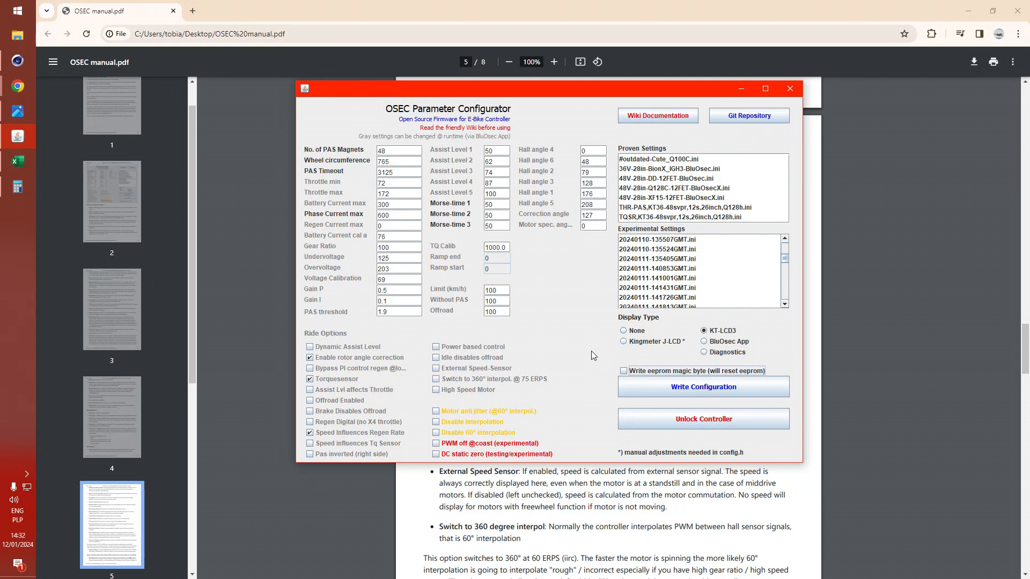
mouse_move(434, 338)
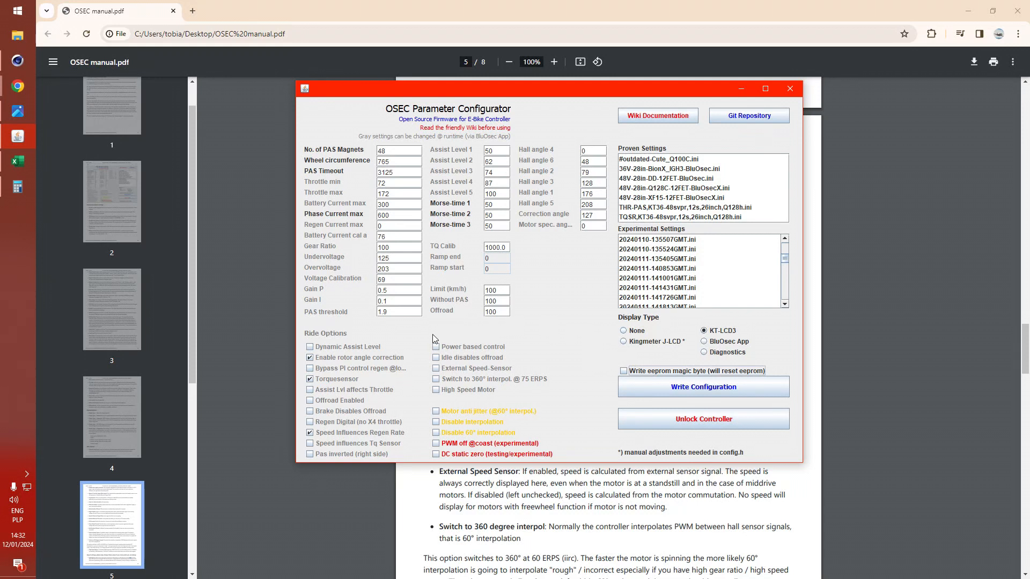
mouse_move(545, 333)
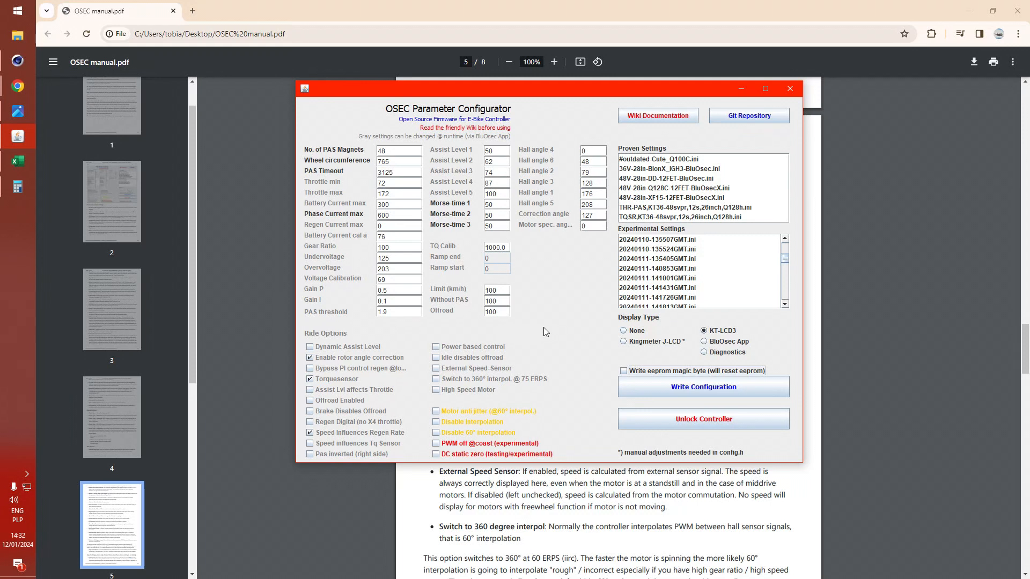
mouse_move(536, 332)
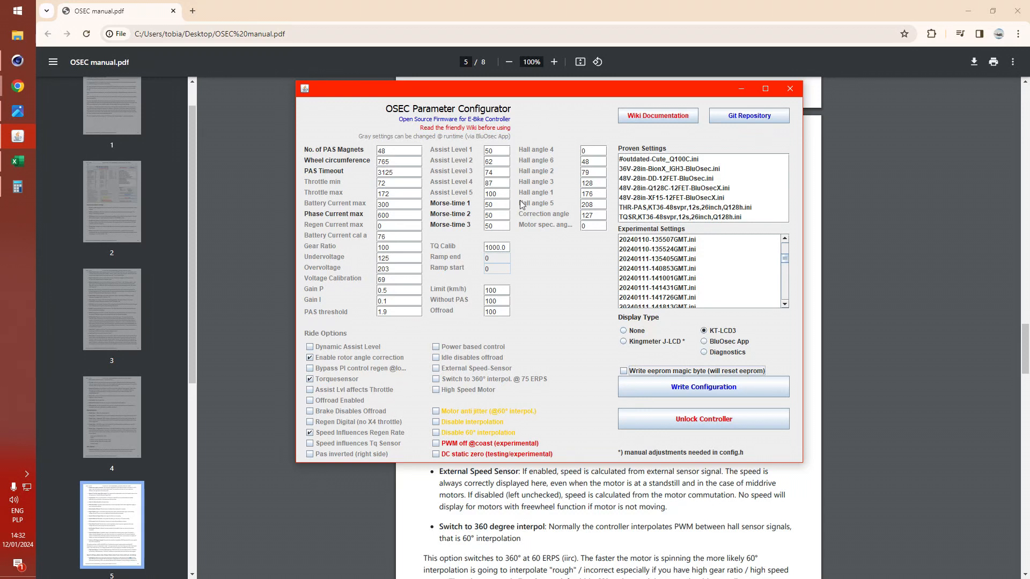
mouse_move(372, 302)
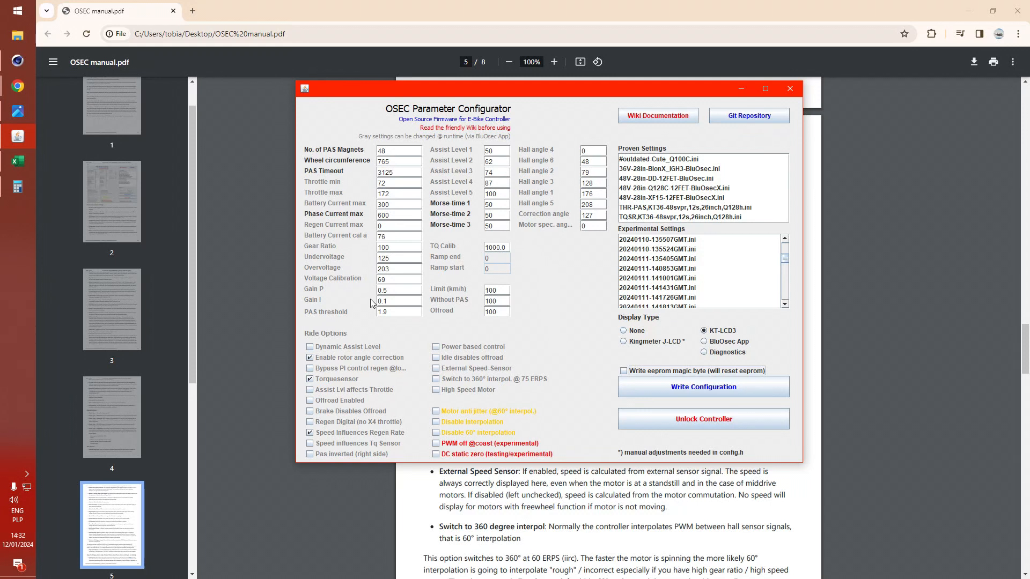
mouse_move(373, 252)
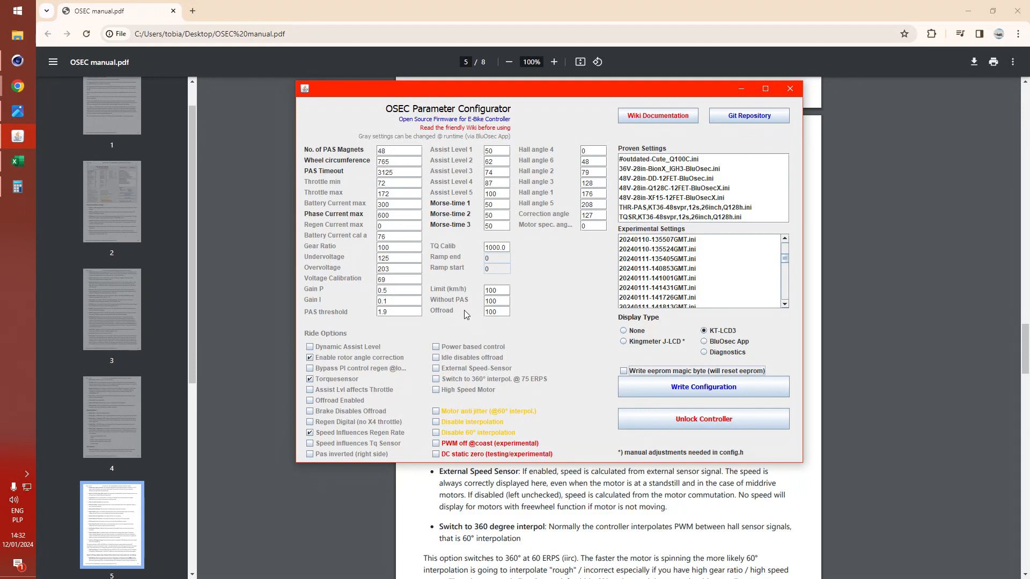
mouse_move(593, 360)
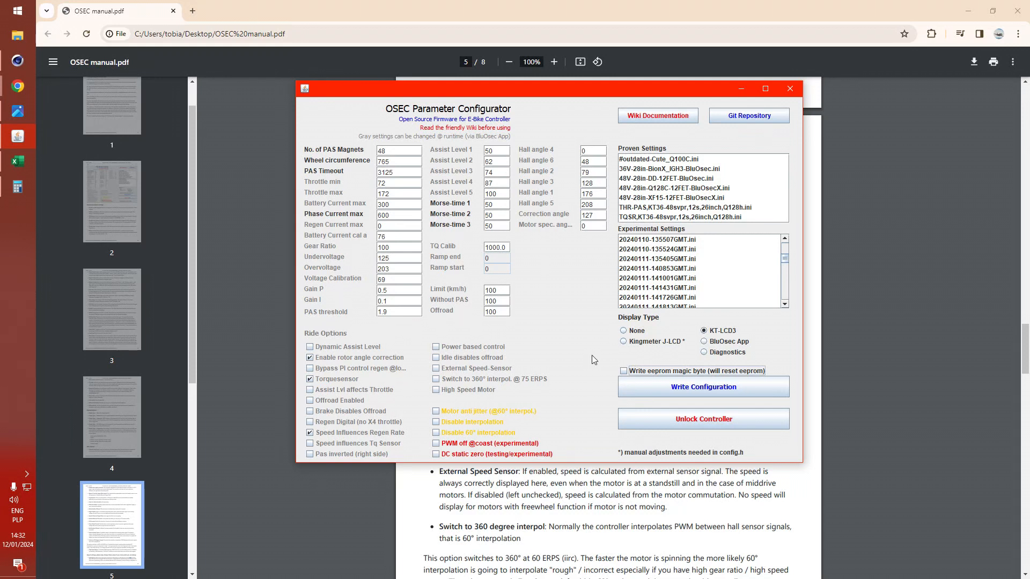
mouse_move(504, 368)
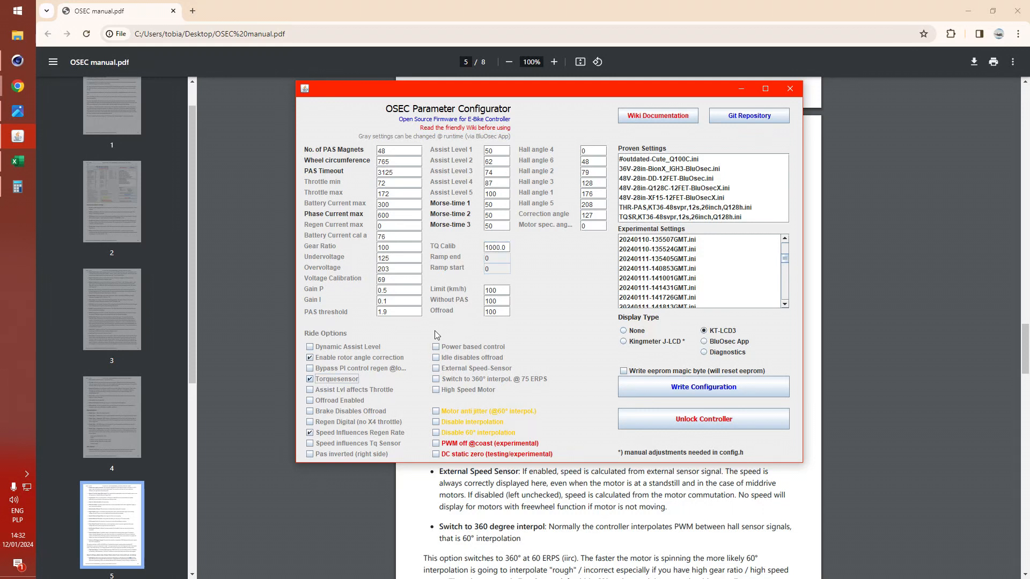
mouse_move(509, 315)
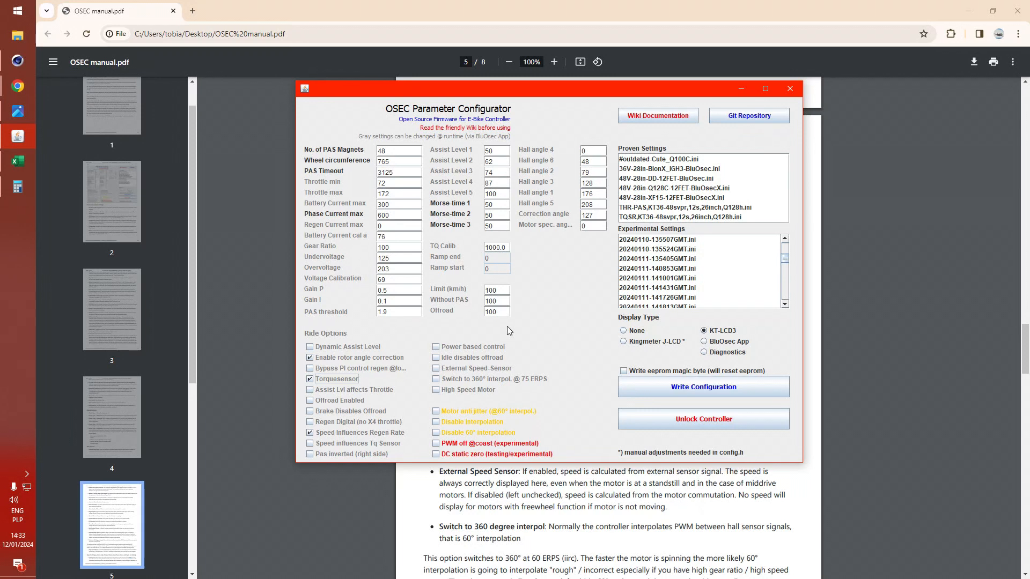
mouse_move(384, 347)
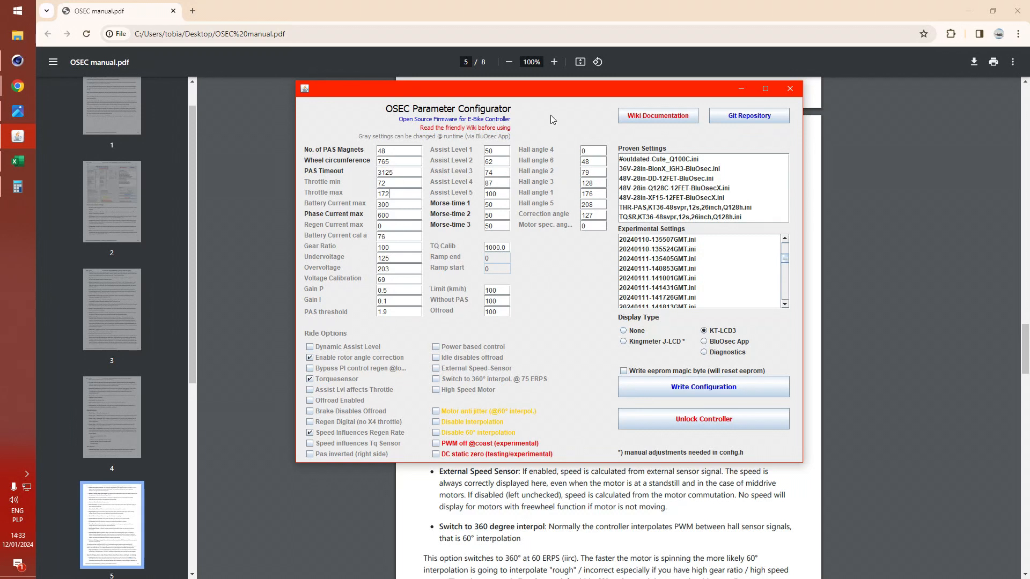
mouse_move(520, 285)
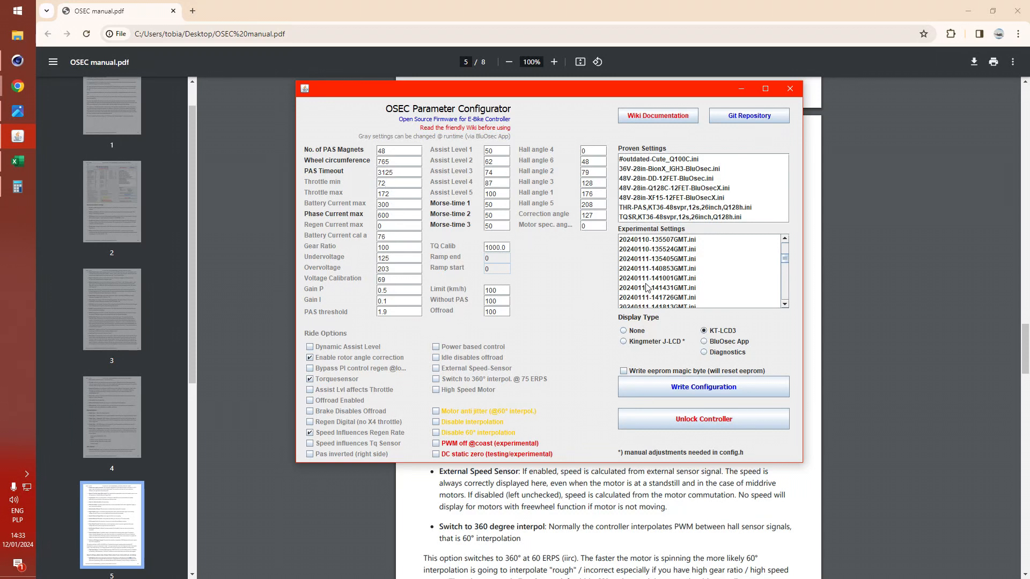
scroll(down, 3)
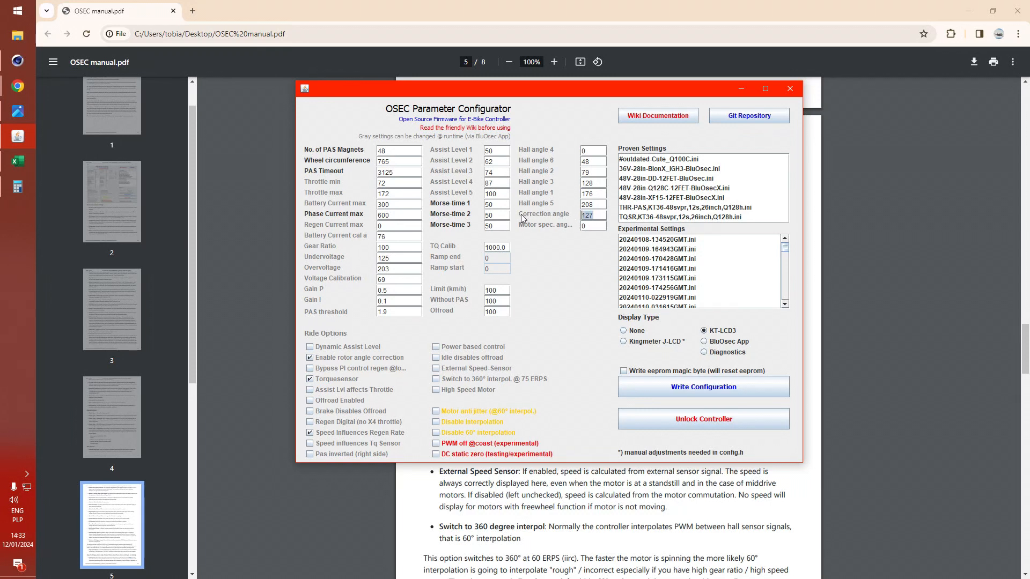
mouse_move(568, 232)
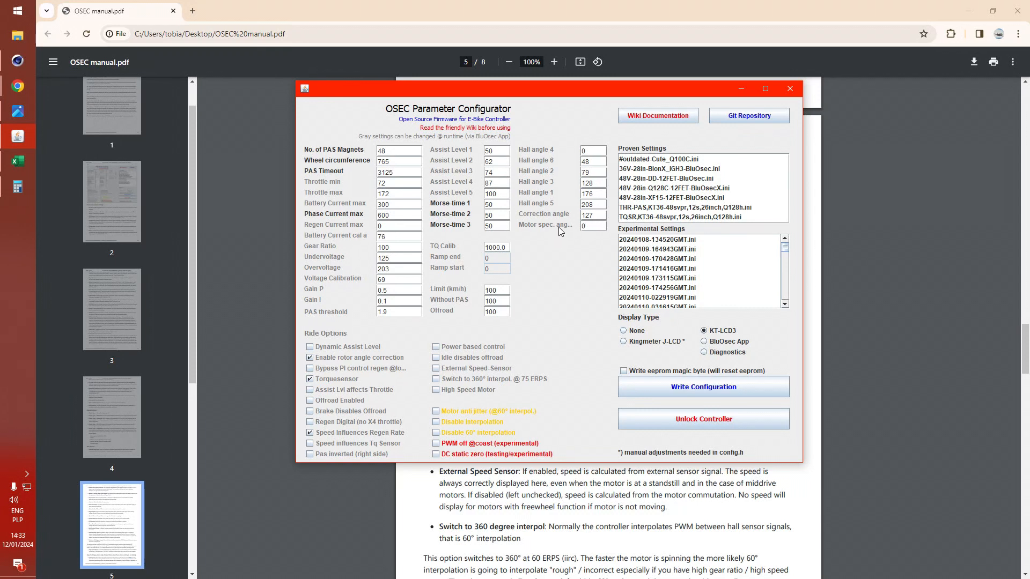
mouse_move(558, 197)
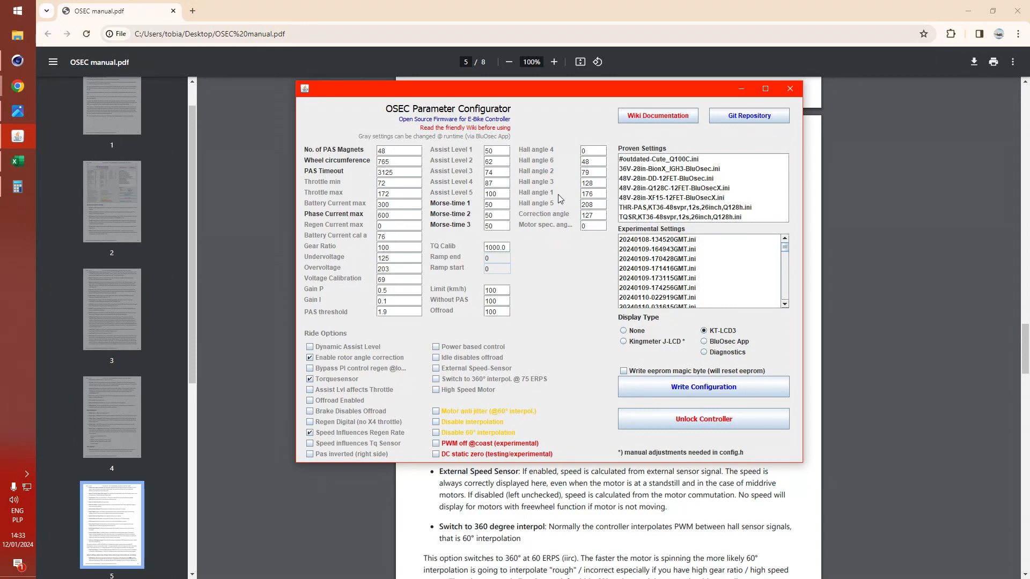
mouse_move(524, 220)
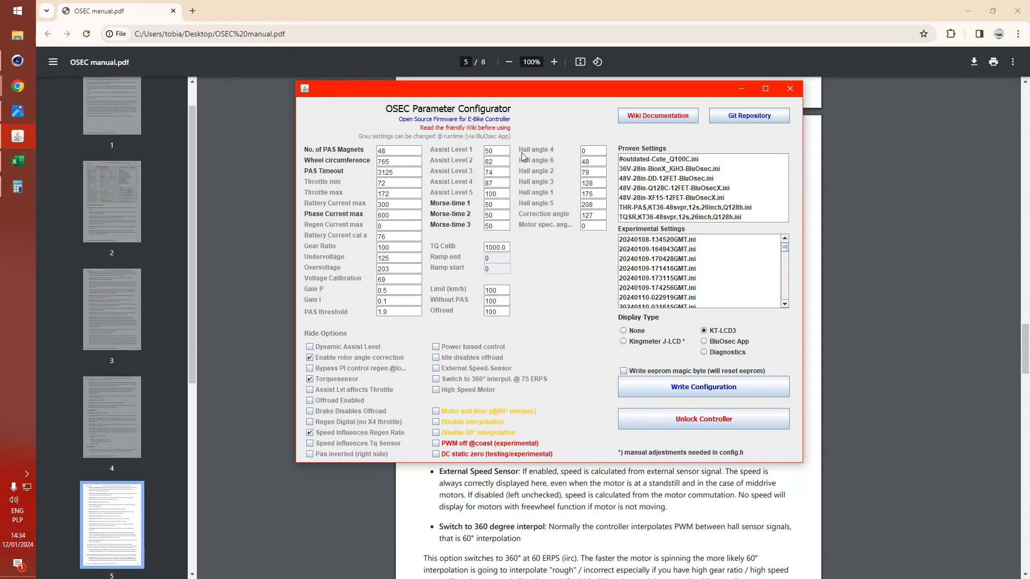
mouse_move(583, 247)
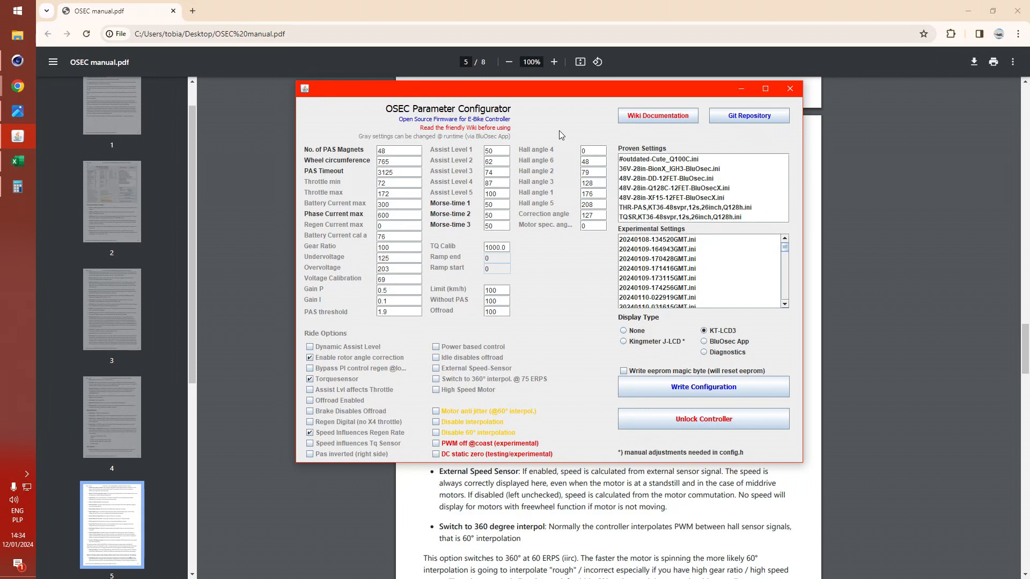
mouse_move(562, 261)
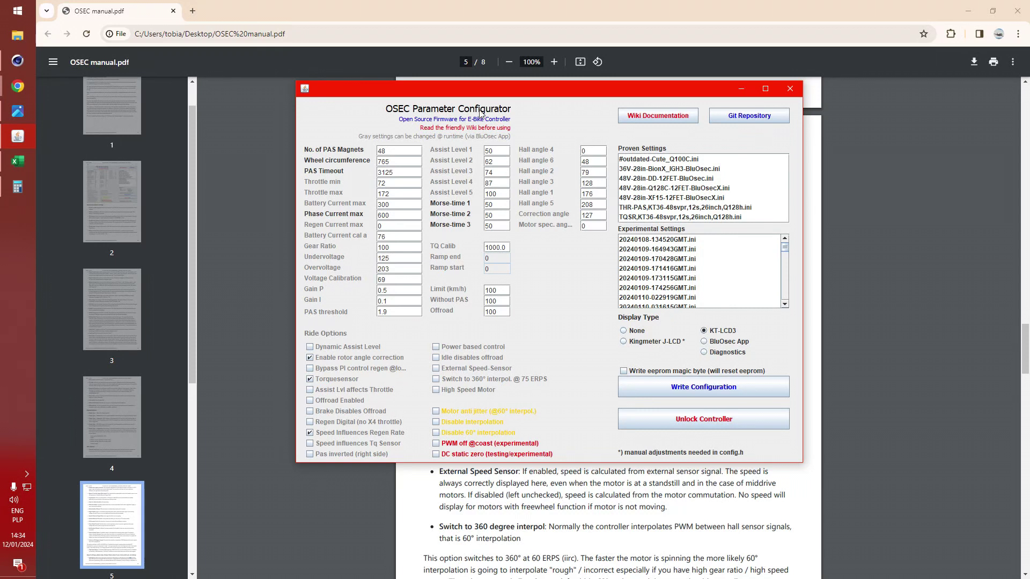
mouse_move(360, 331)
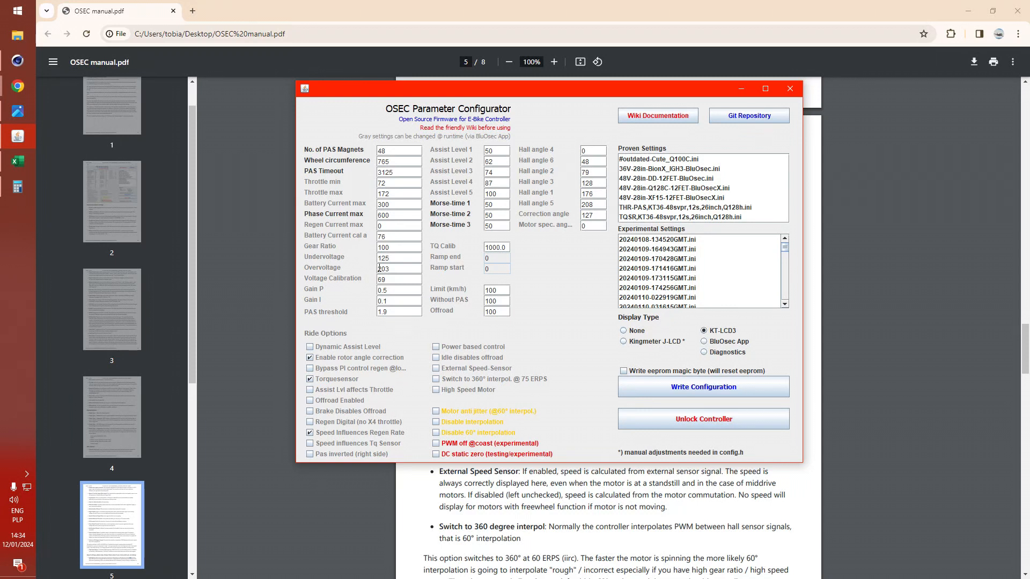
mouse_move(17, 161)
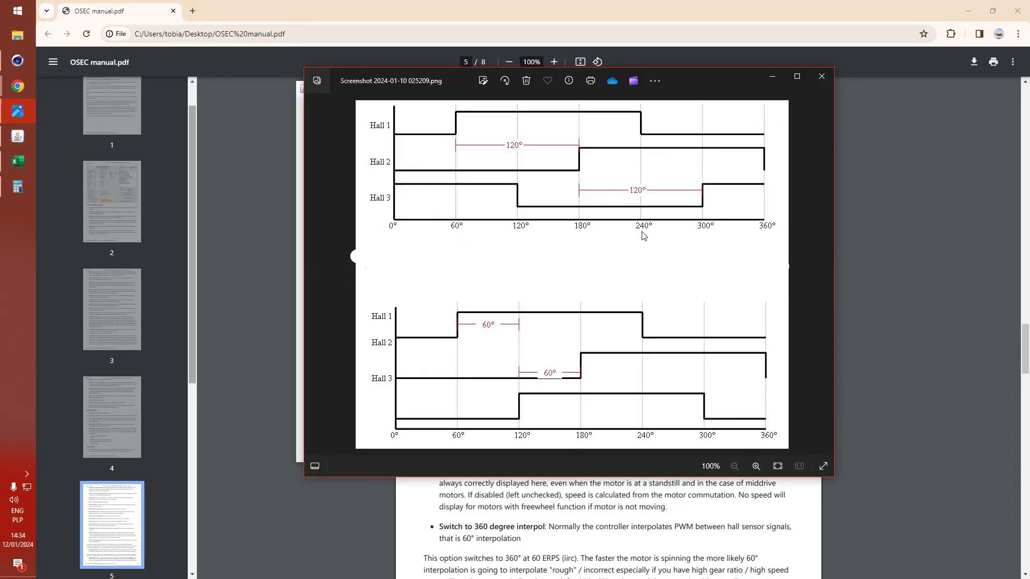
Step: Close the 120° versus 60° Hall timing diagram in Photos
click(821, 76)
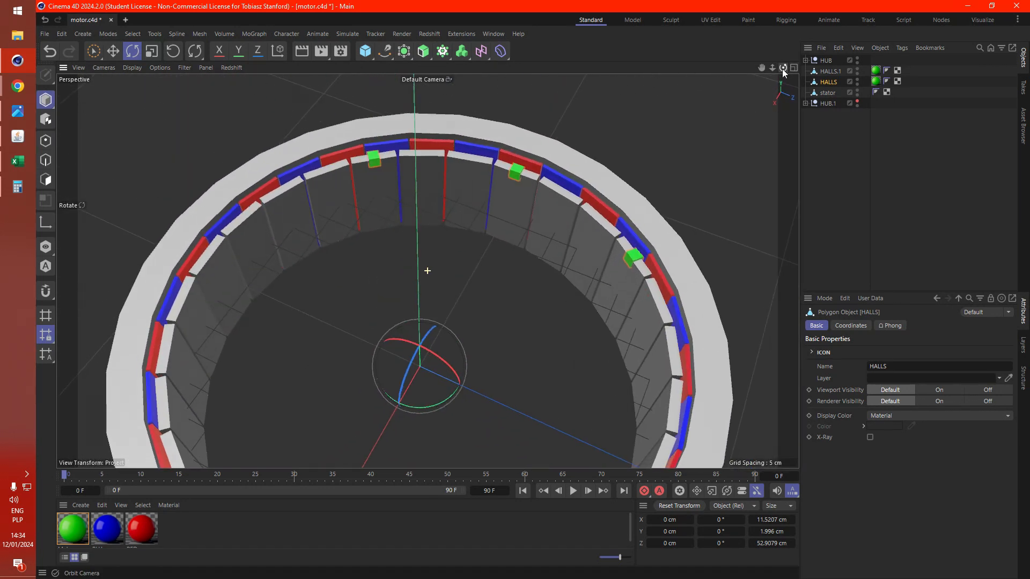
Step: Select HUB and rotate the magnet ring around the motor axis past the hall sensors
click(825, 60)
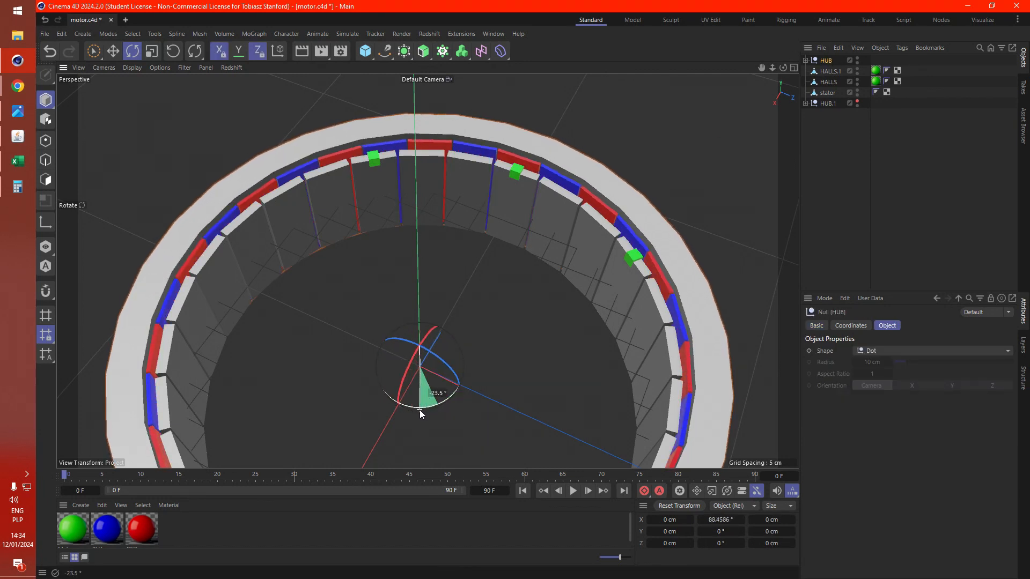
drag(424, 394, 345, 410)
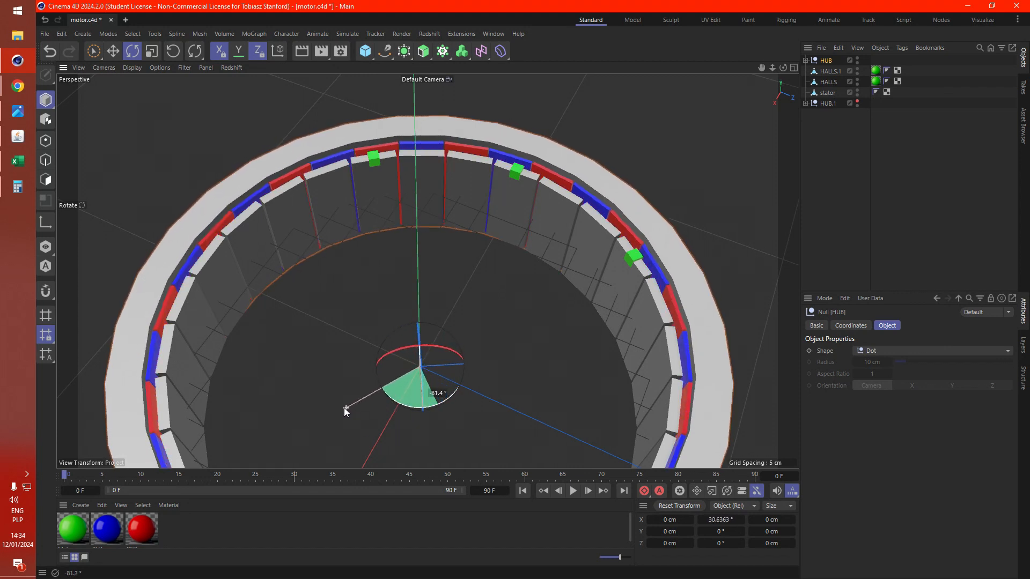
drag(346, 412, 369, 331)
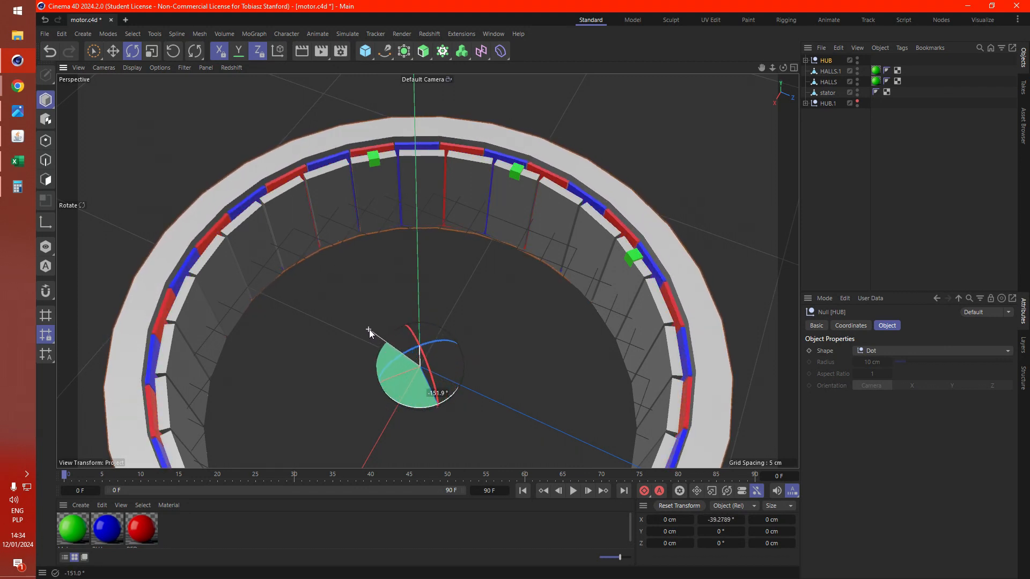
drag(369, 330, 439, 327)
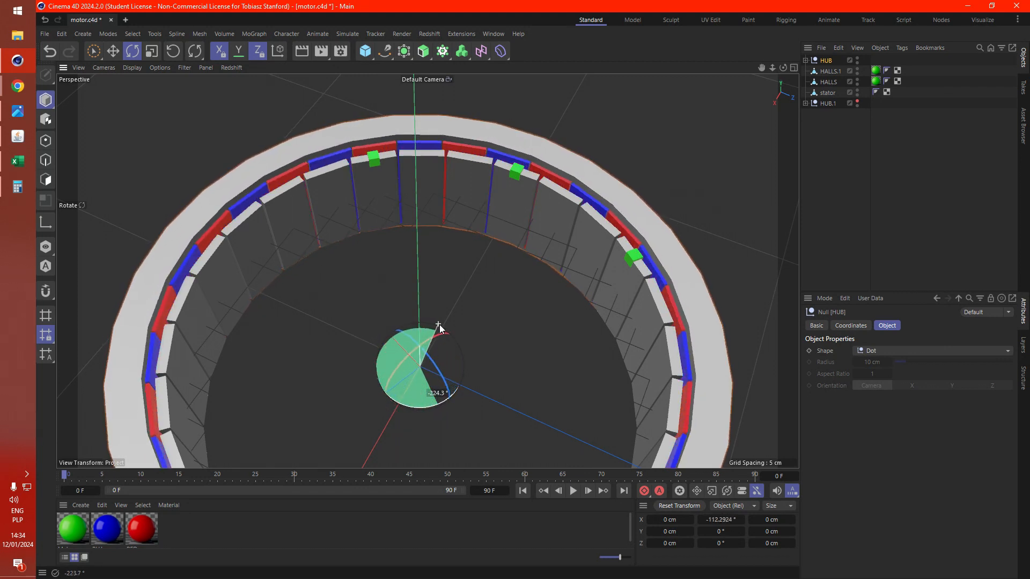
drag(436, 327, 456, 334)
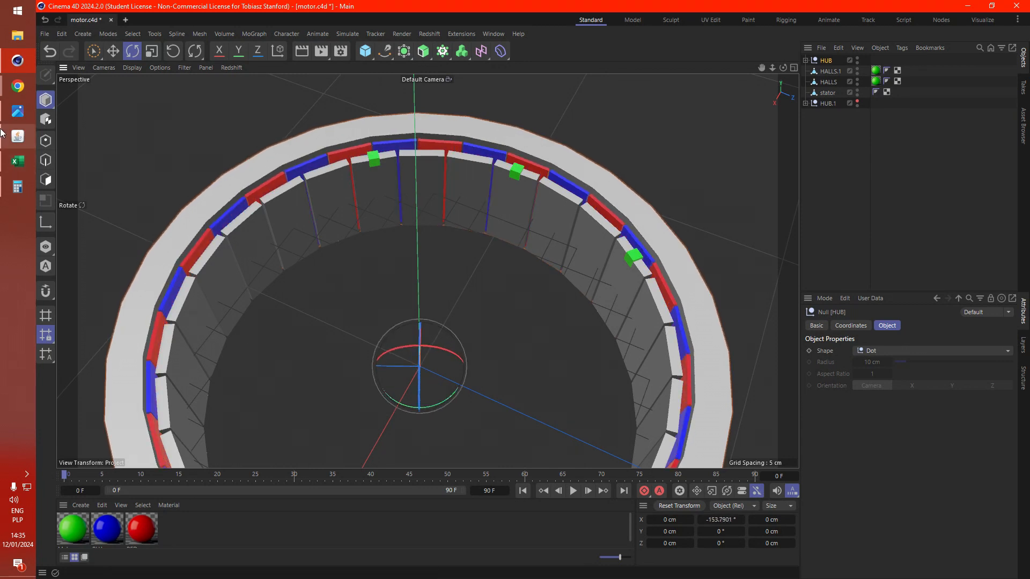
drag(427, 368, 427, 410)
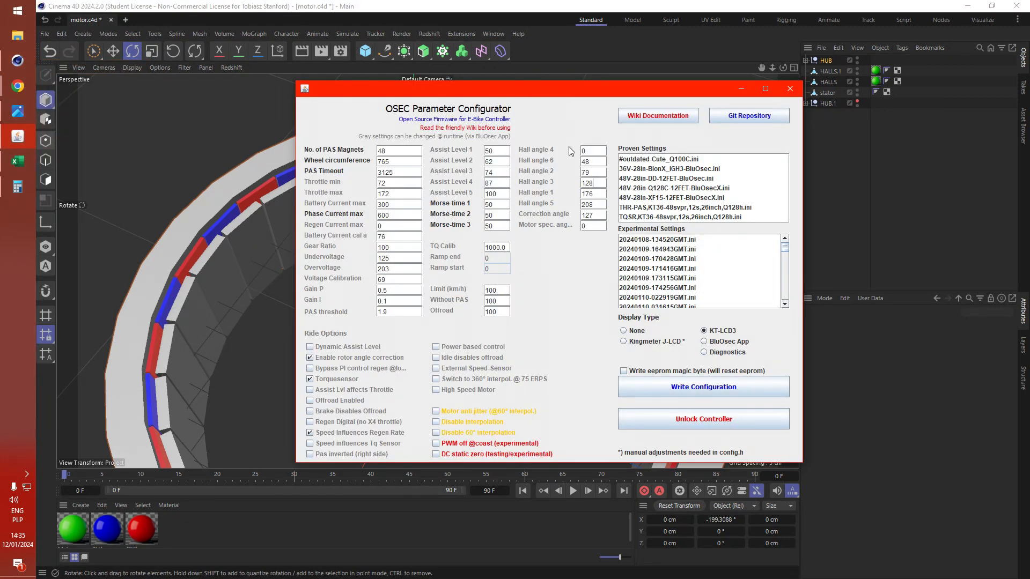
mouse_move(471, 183)
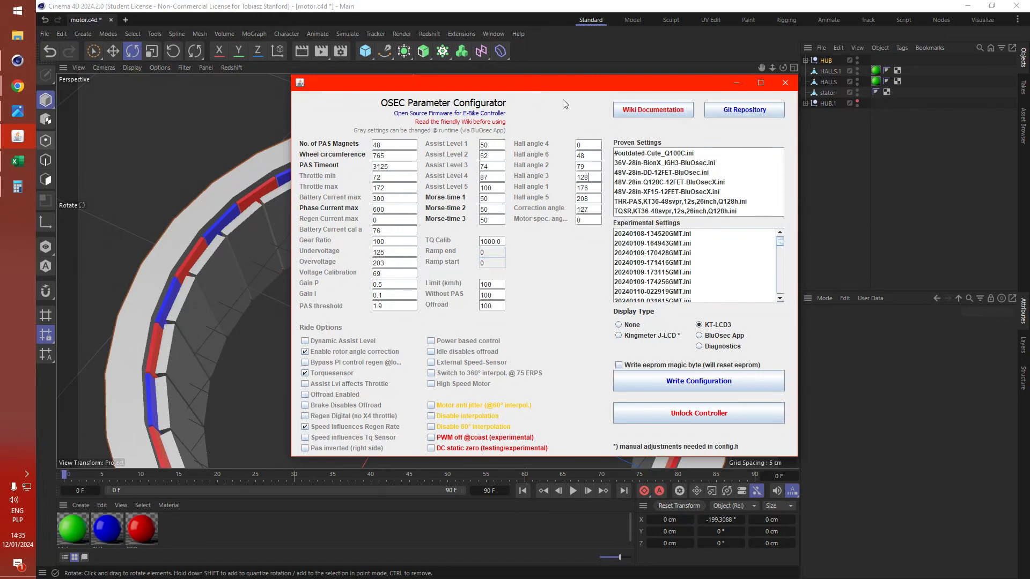
mouse_move(792, 157)
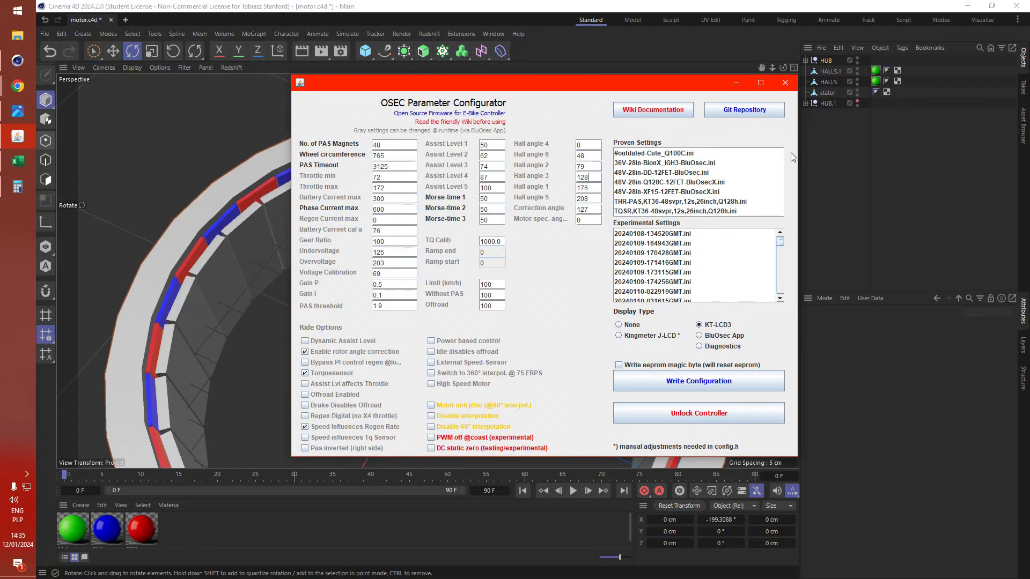
mouse_move(581, 117)
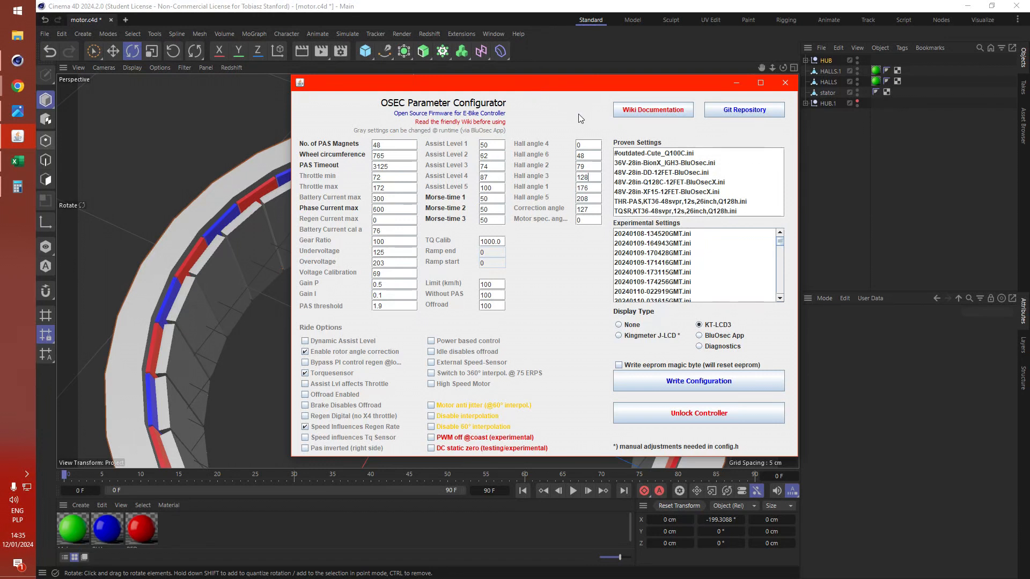
click(430, 341)
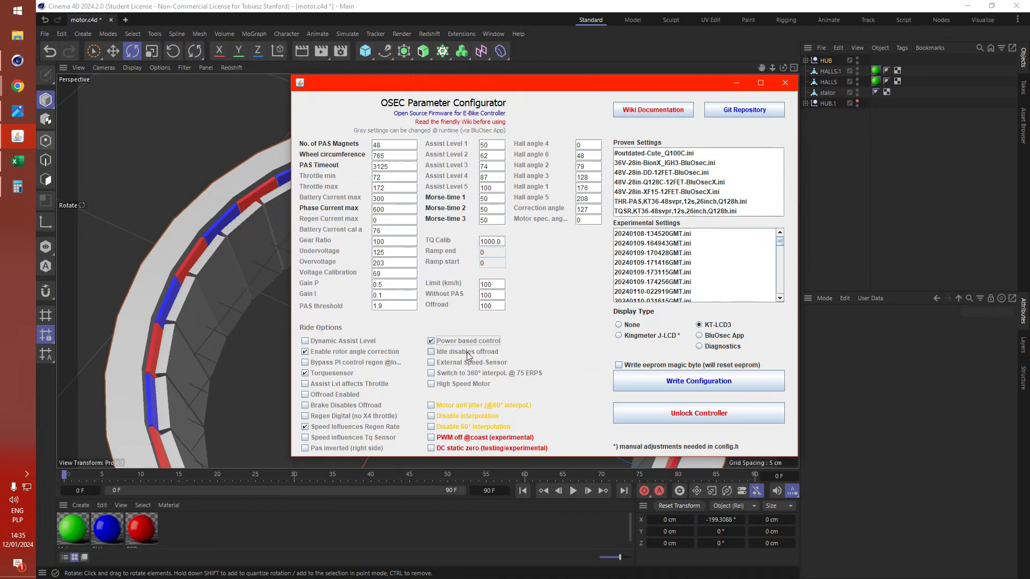
click(430, 341)
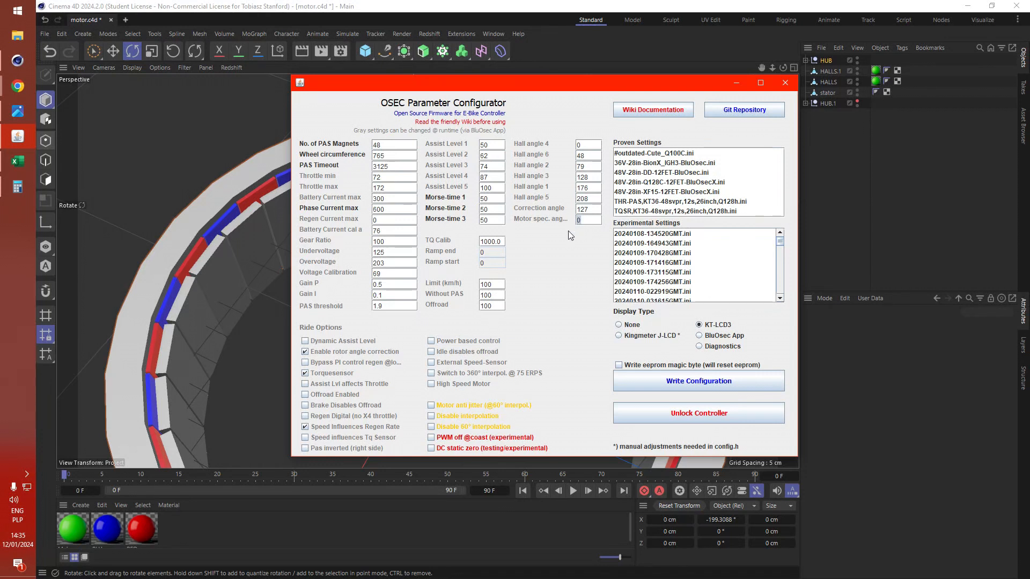
mouse_move(557, 230)
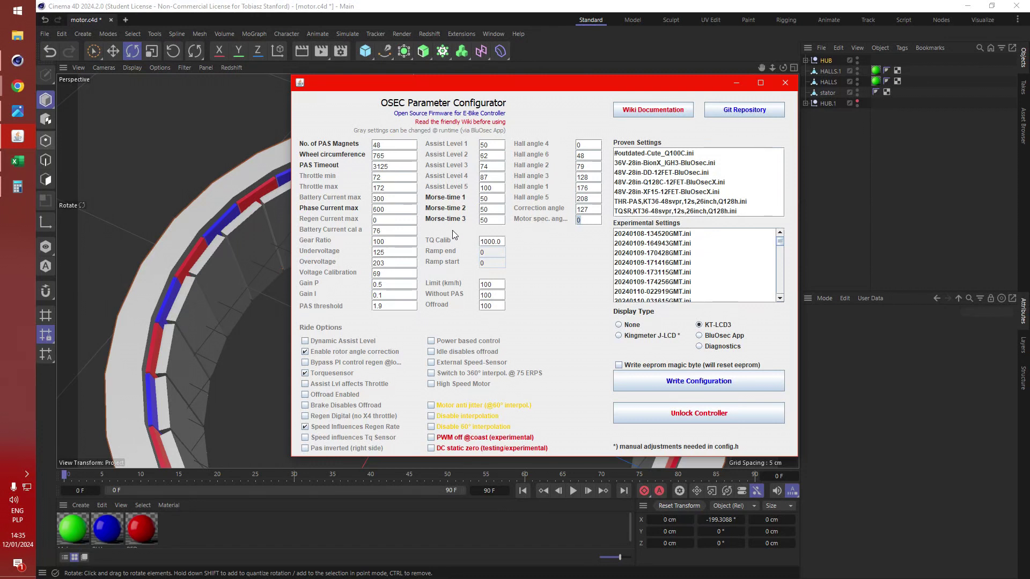
mouse_move(512, 197)
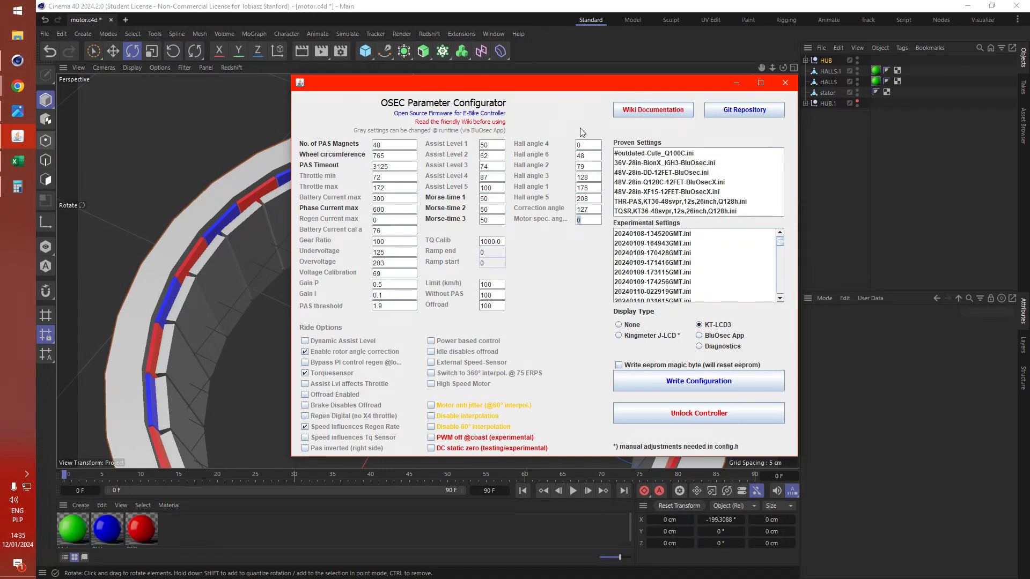
mouse_move(632, 349)
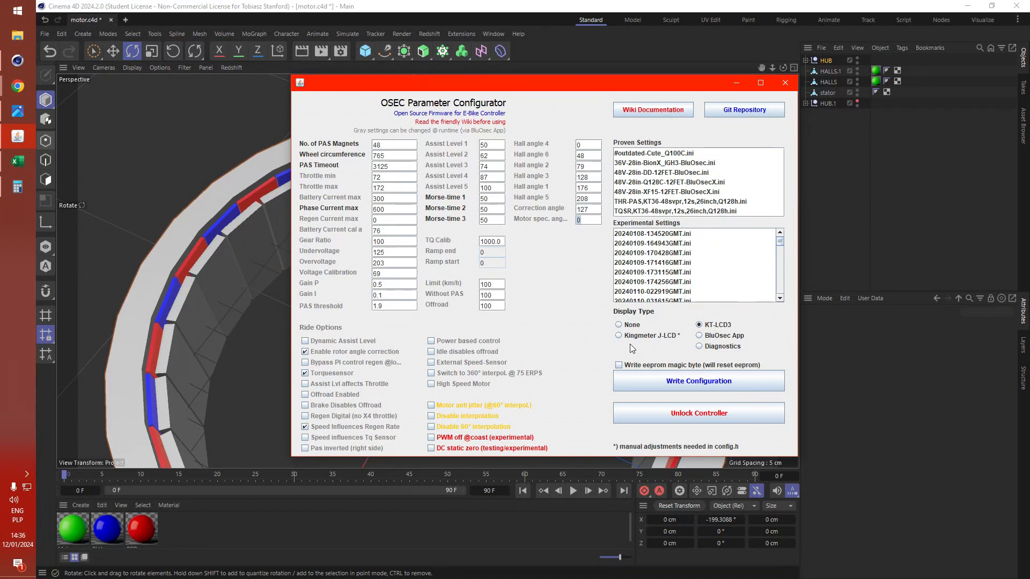
mouse_move(581, 308)
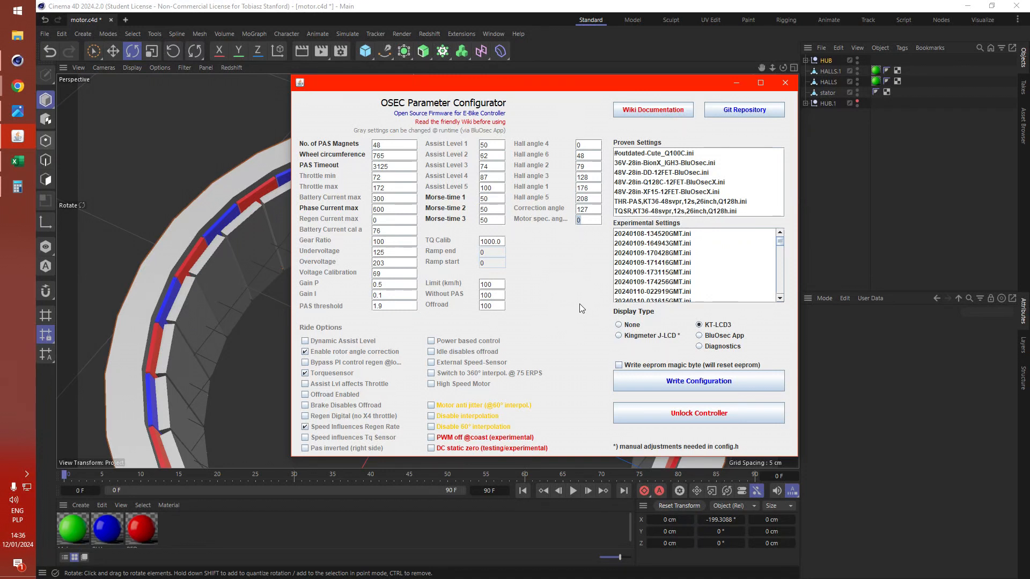
mouse_move(539, 371)
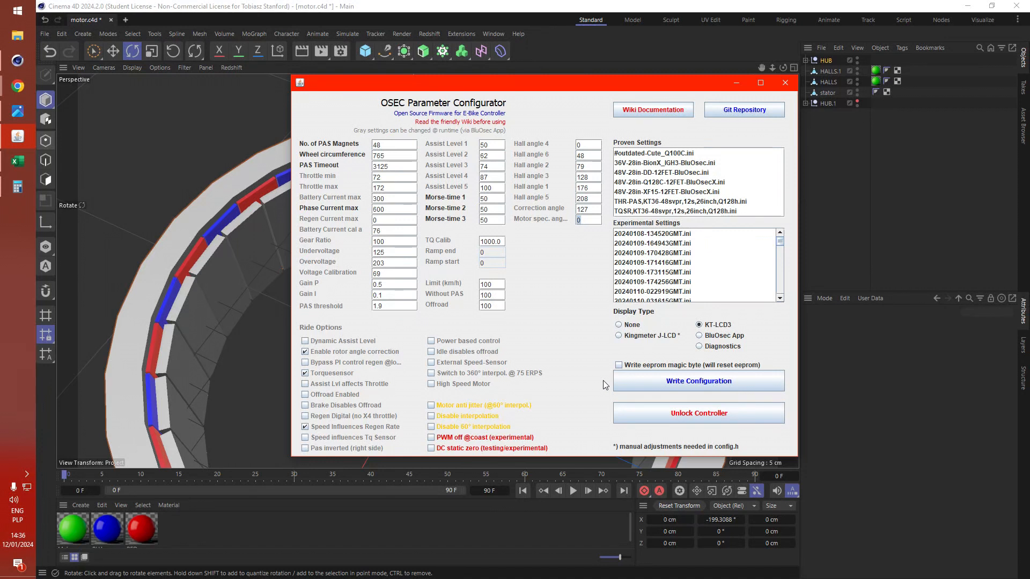
mouse_move(621, 318)
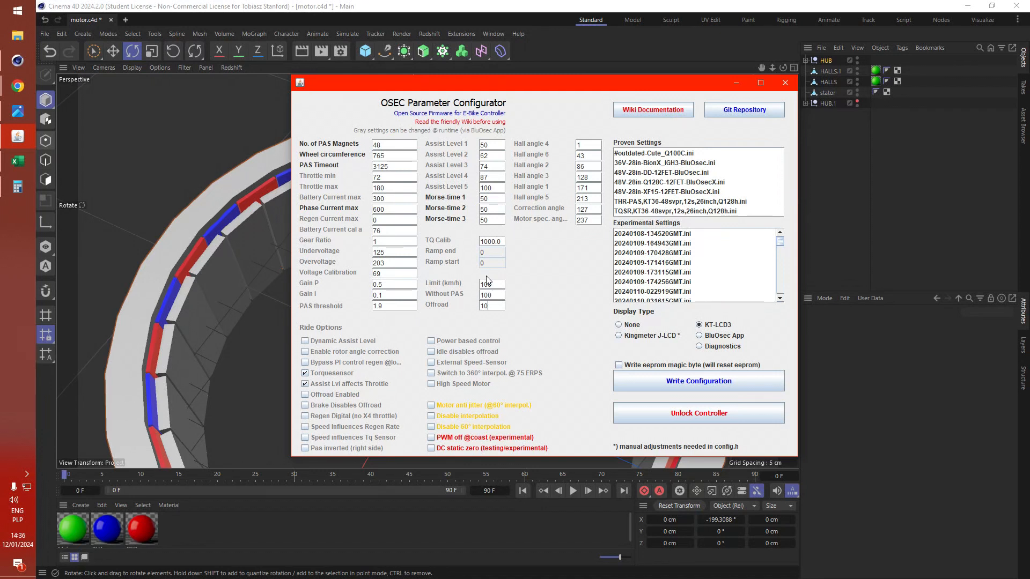
Step: Enter 100 in the Offroad field
text(100)
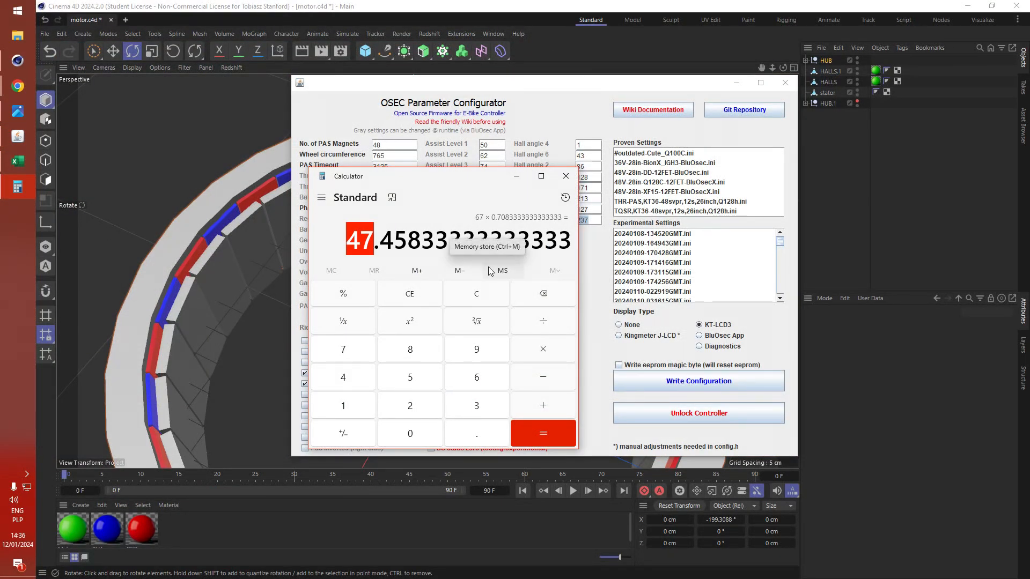
Step: Compute 150 × 0.7083 = 106.25 in Calculator, then close it
click(503, 270)
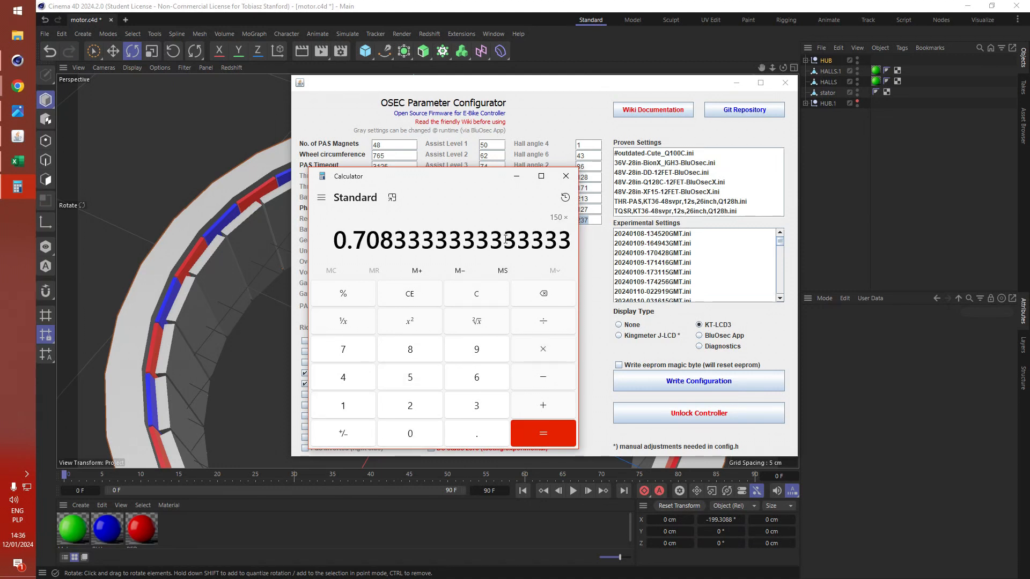
click(542, 433)
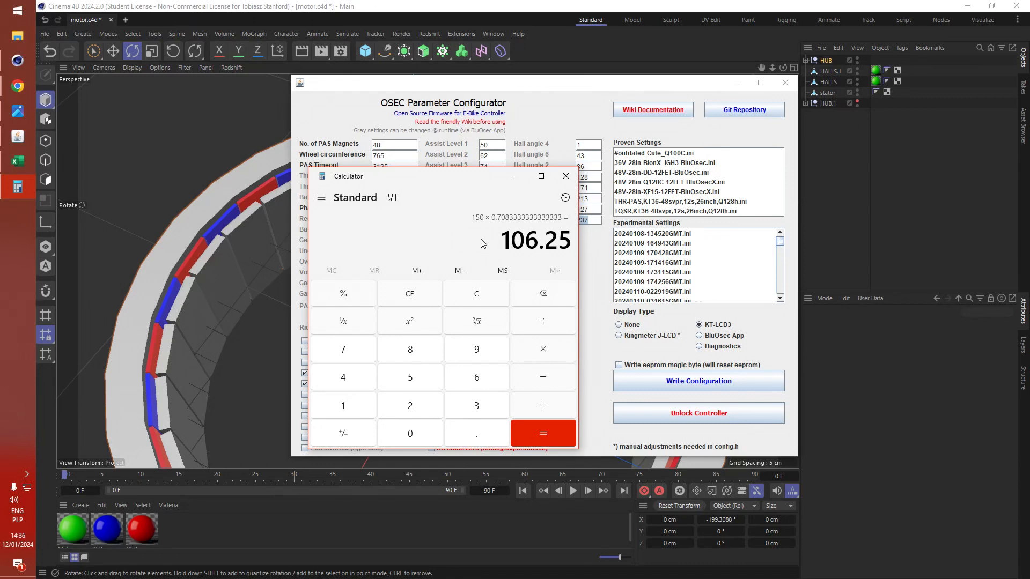
click(564, 176)
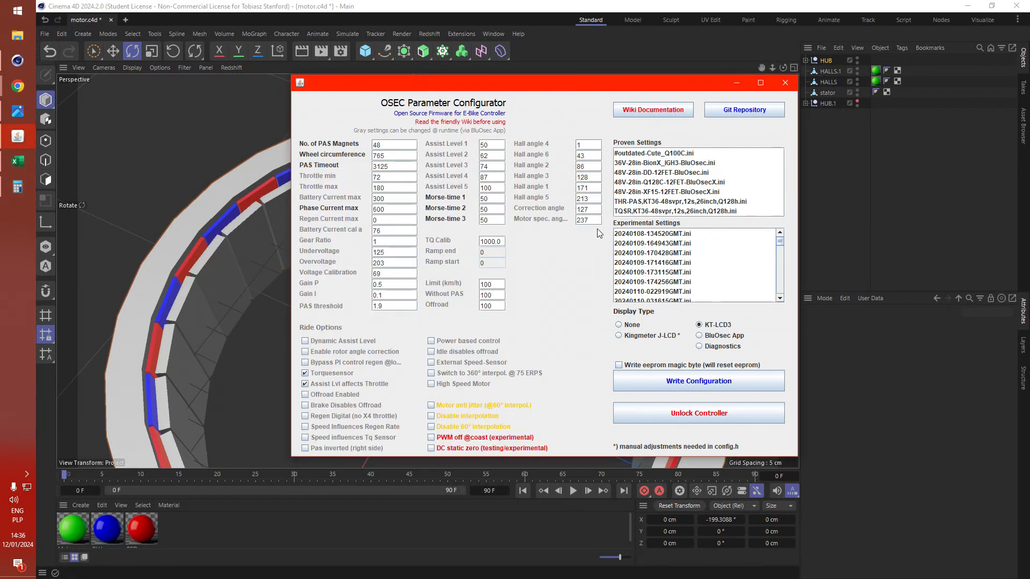
Step: Set Motor spec. angle to 106 and write the configuration to compile firmware
click(587, 220)
text(106)
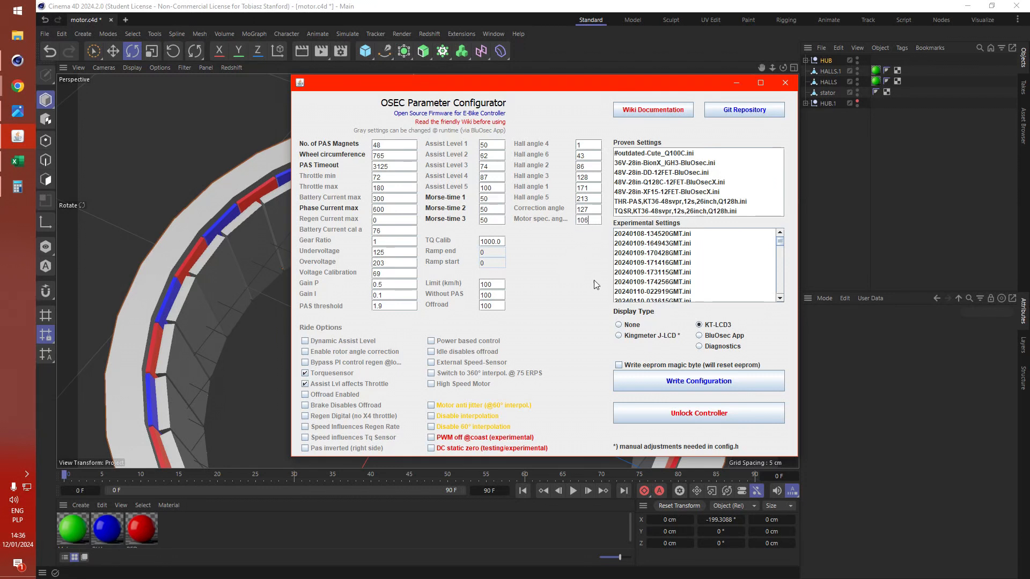
mouse_move(666, 349)
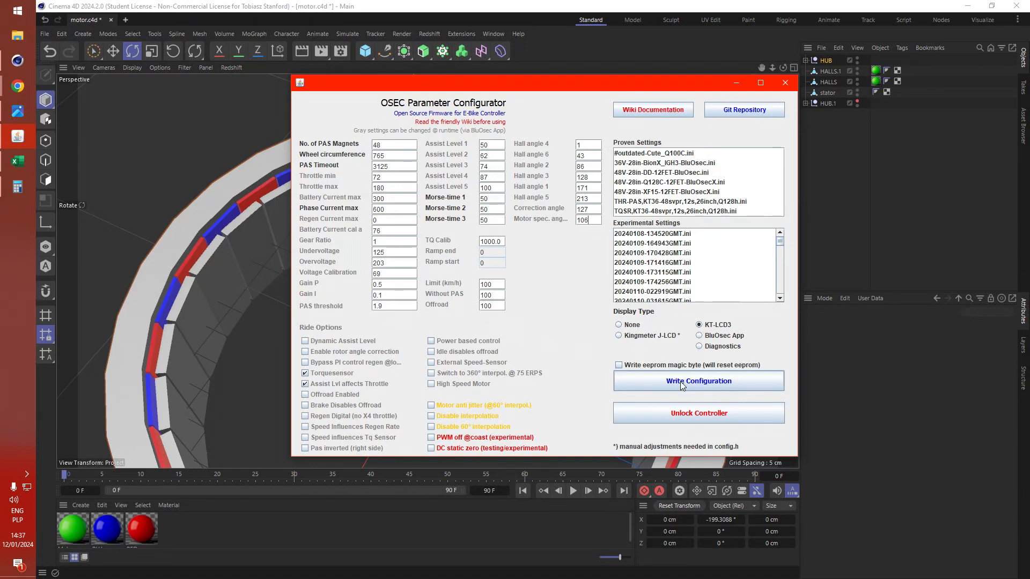
click(698, 380)
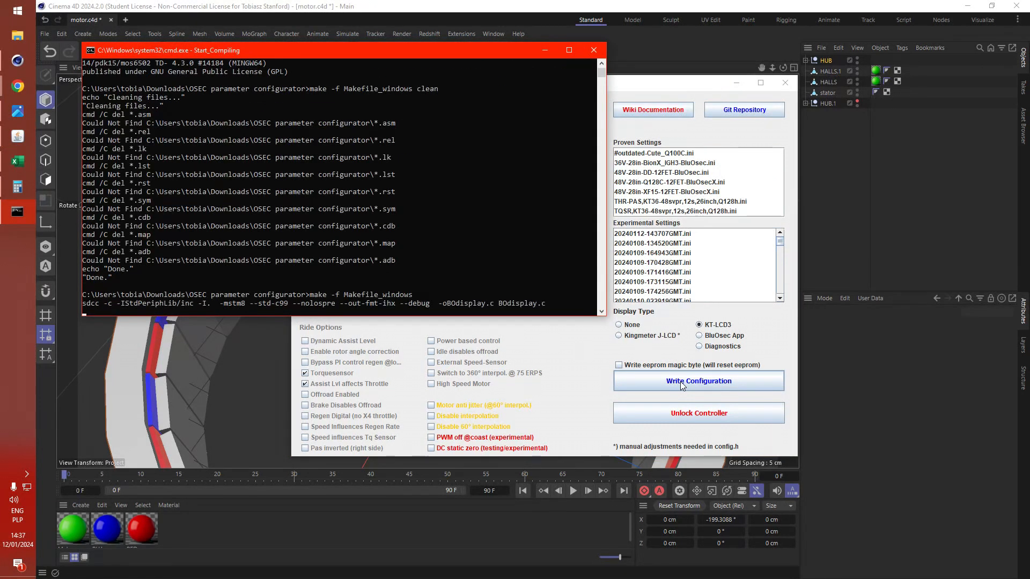